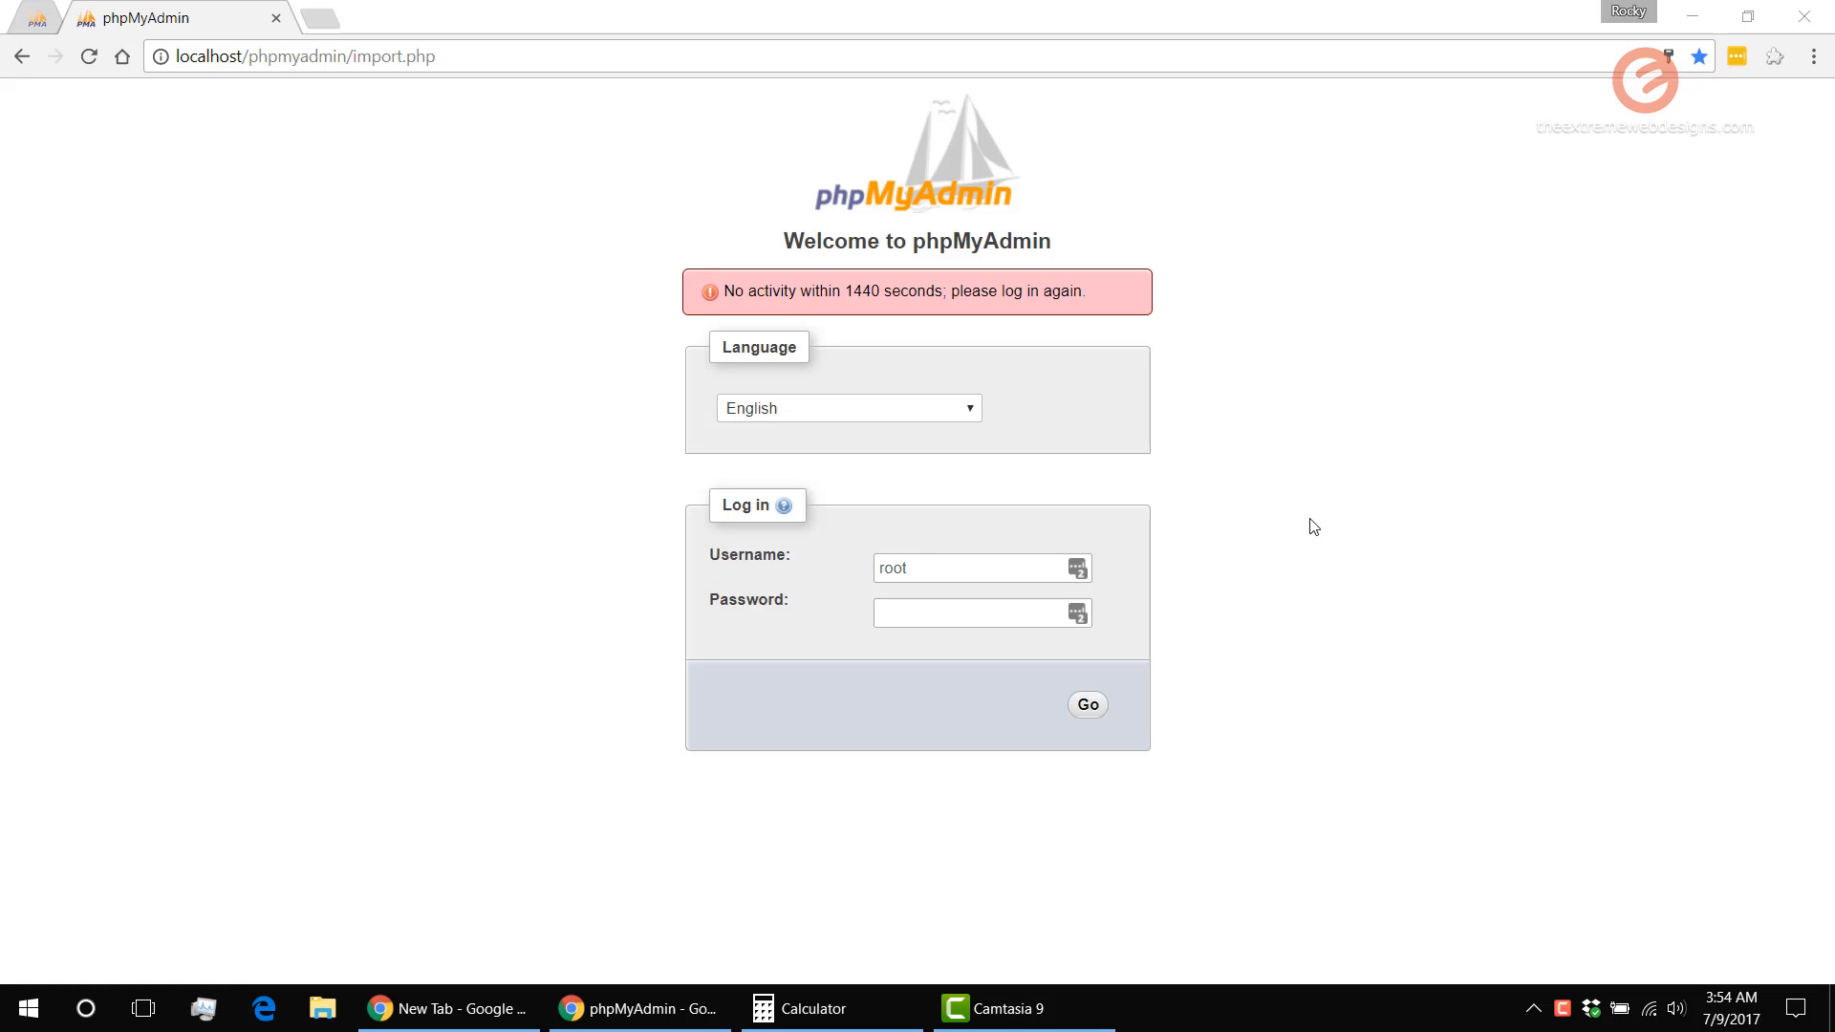
mouse_move(1098, 363)
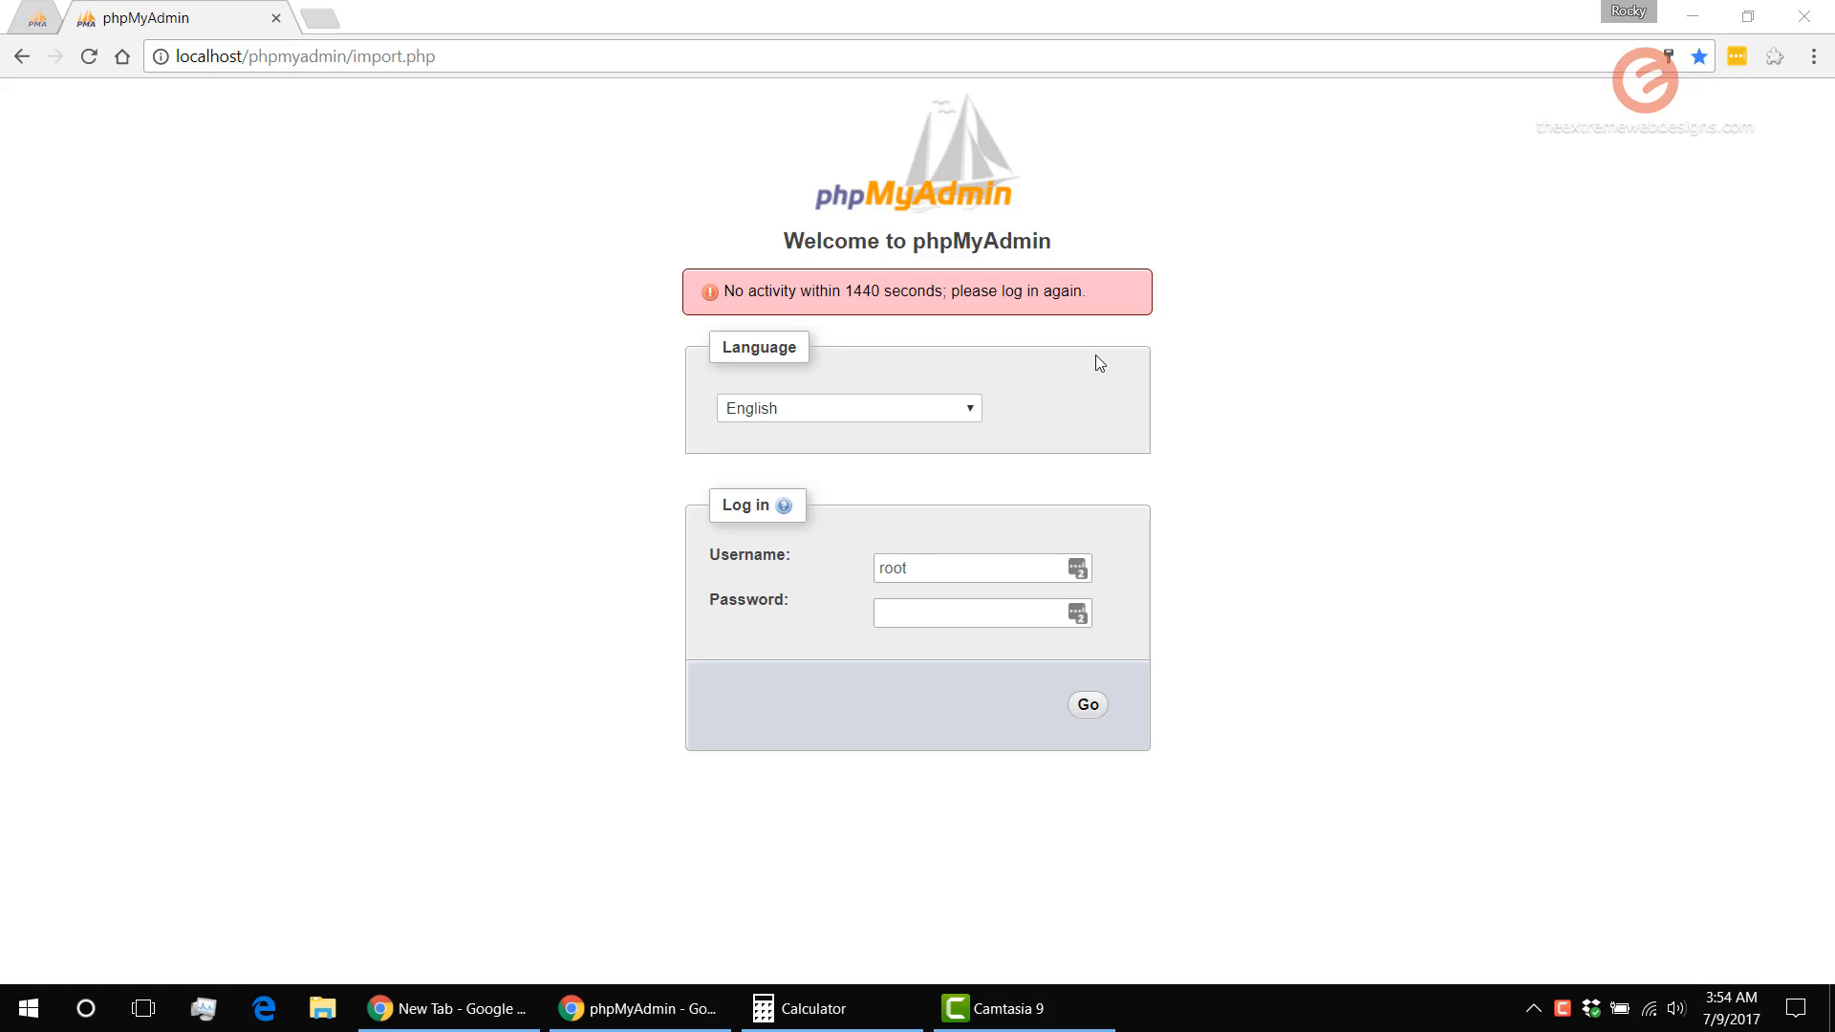
mouse_move(657, 356)
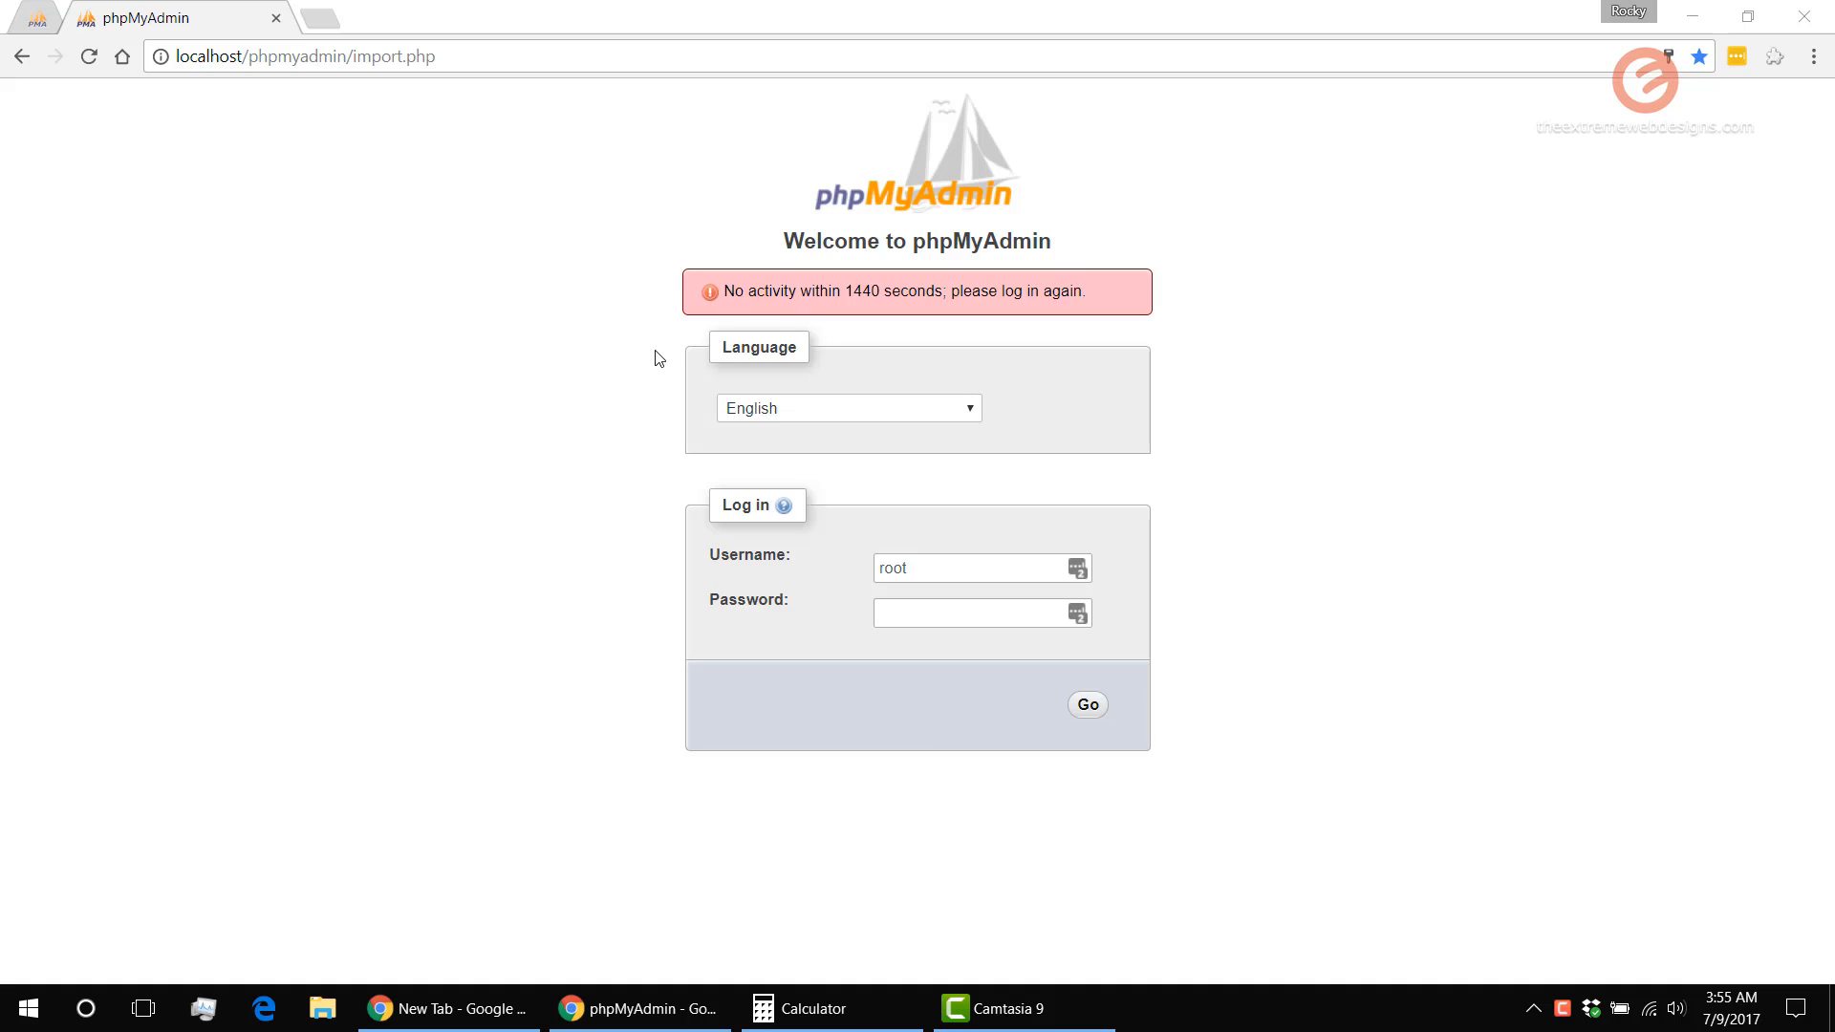
mouse_move(644, 370)
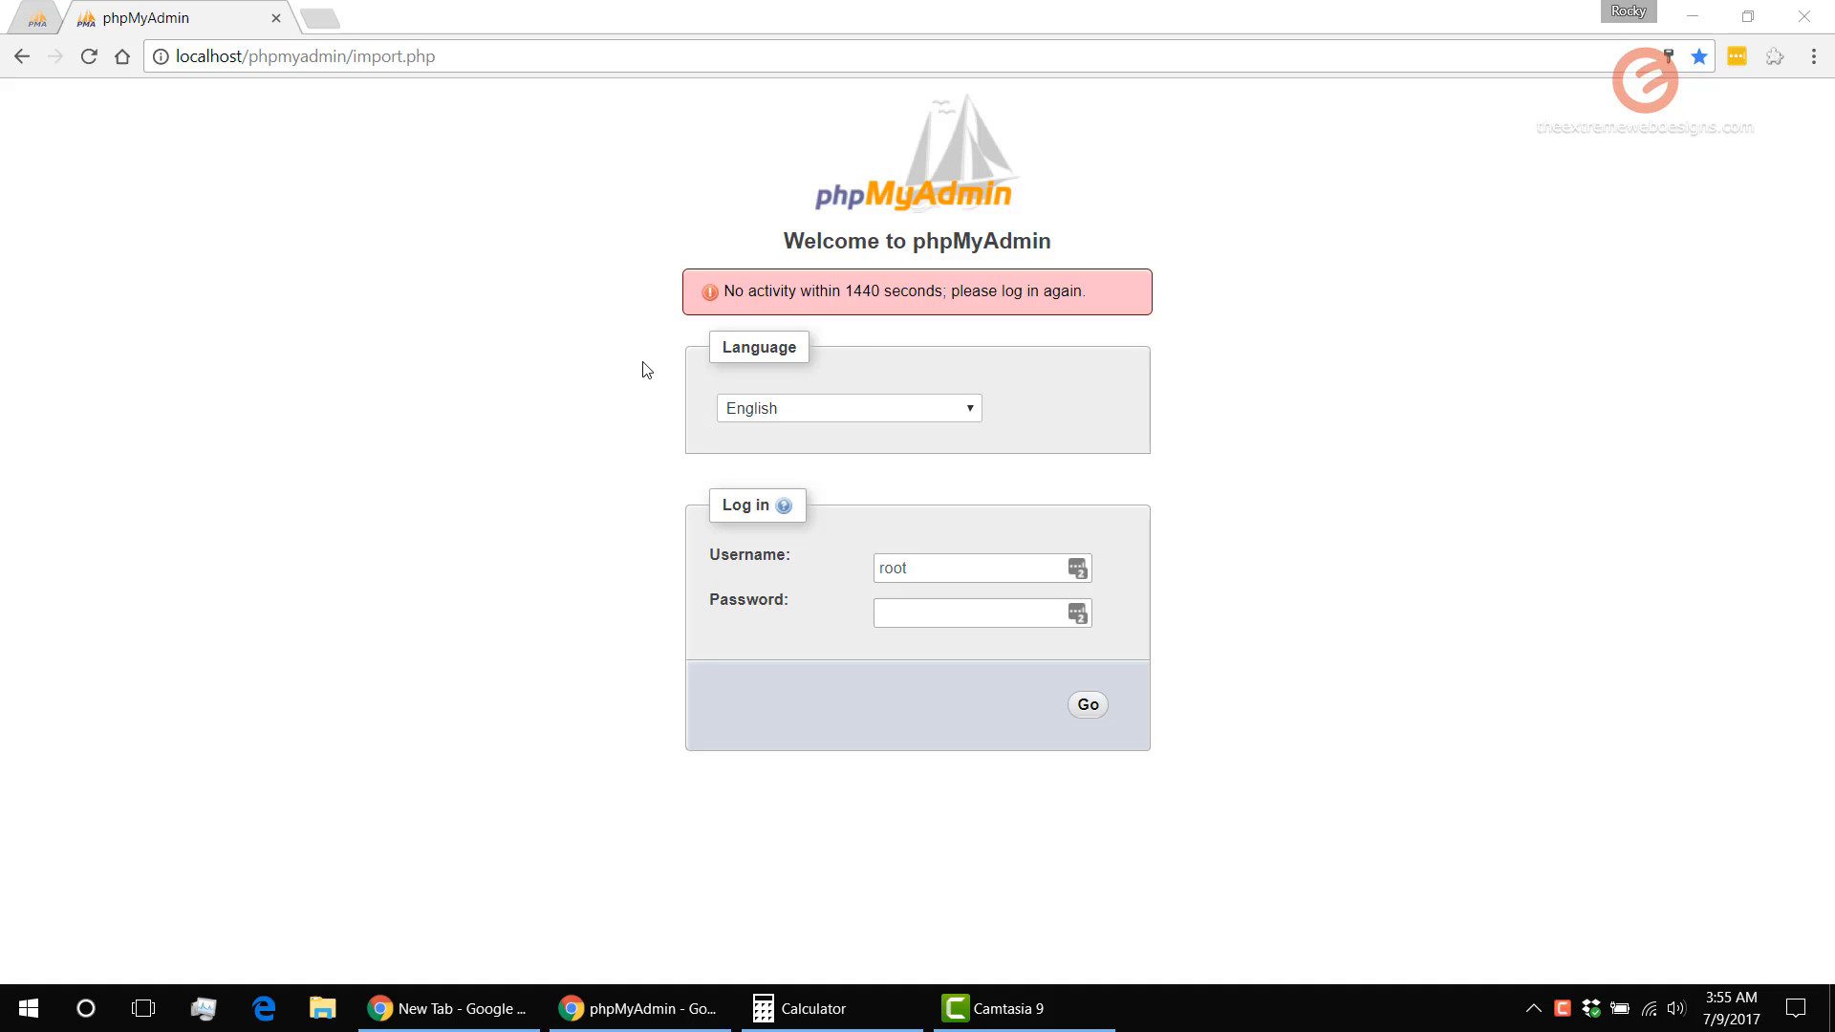
mouse_move(1142, 351)
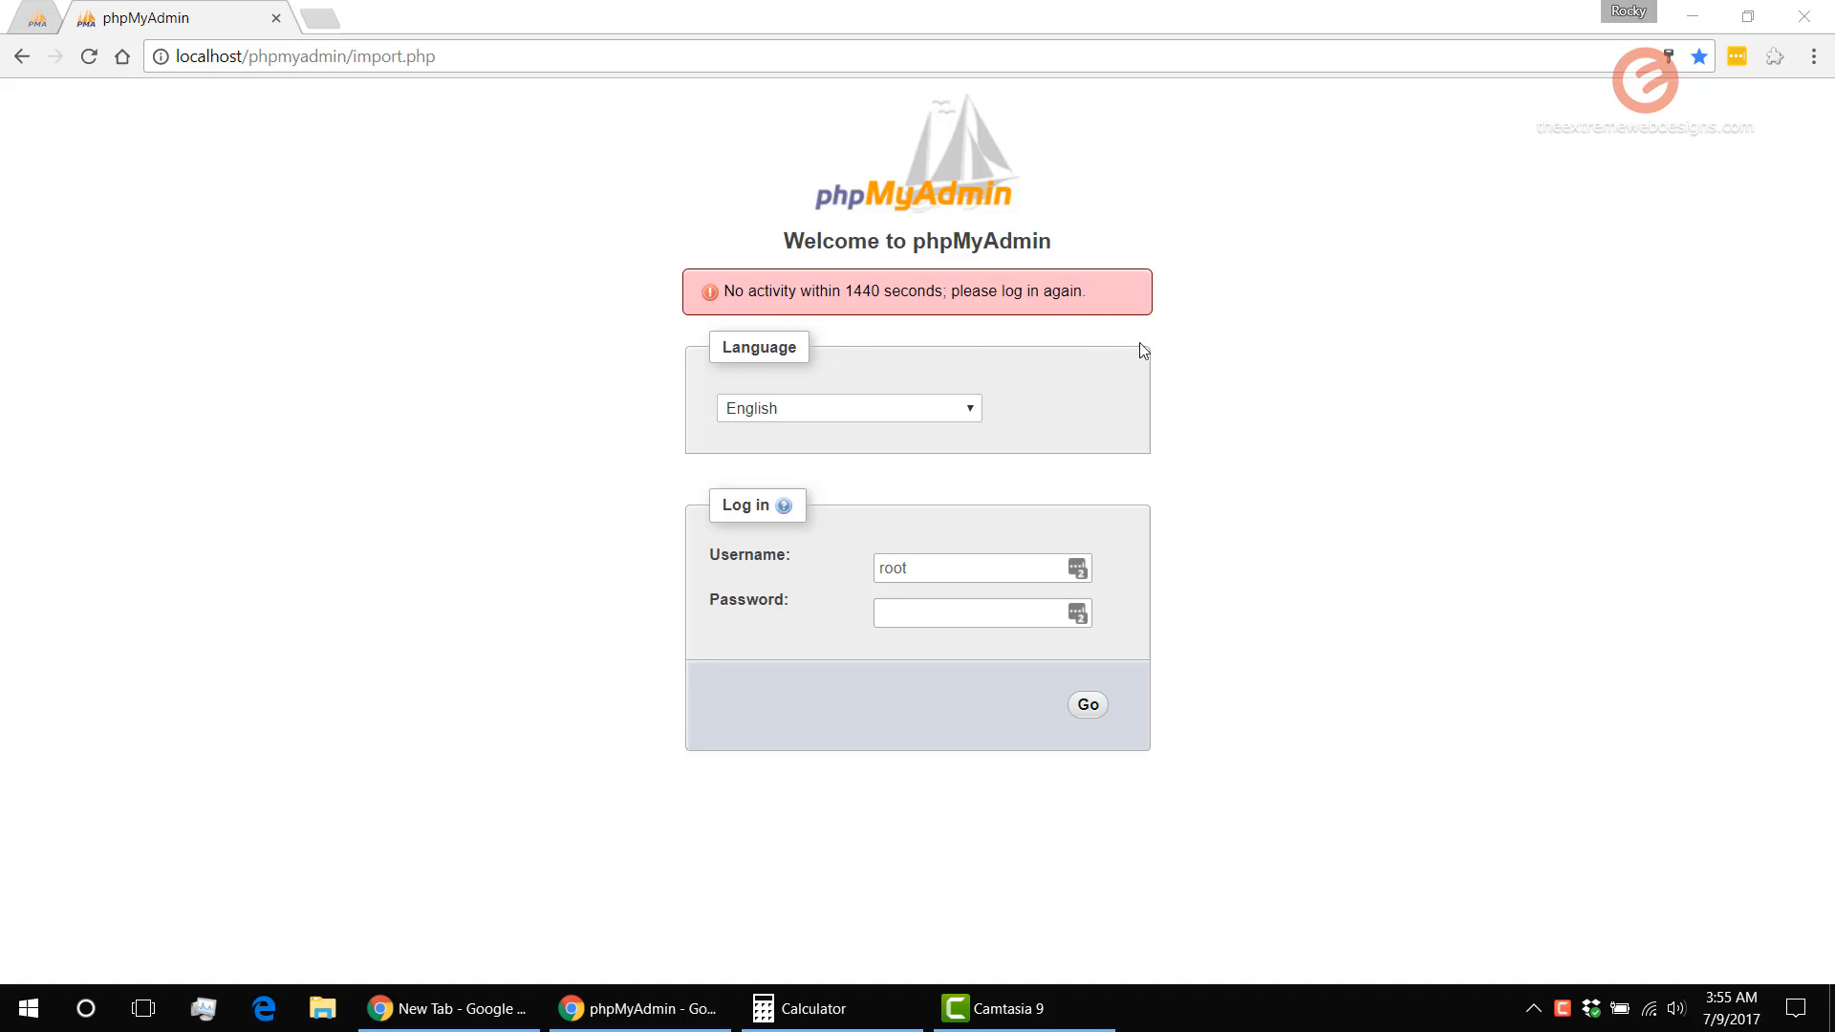
mouse_move(1249, 354)
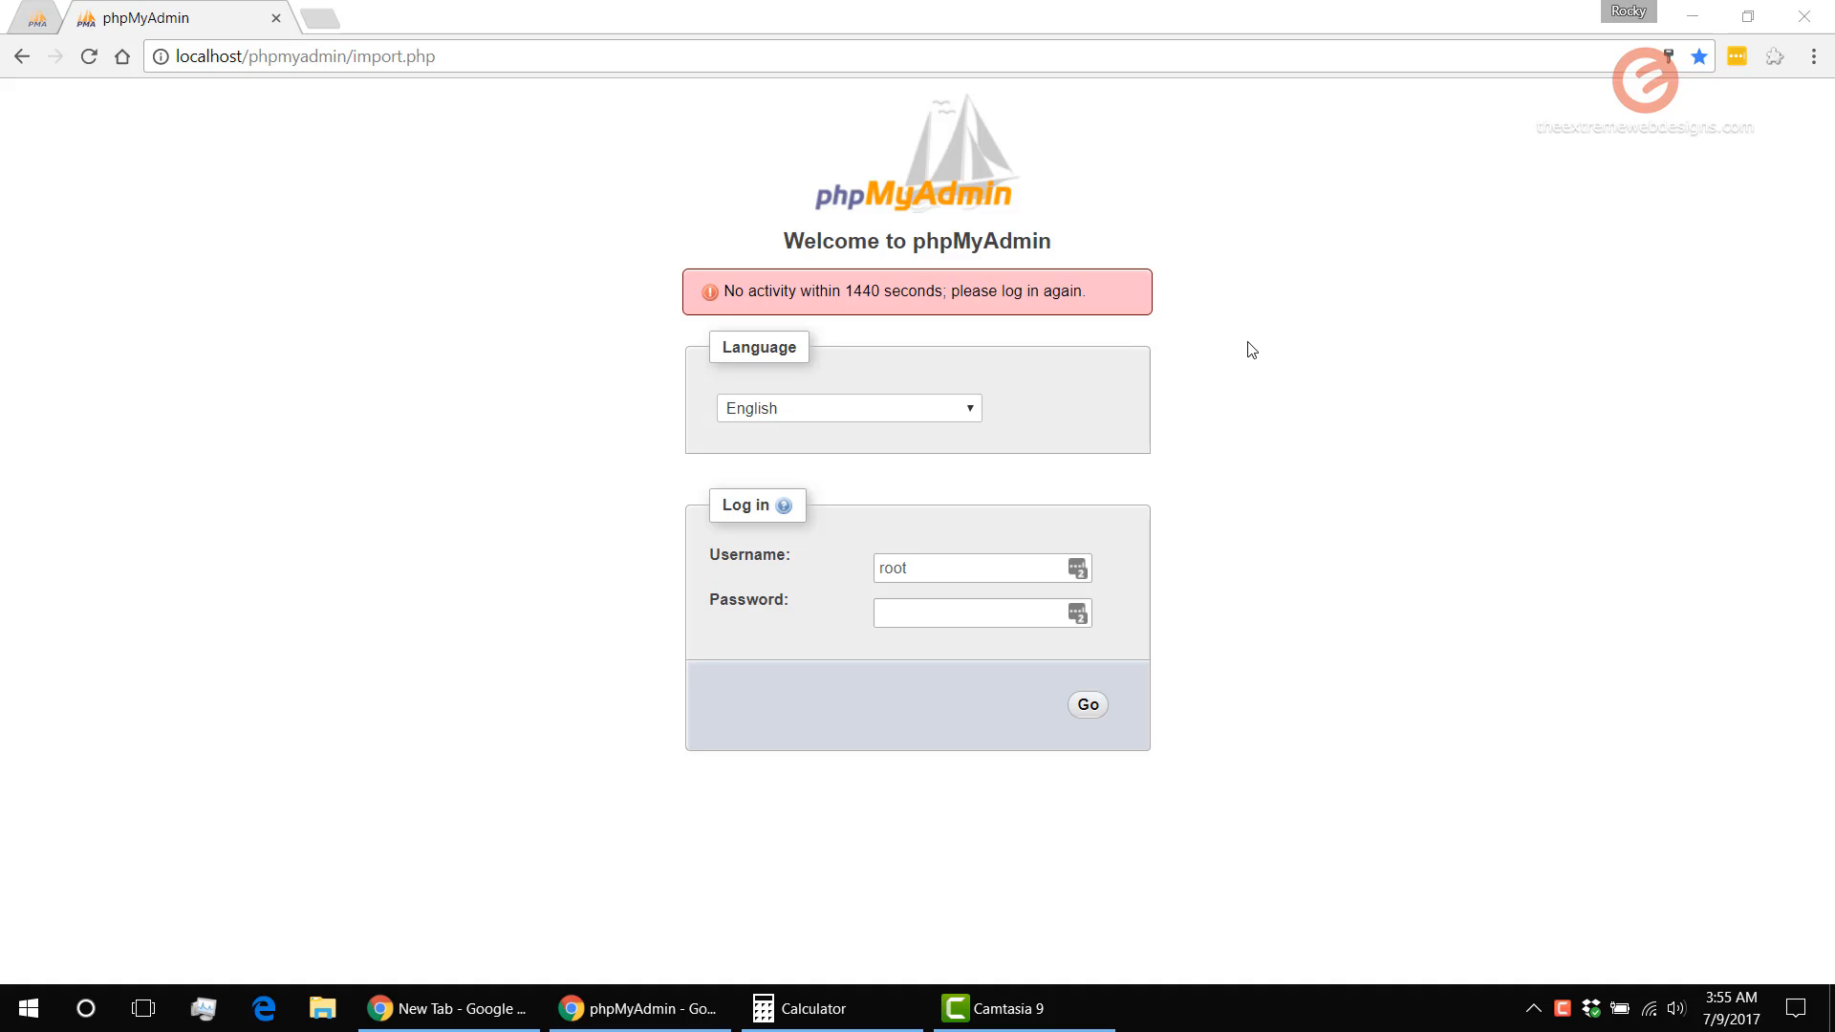
mouse_move(1243, 357)
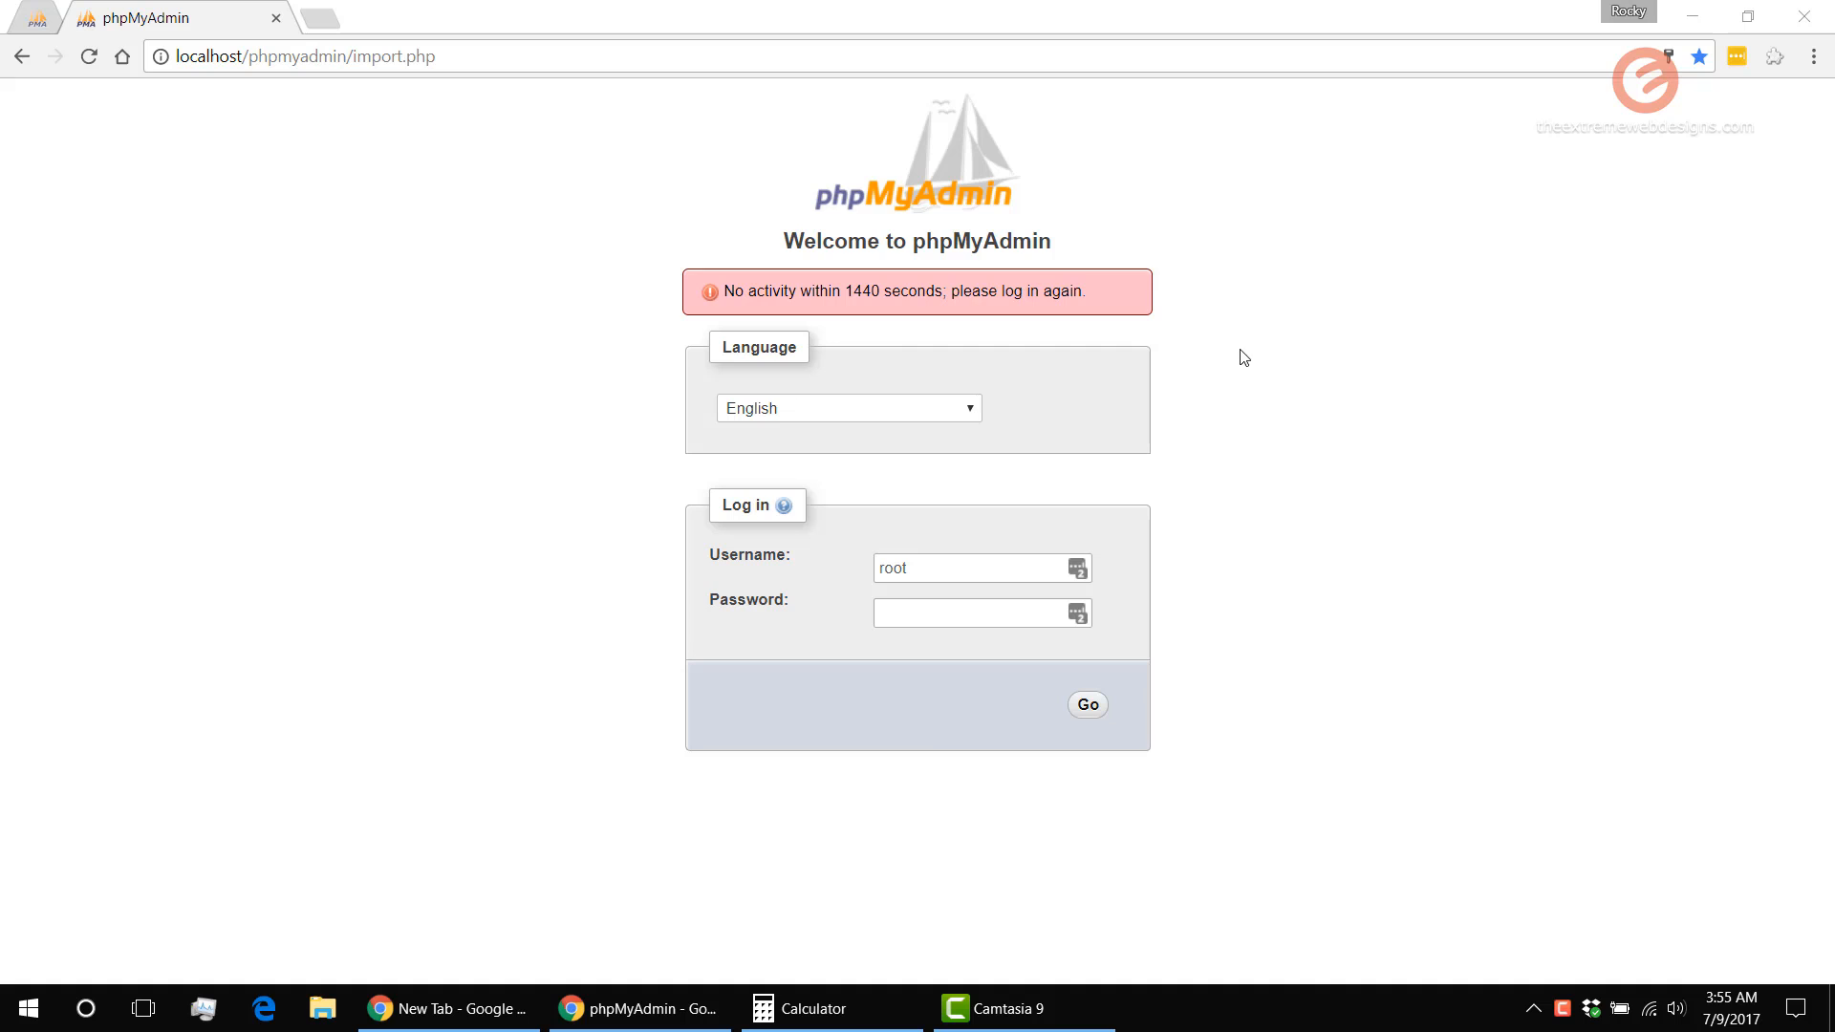
mouse_move(871, 313)
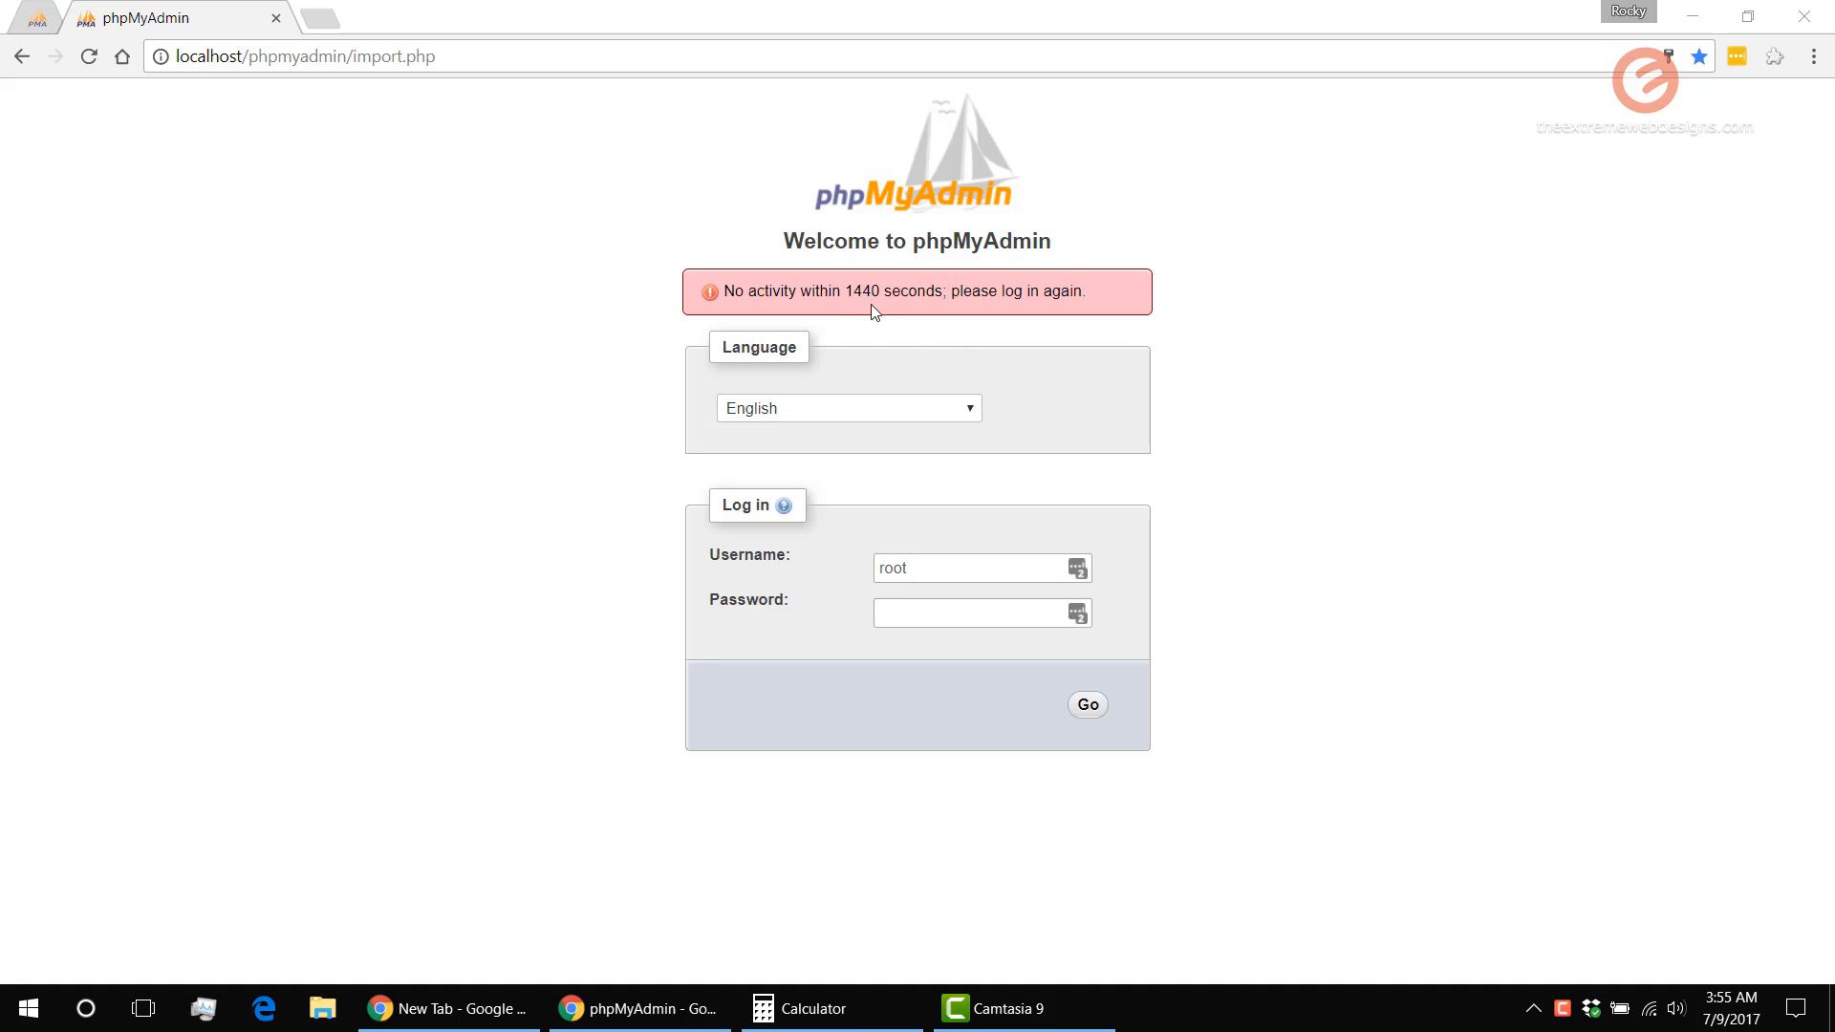
mouse_move(1221, 450)
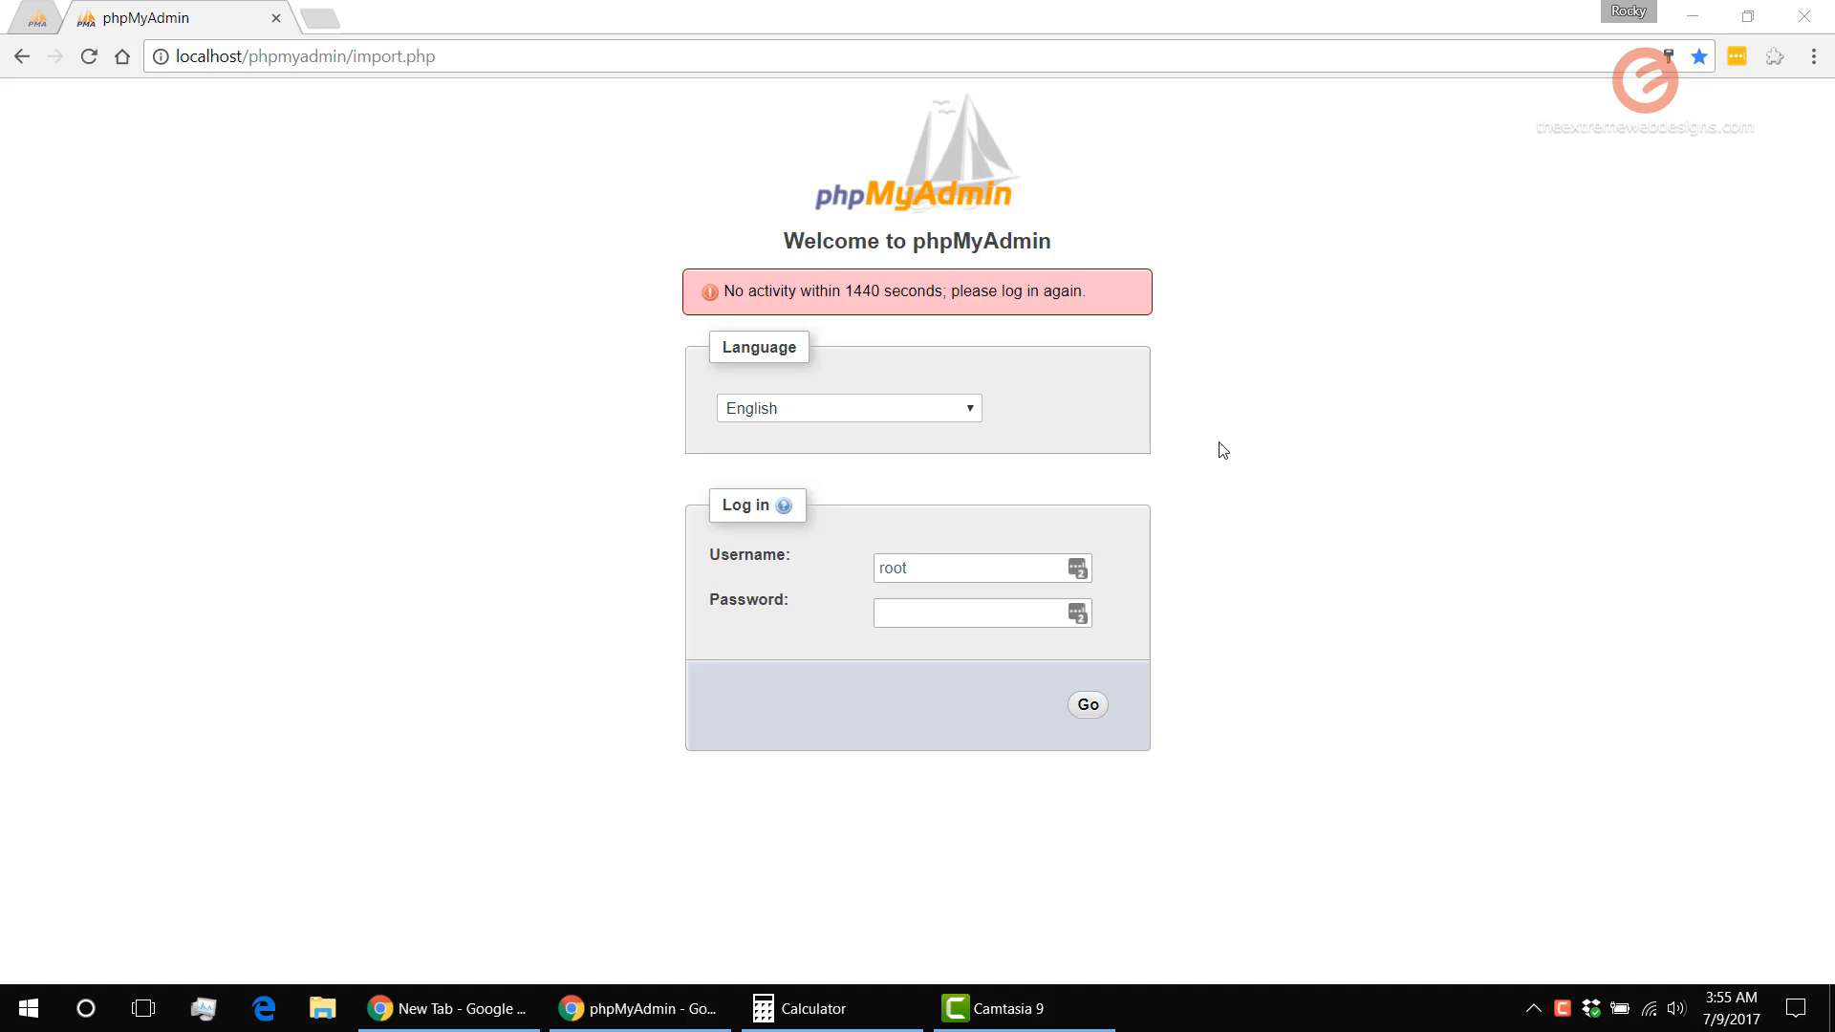
mouse_move(1299, 496)
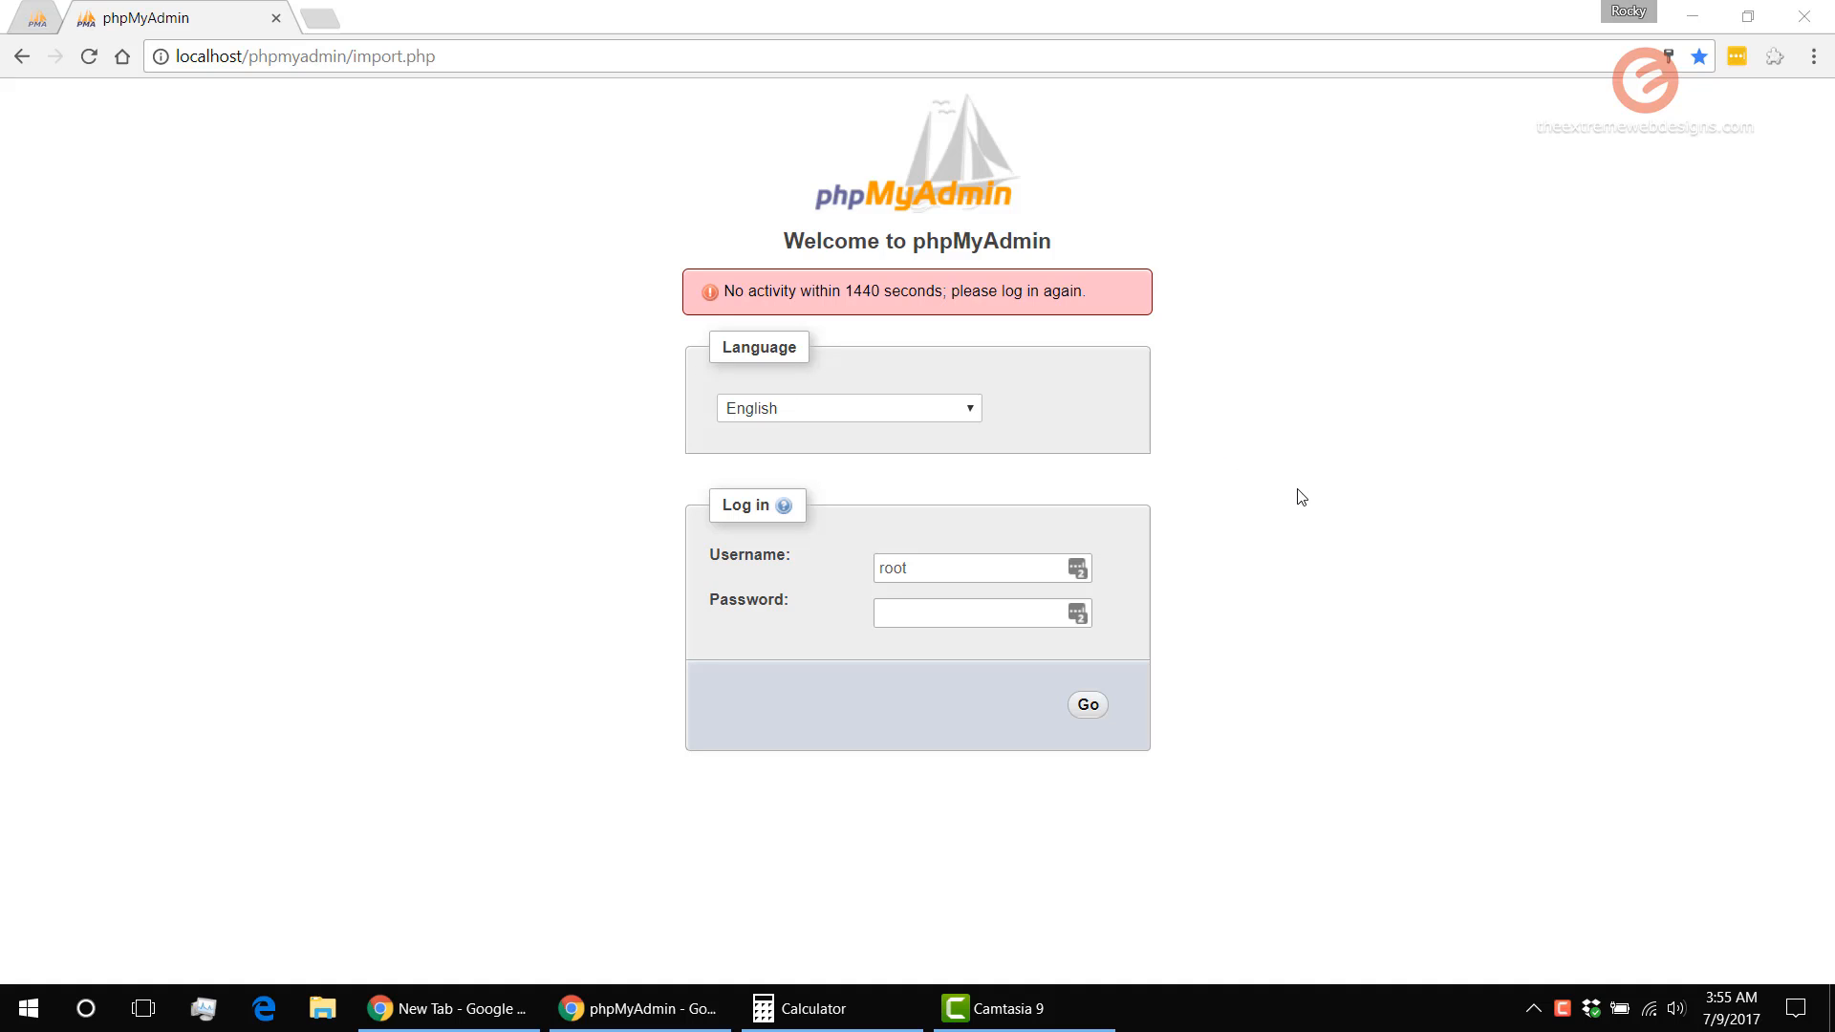
mouse_move(1500, 640)
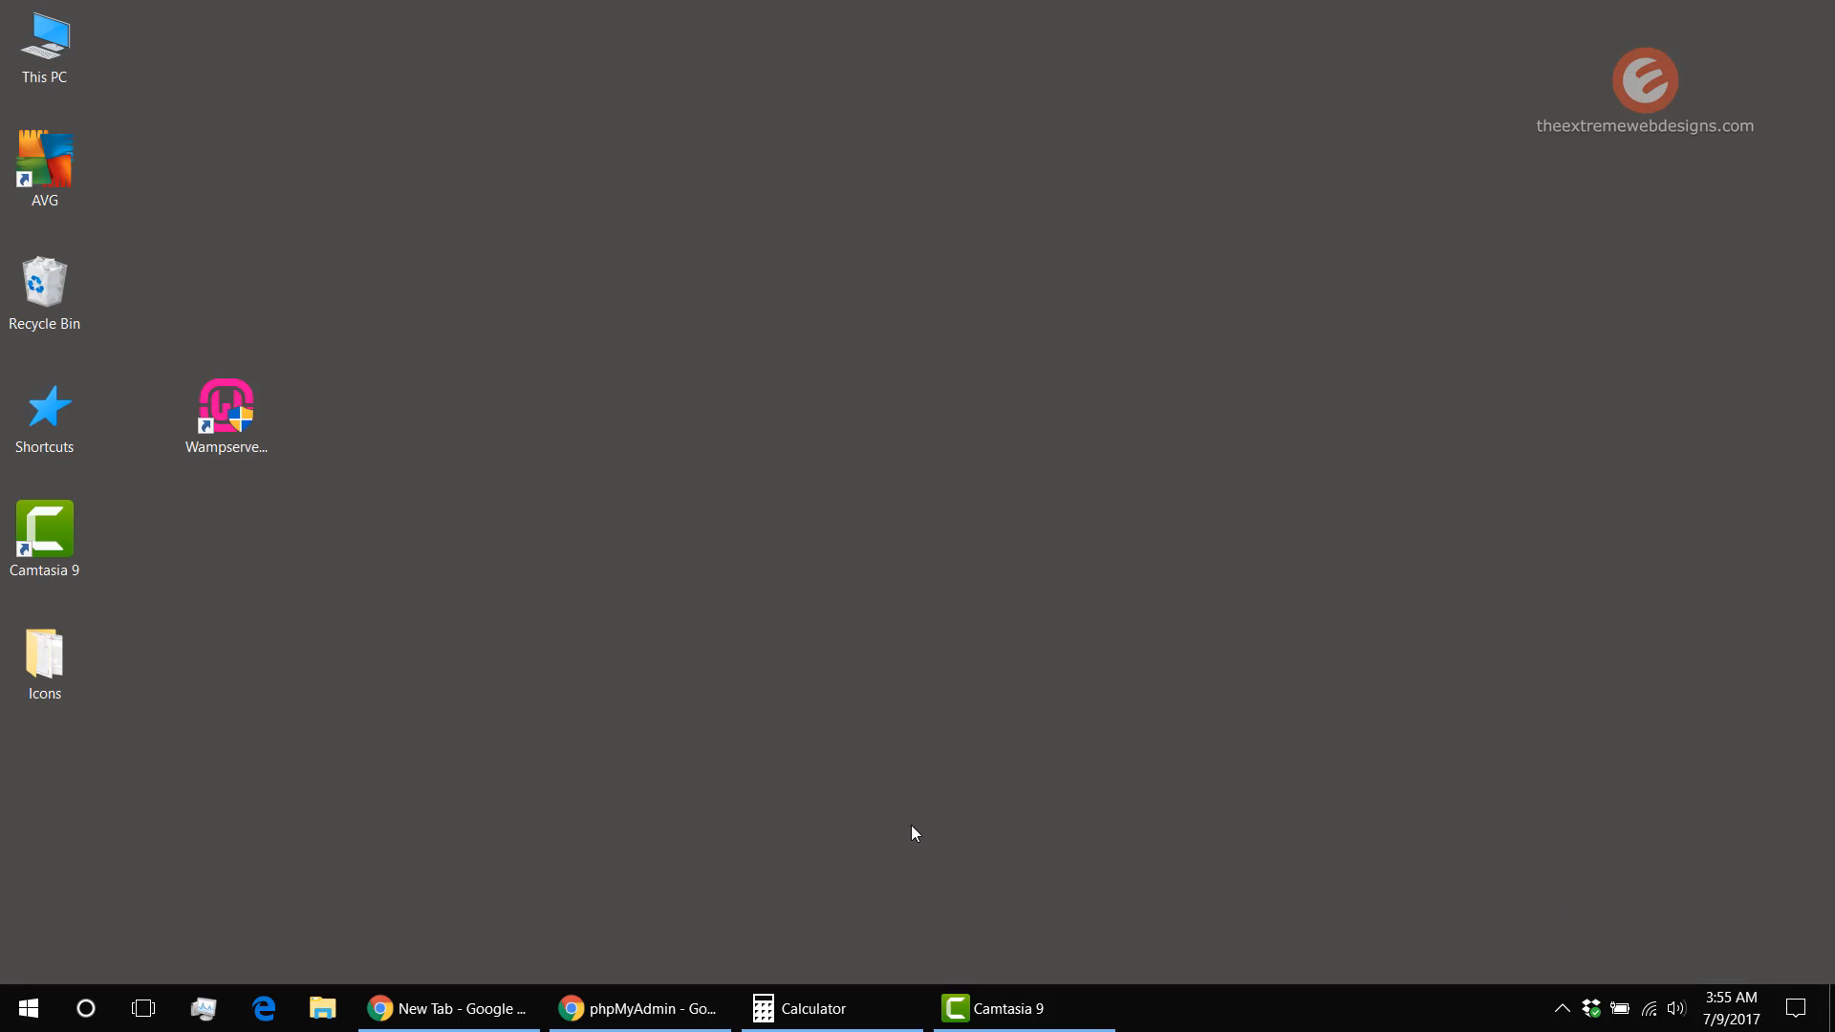
Launch Wampserver64 from the desktop and show the hidden tray icons
left_click(226, 416)
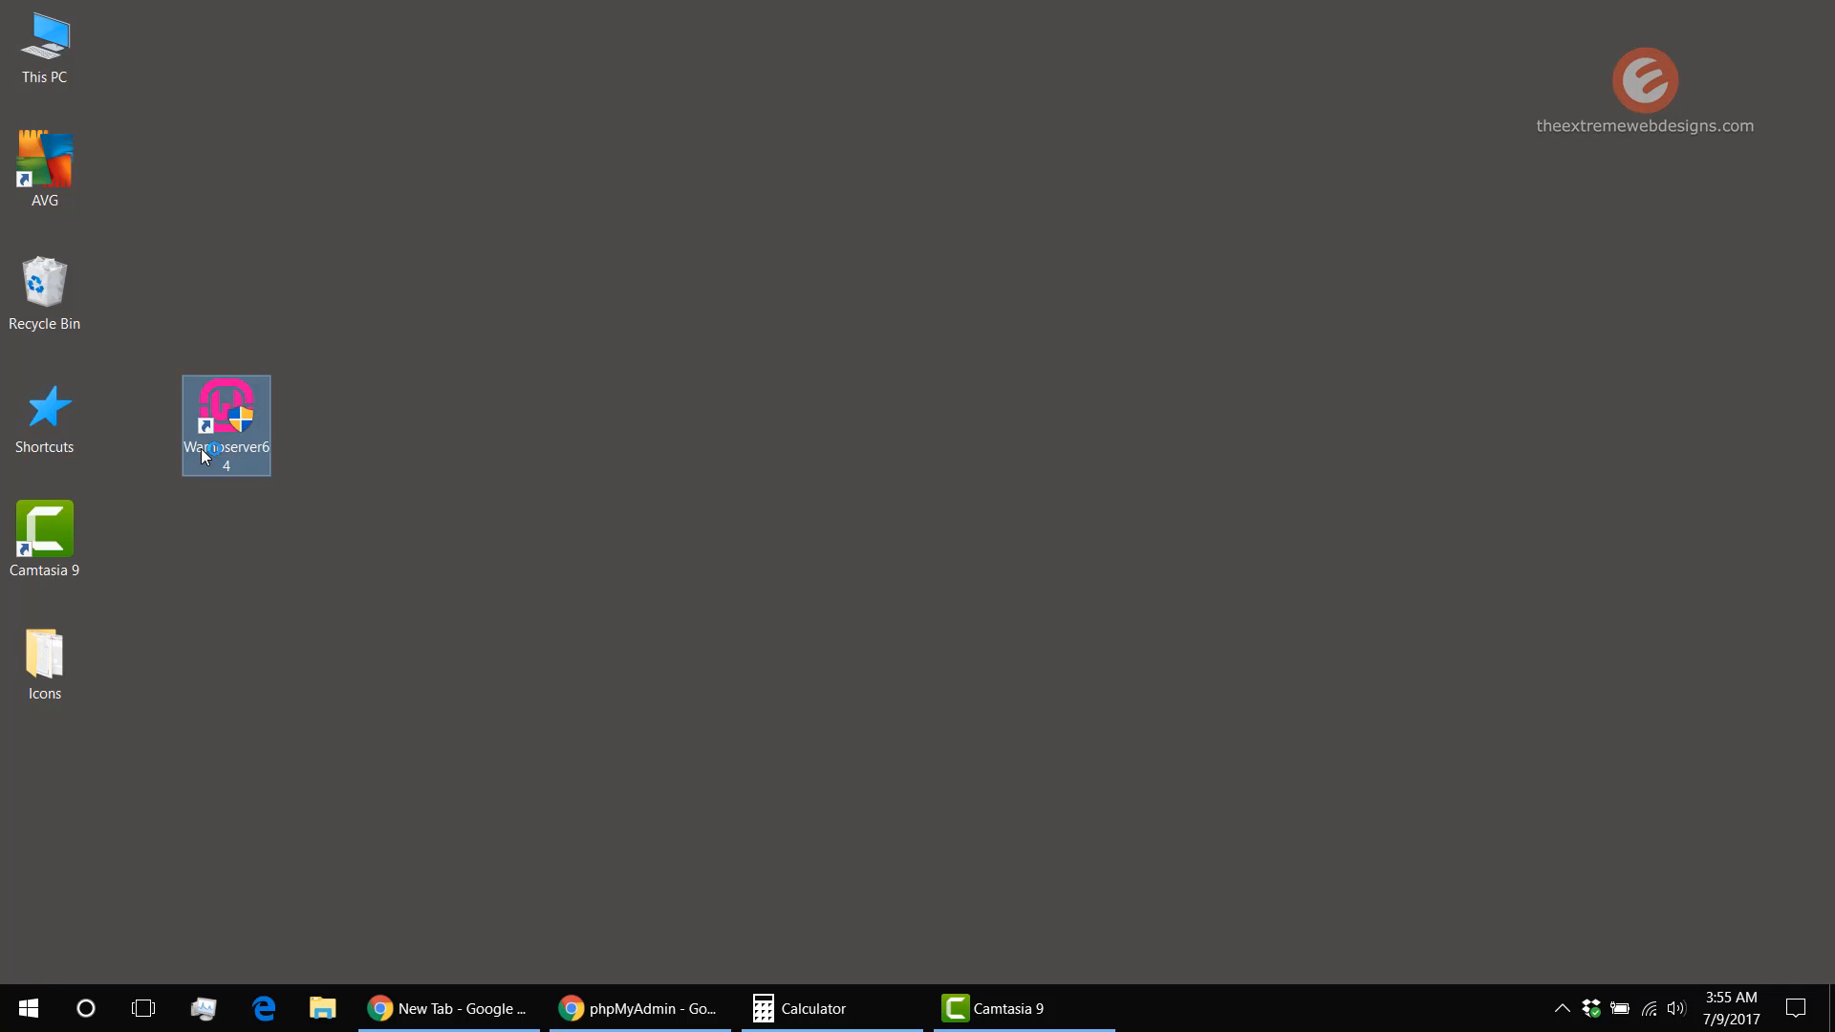
double_click(225, 424)
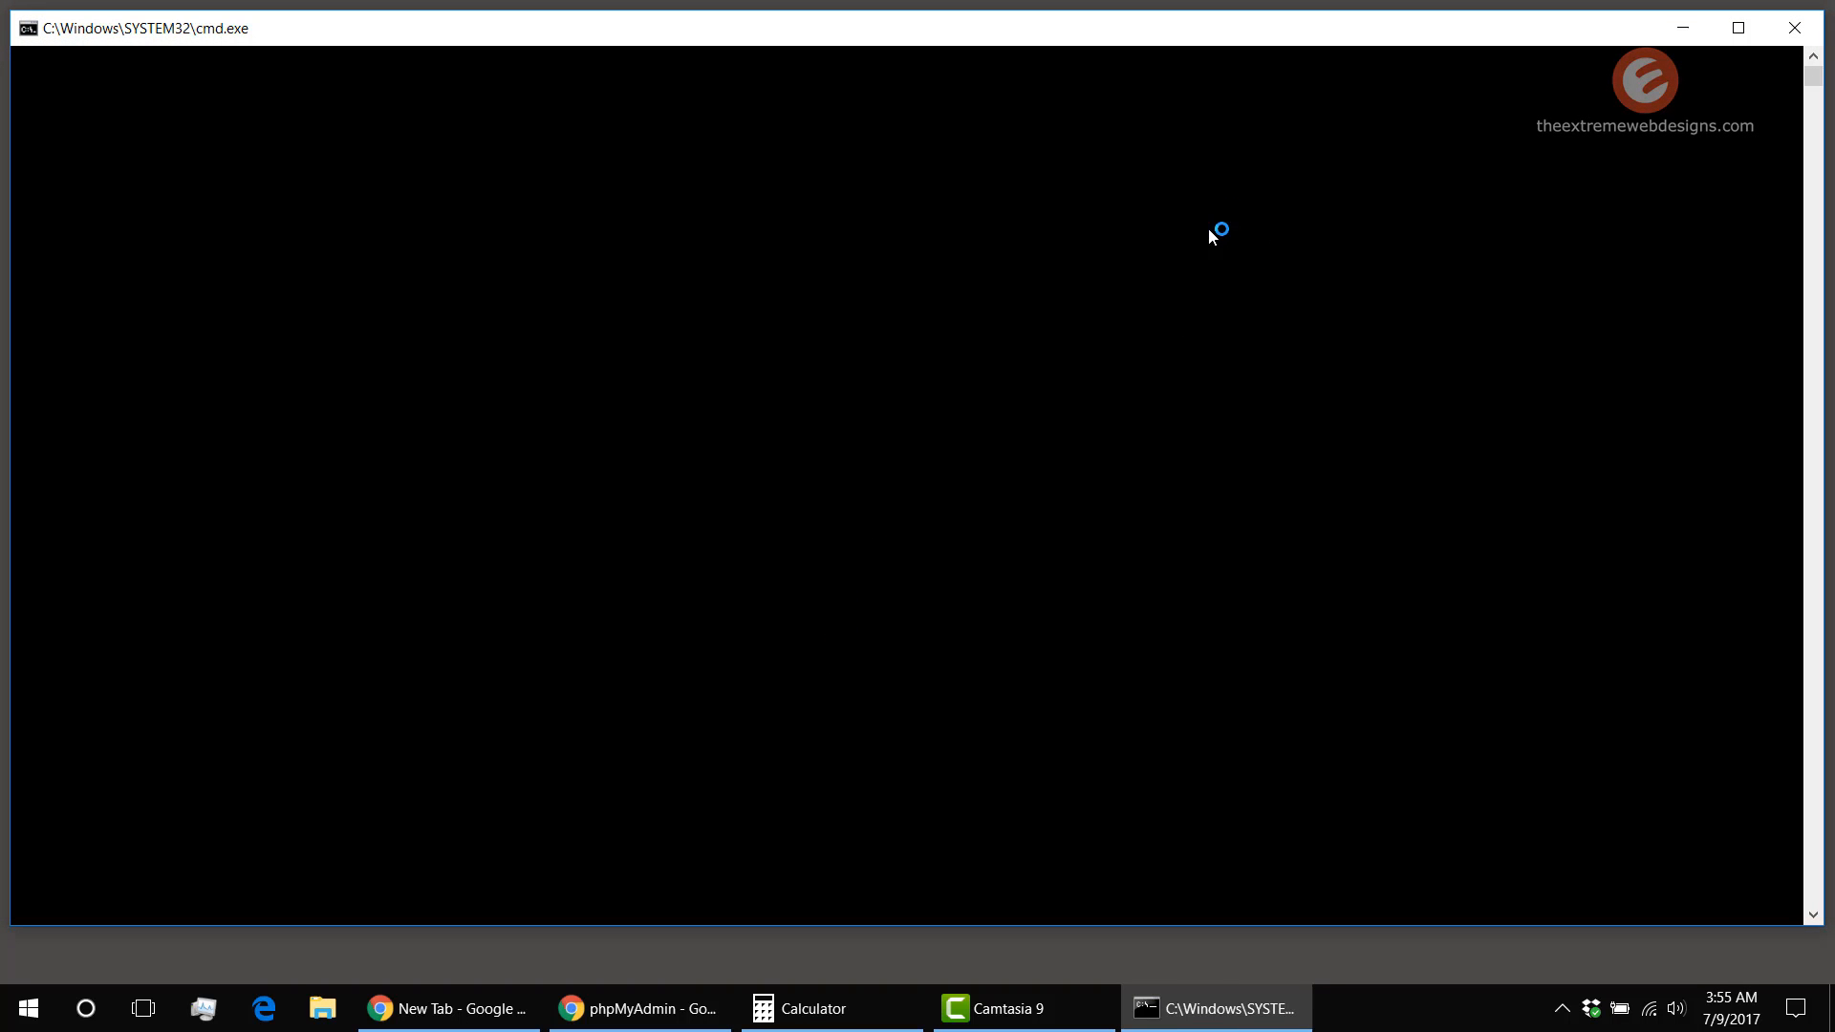
mouse_move(1500, 152)
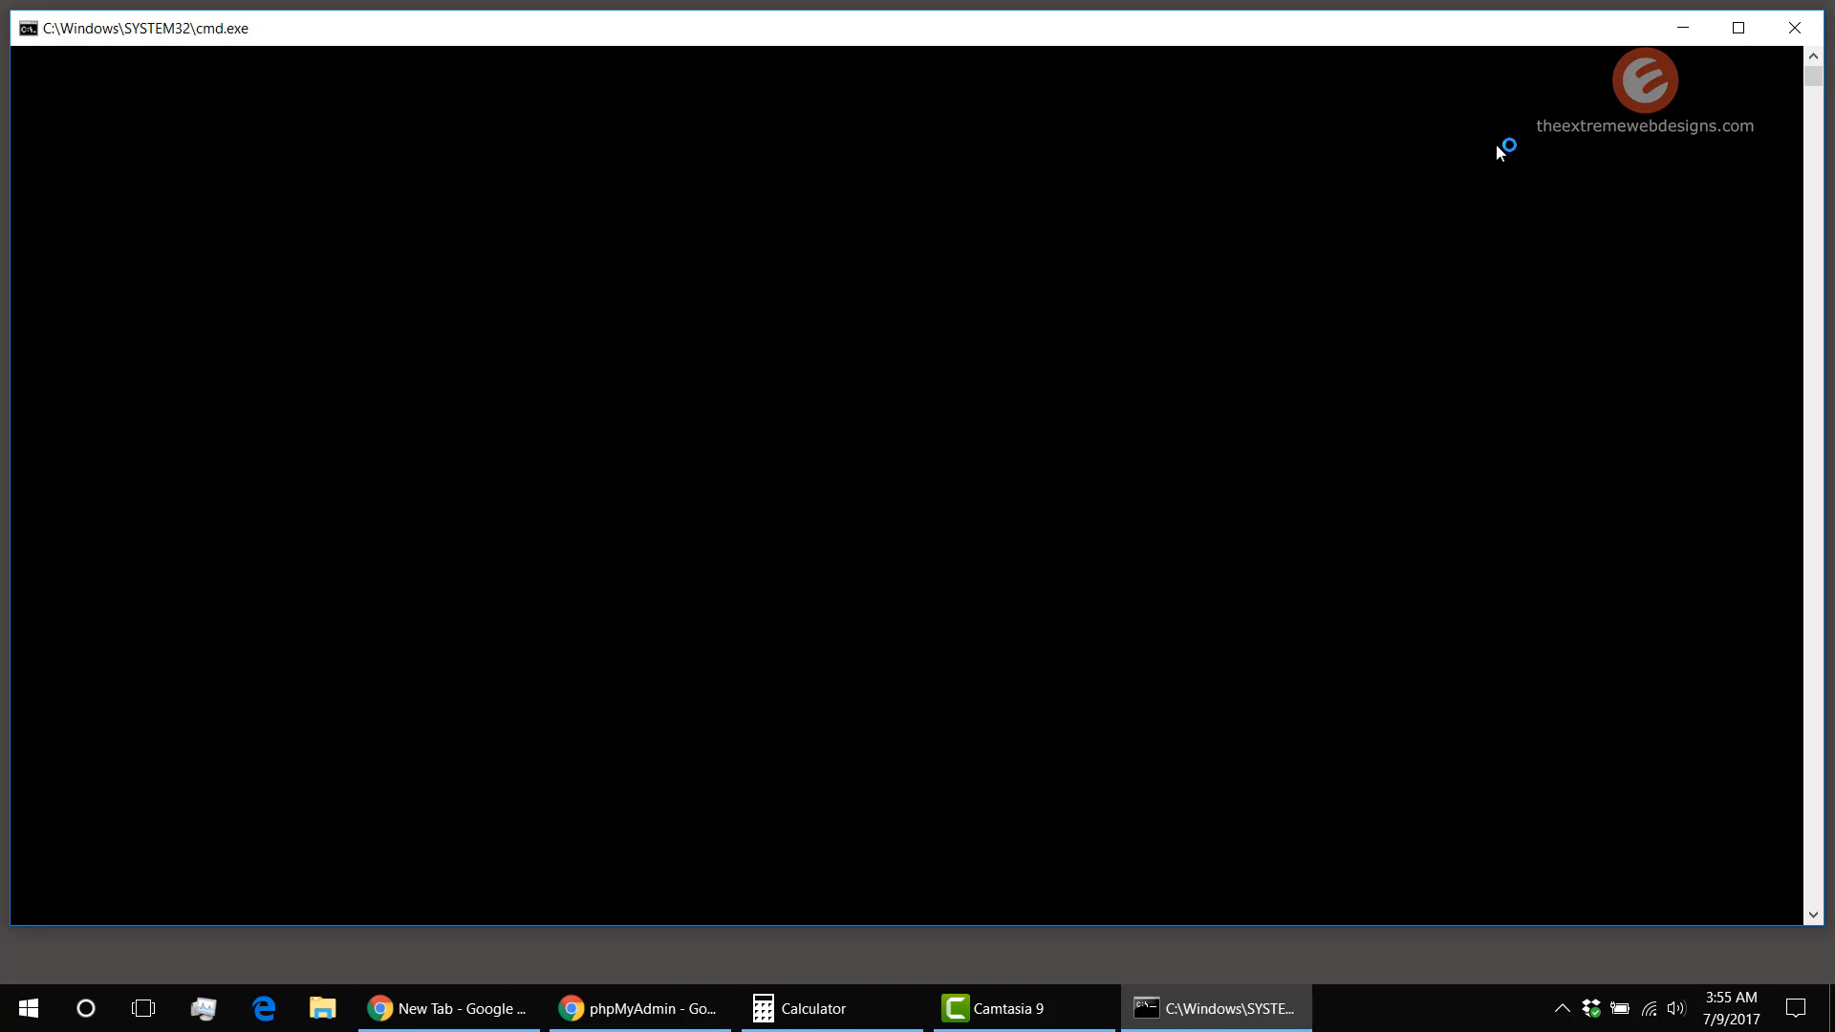
left_click(1793, 27)
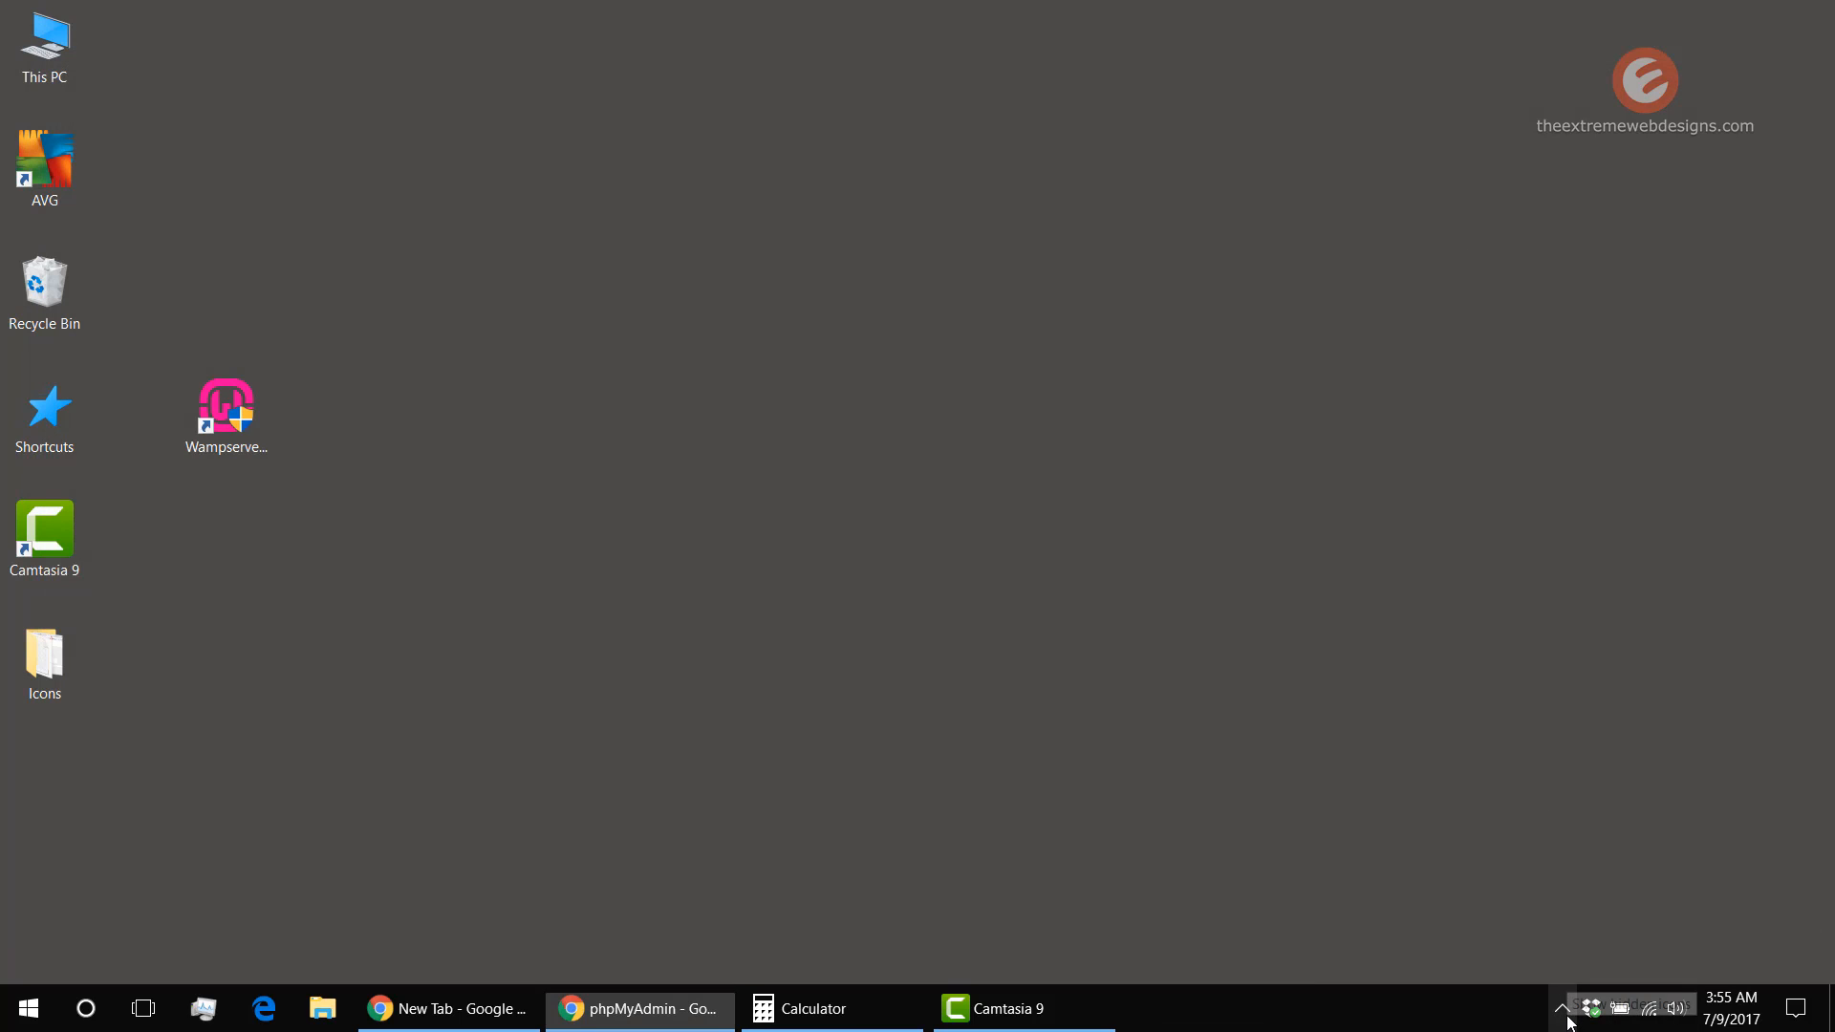
left_click(1560, 1007)
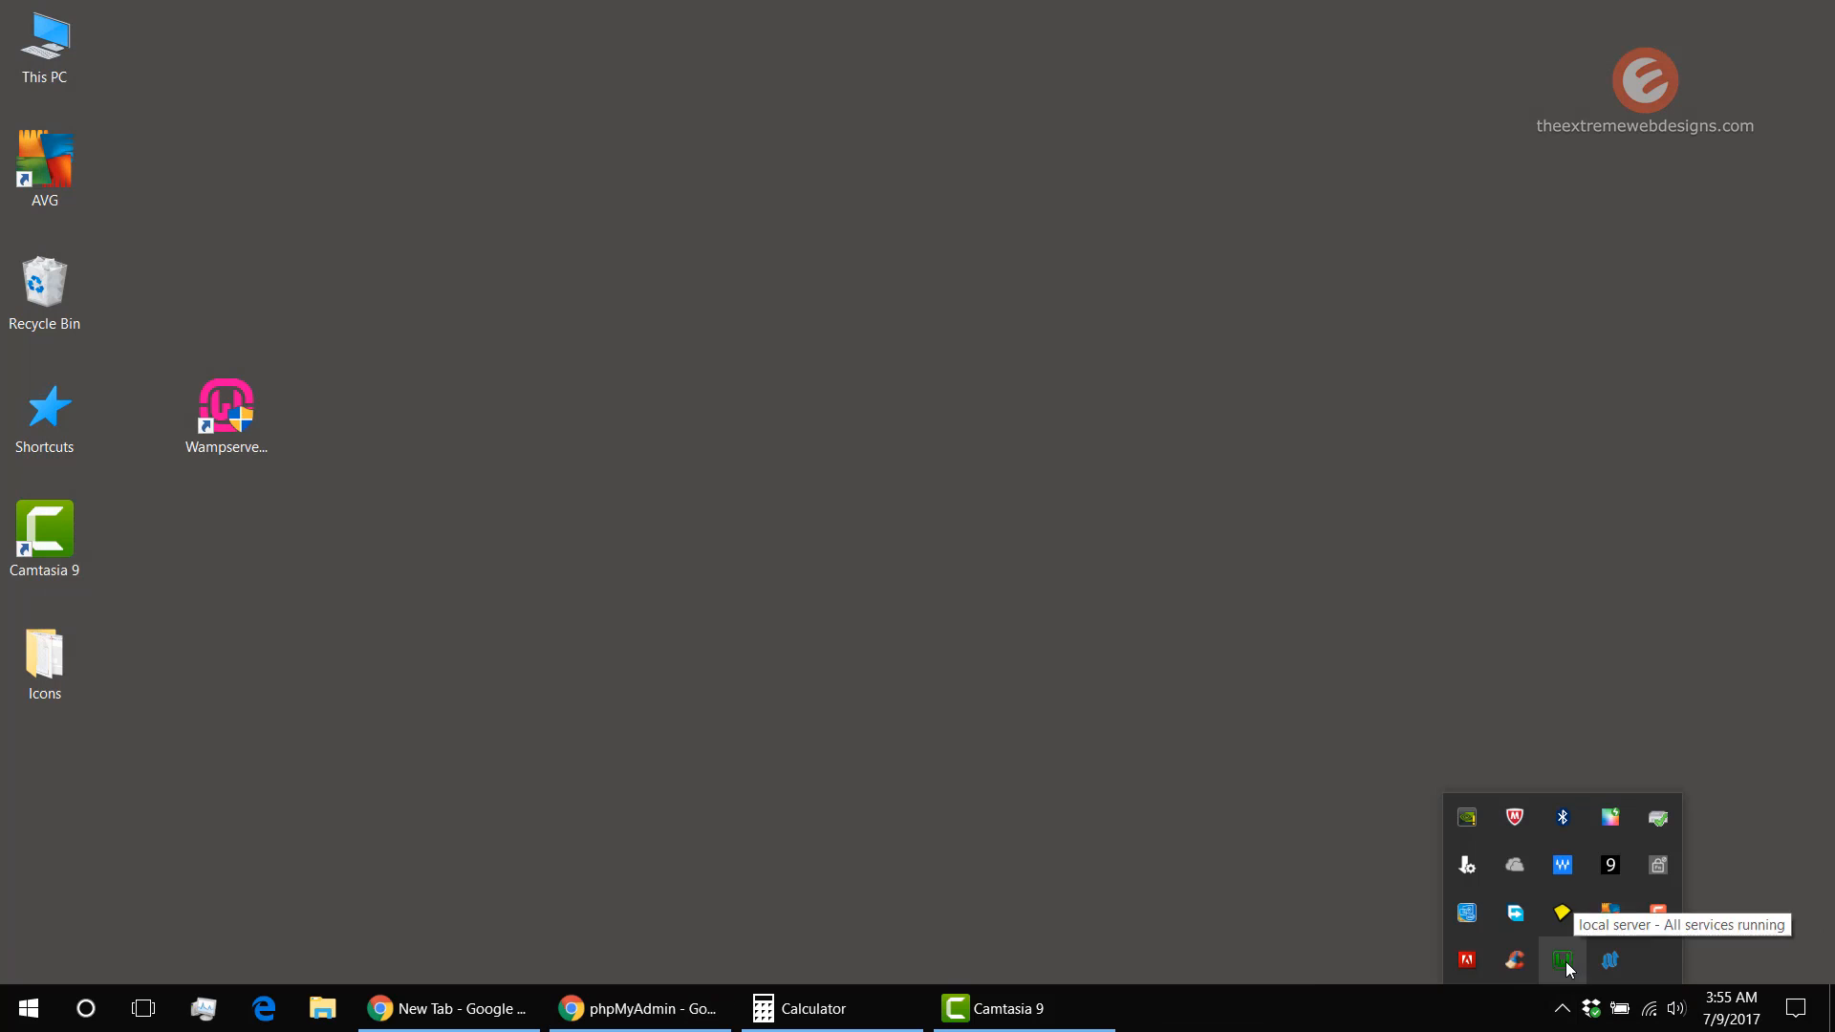
Open php.ini from the Wampserver tray menu's PHP section
left_click(1563, 960)
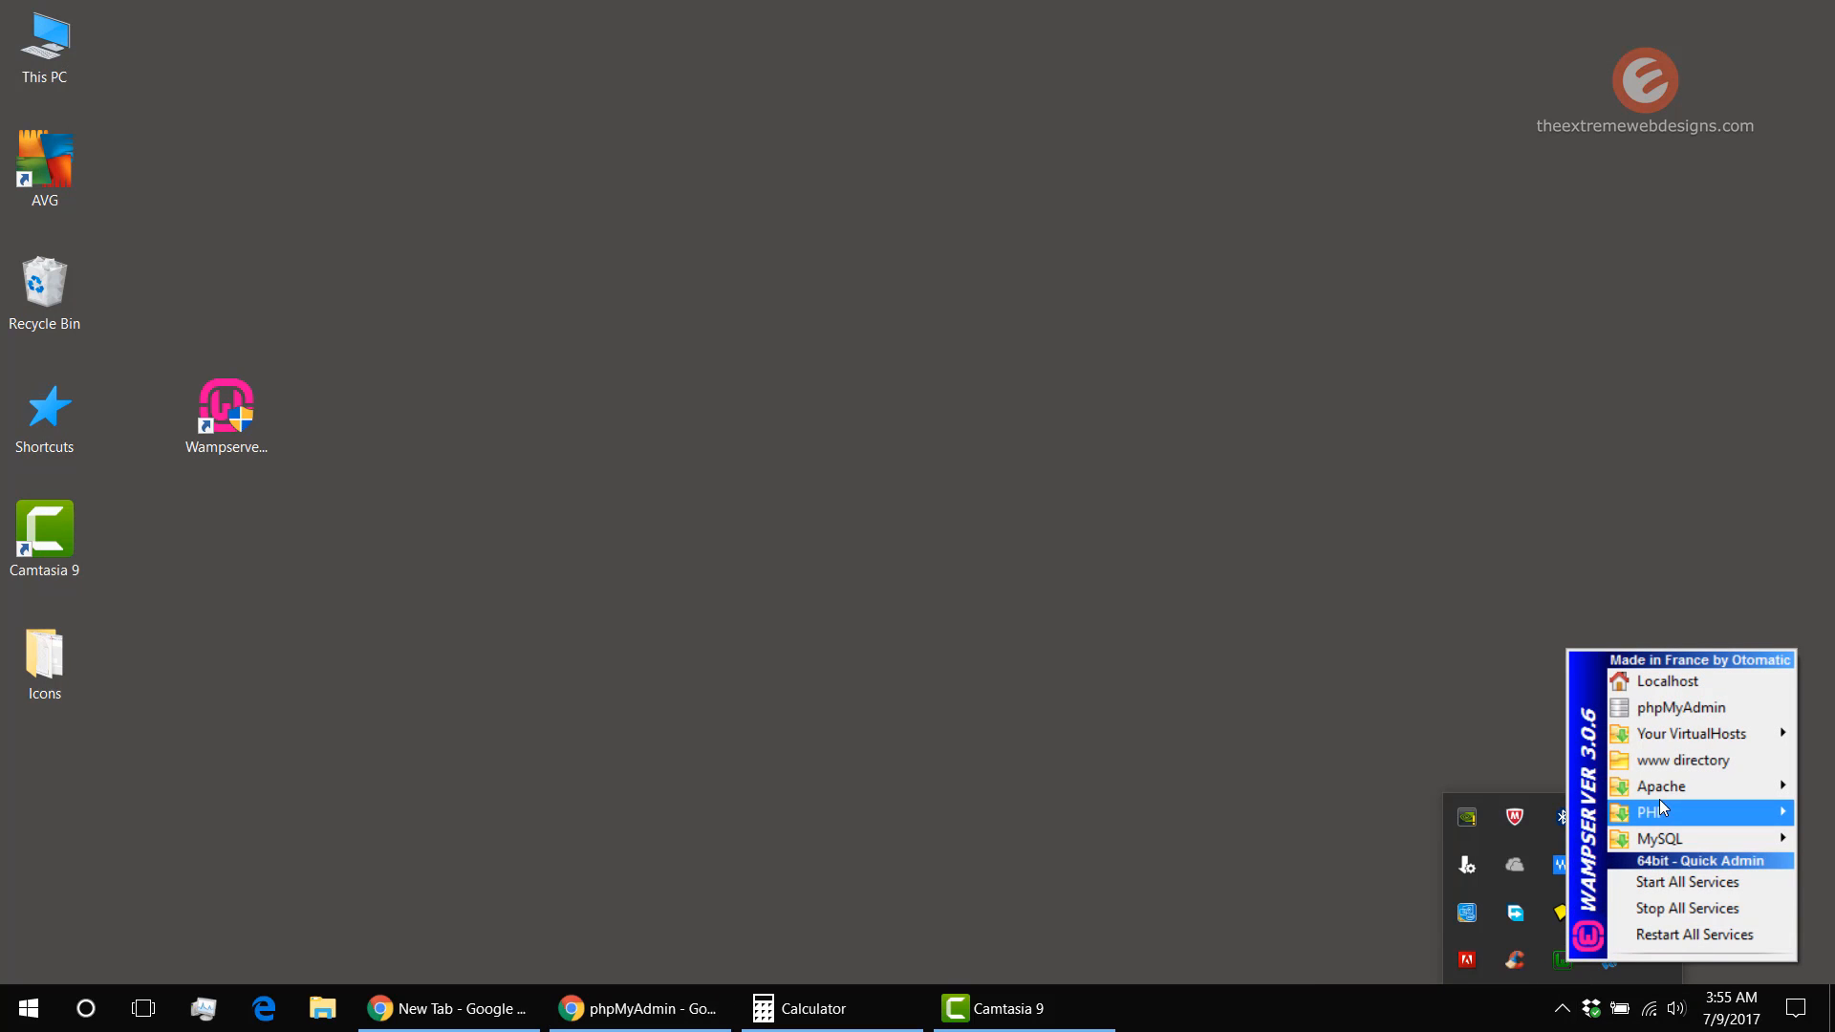
mouse_move(1658, 812)
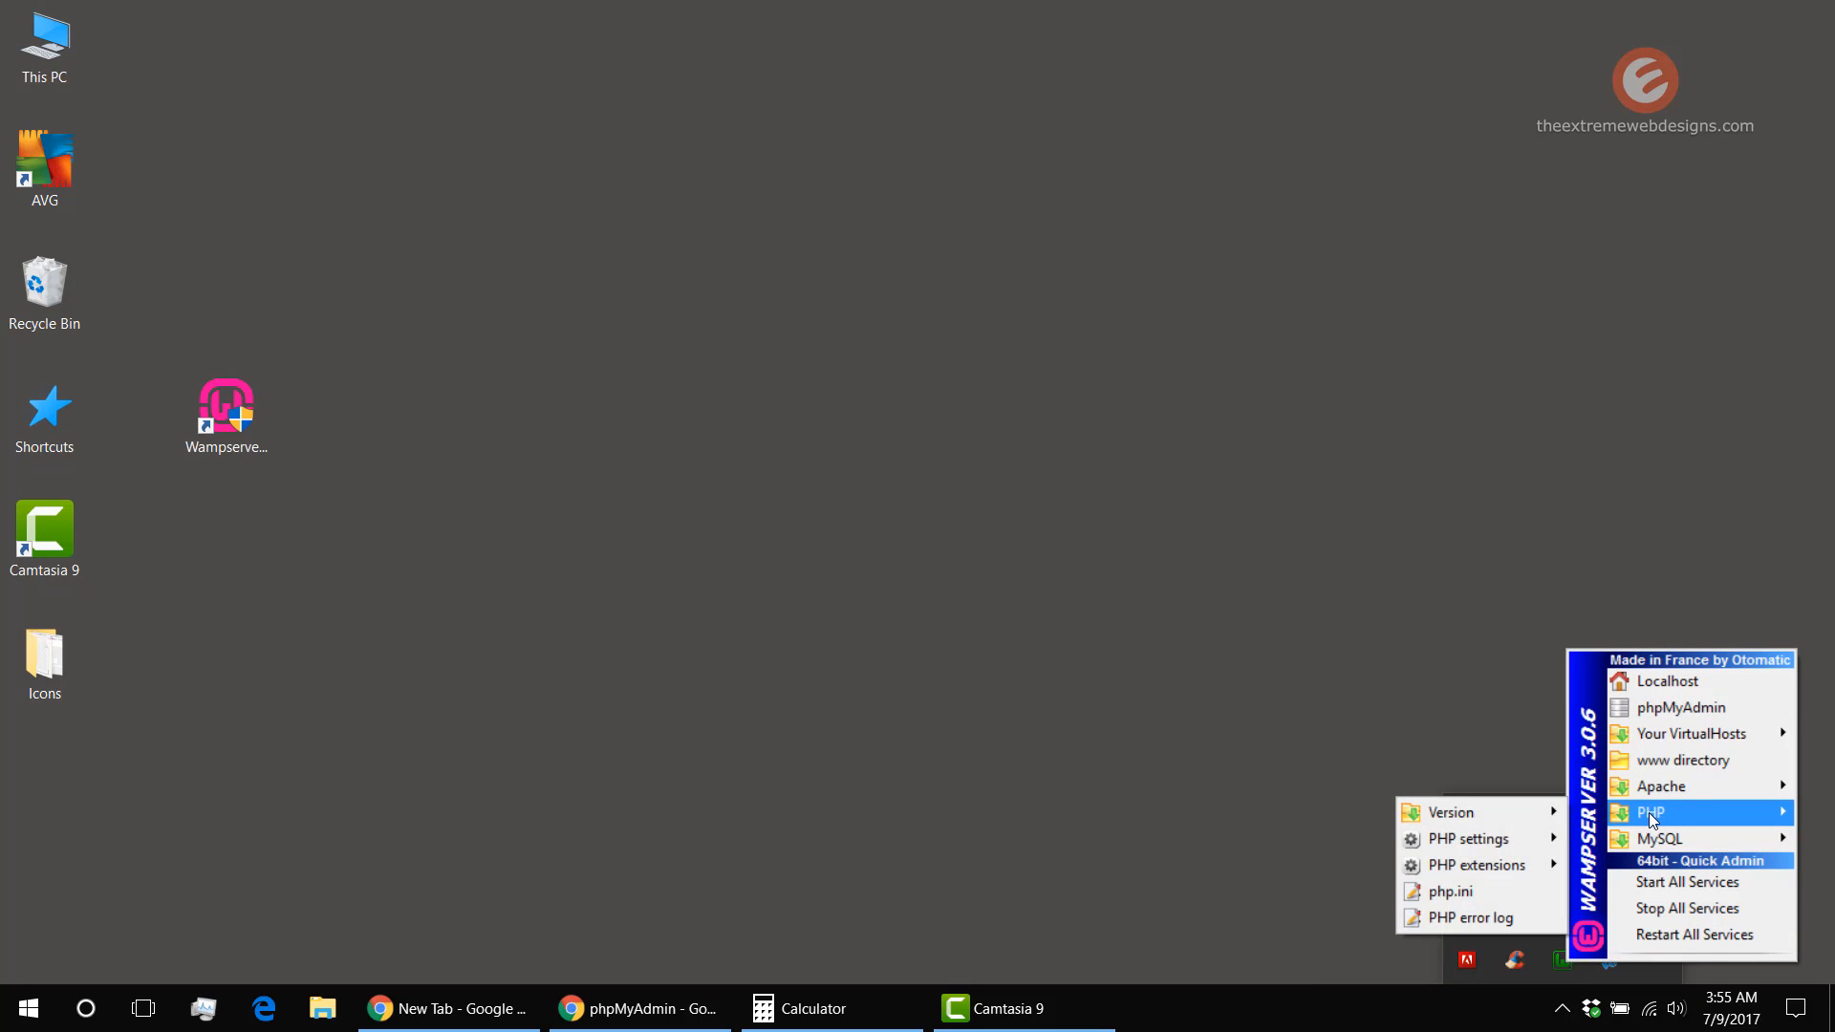
mouse_move(1501, 891)
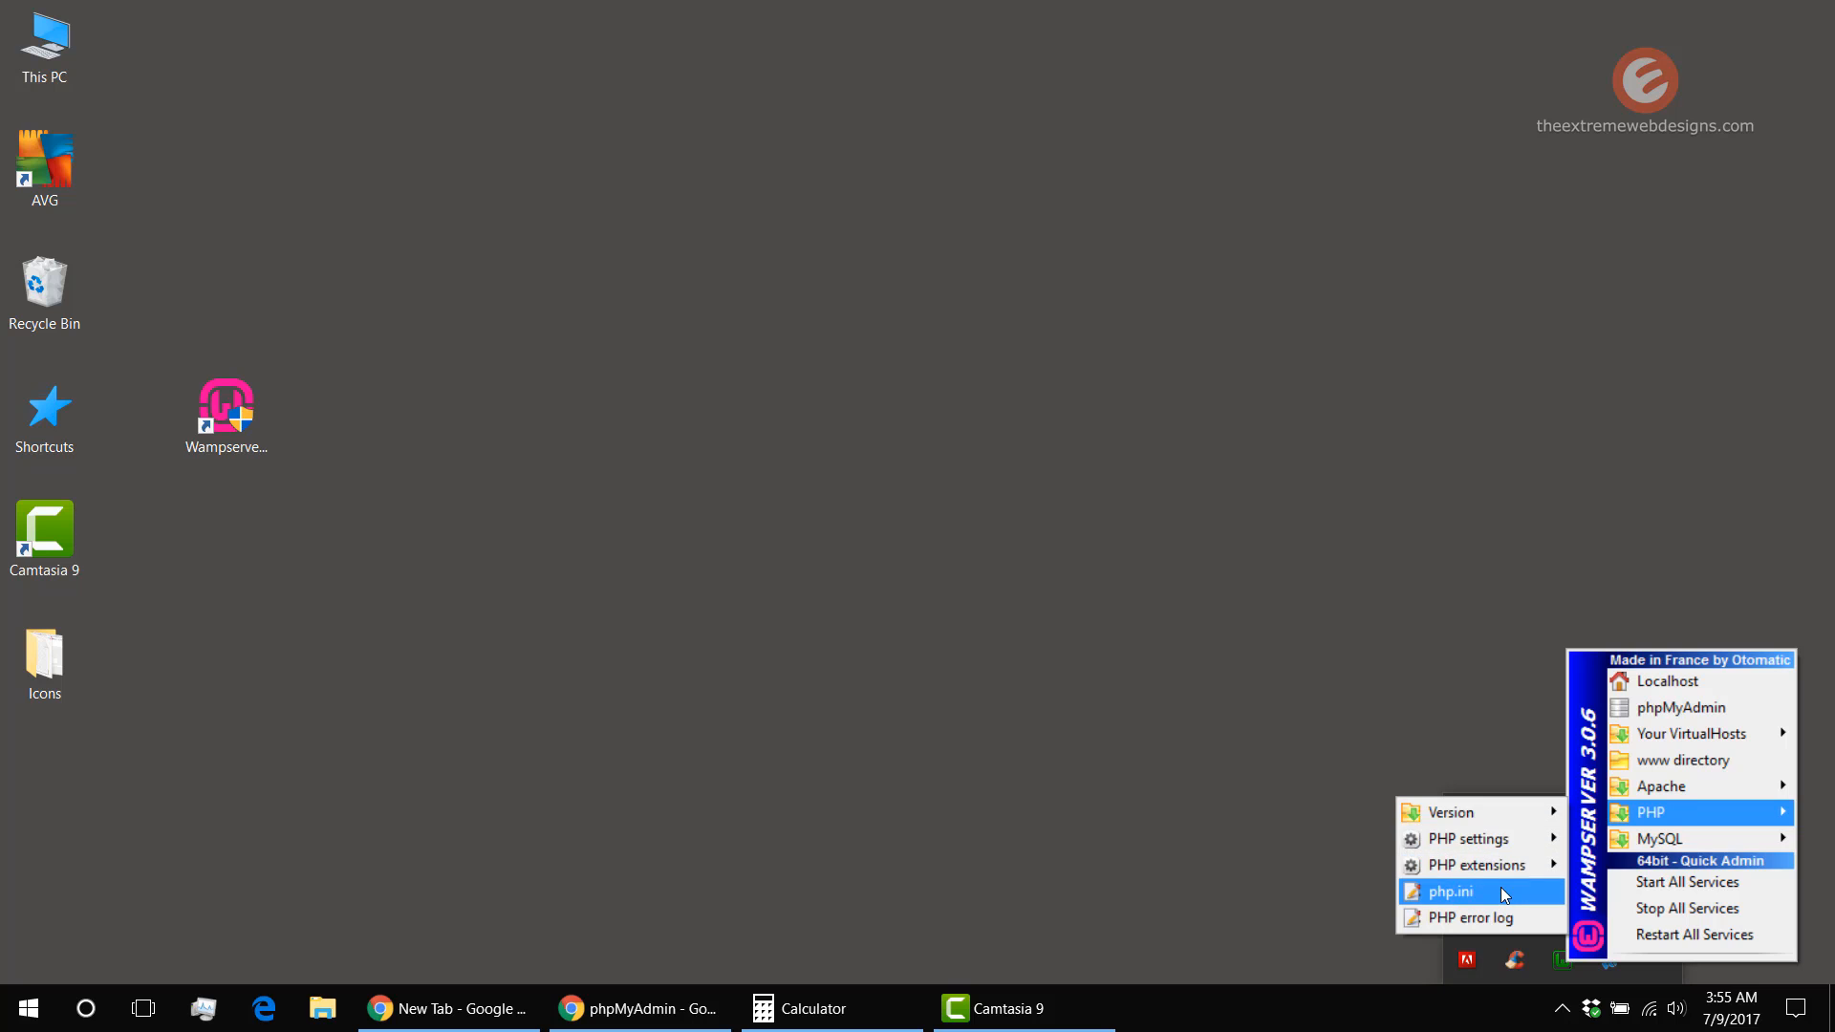
left_click(1449, 891)
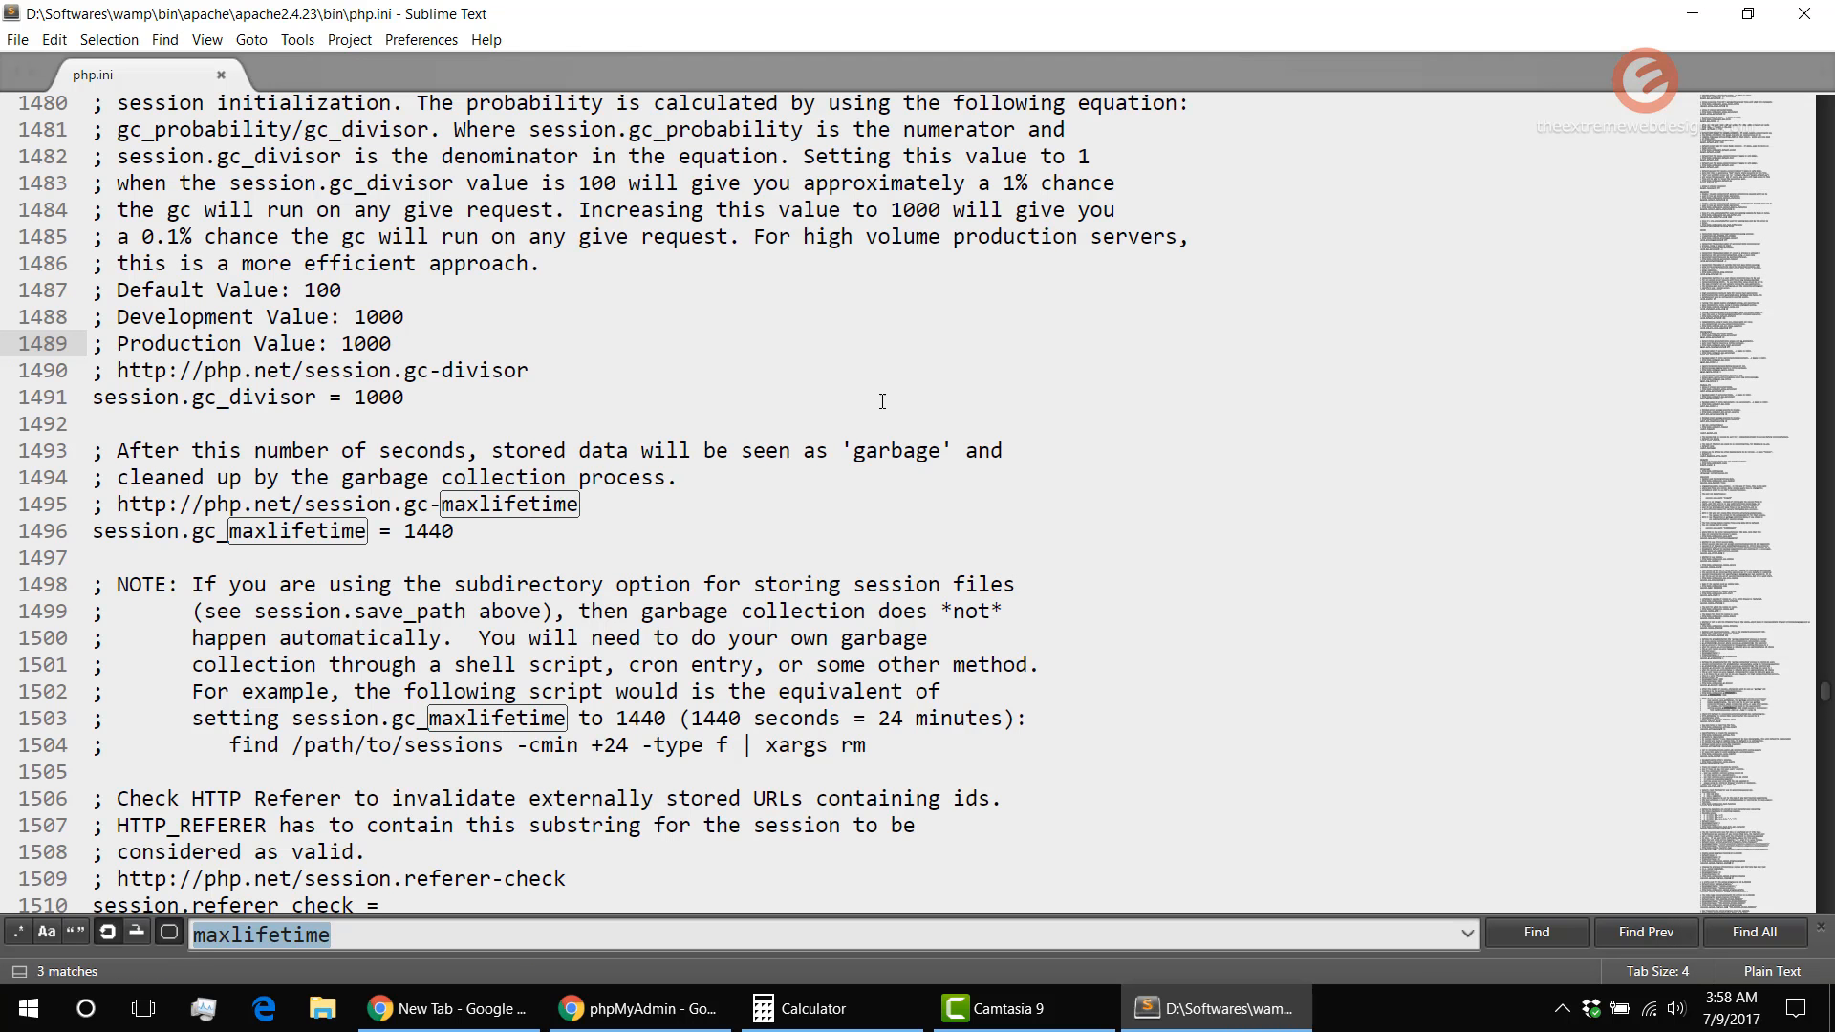
left_click(1534, 932)
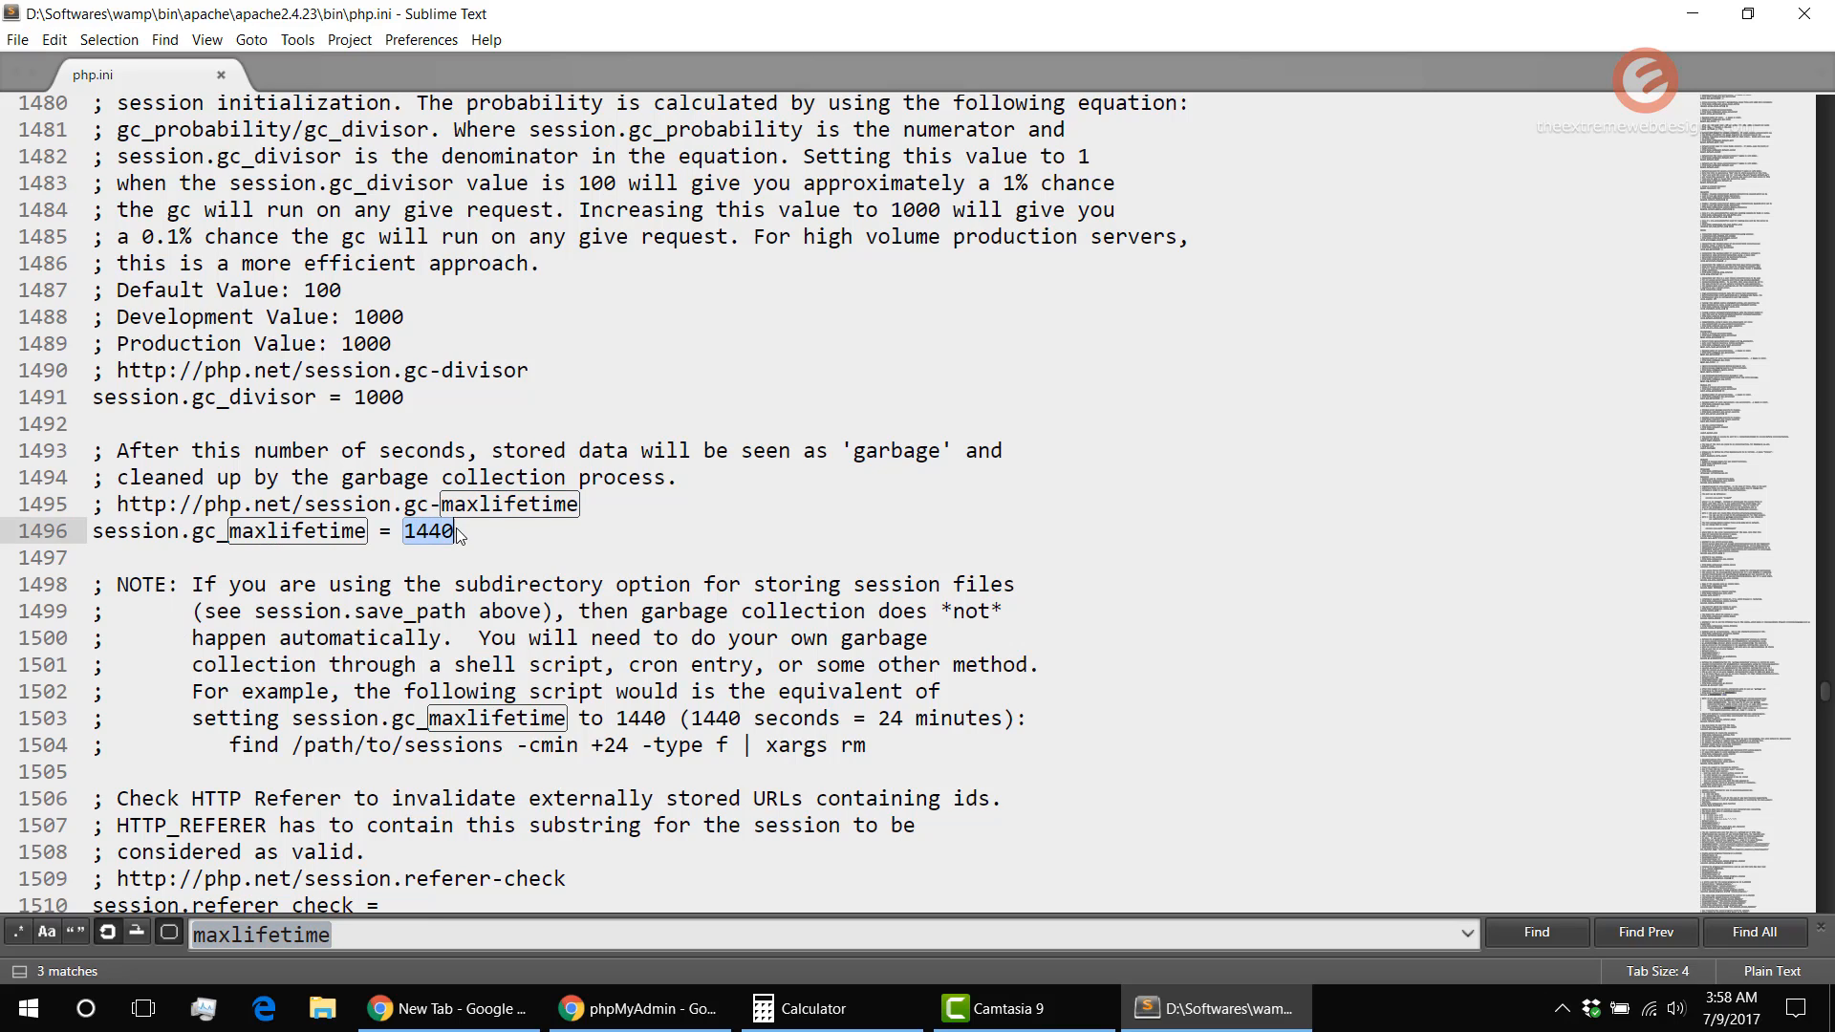
mouse_move(459, 538)
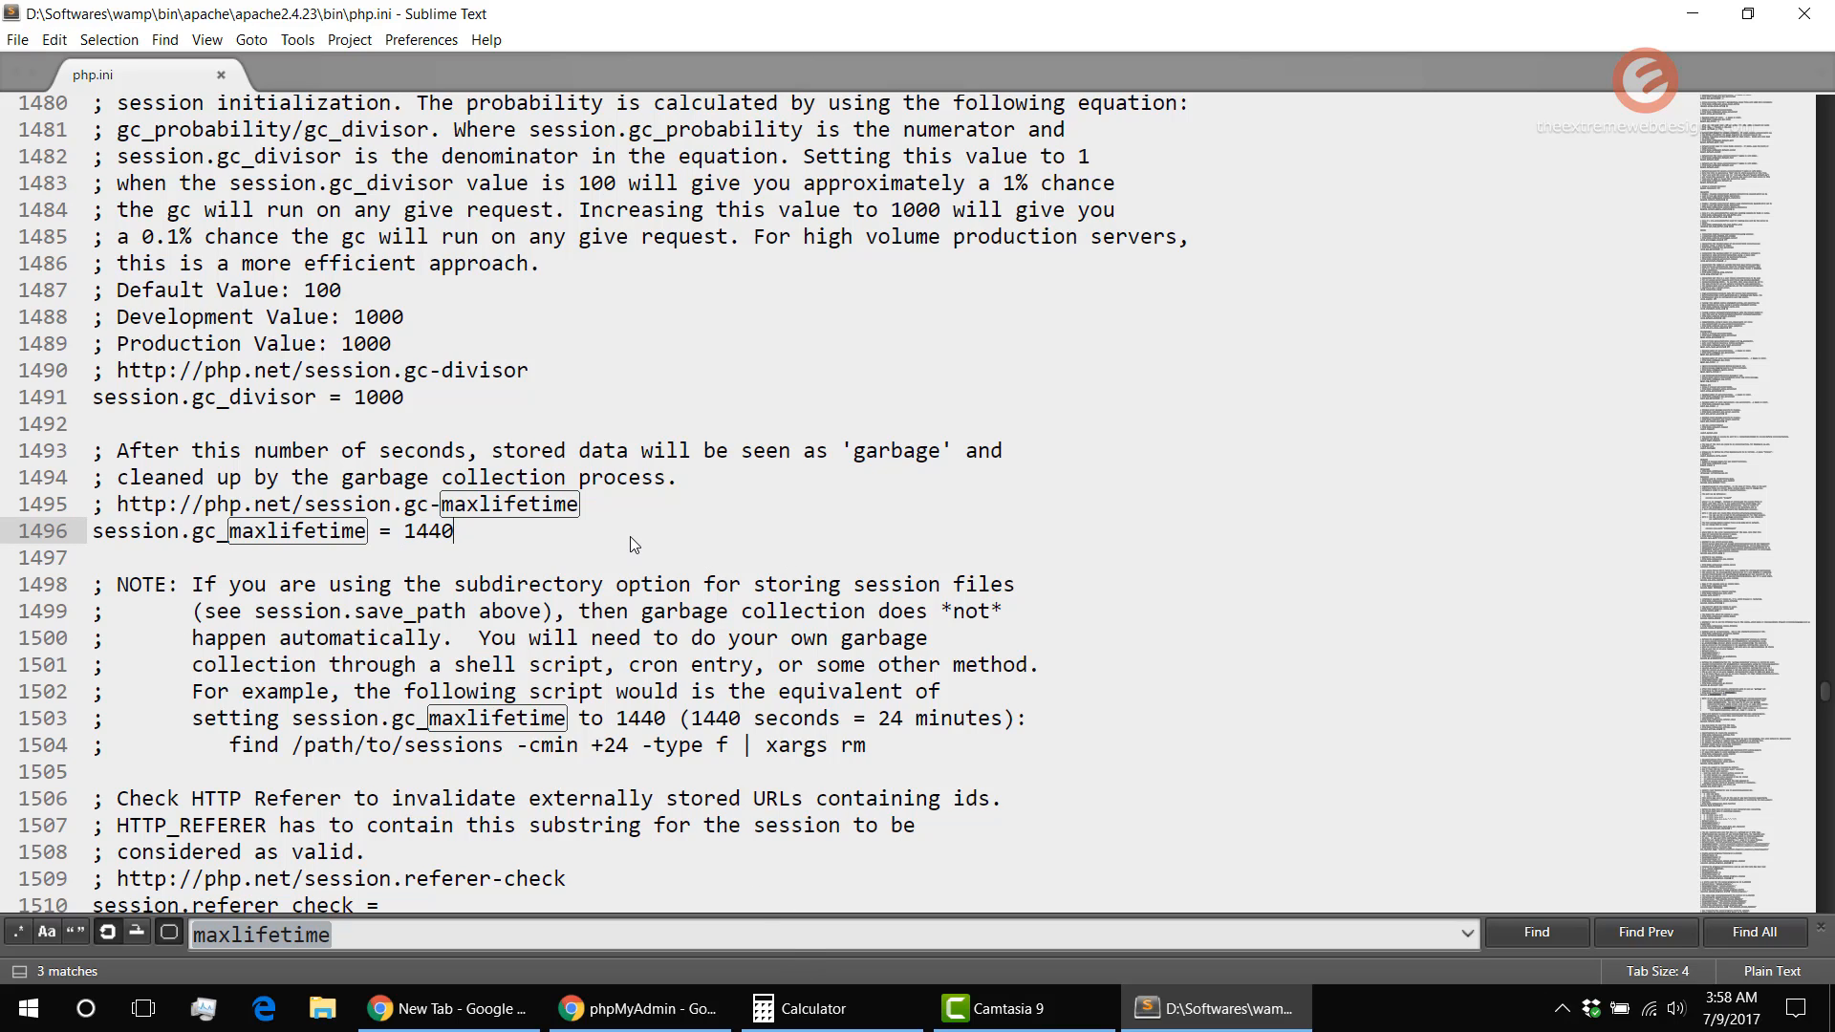
mouse_move(741, 788)
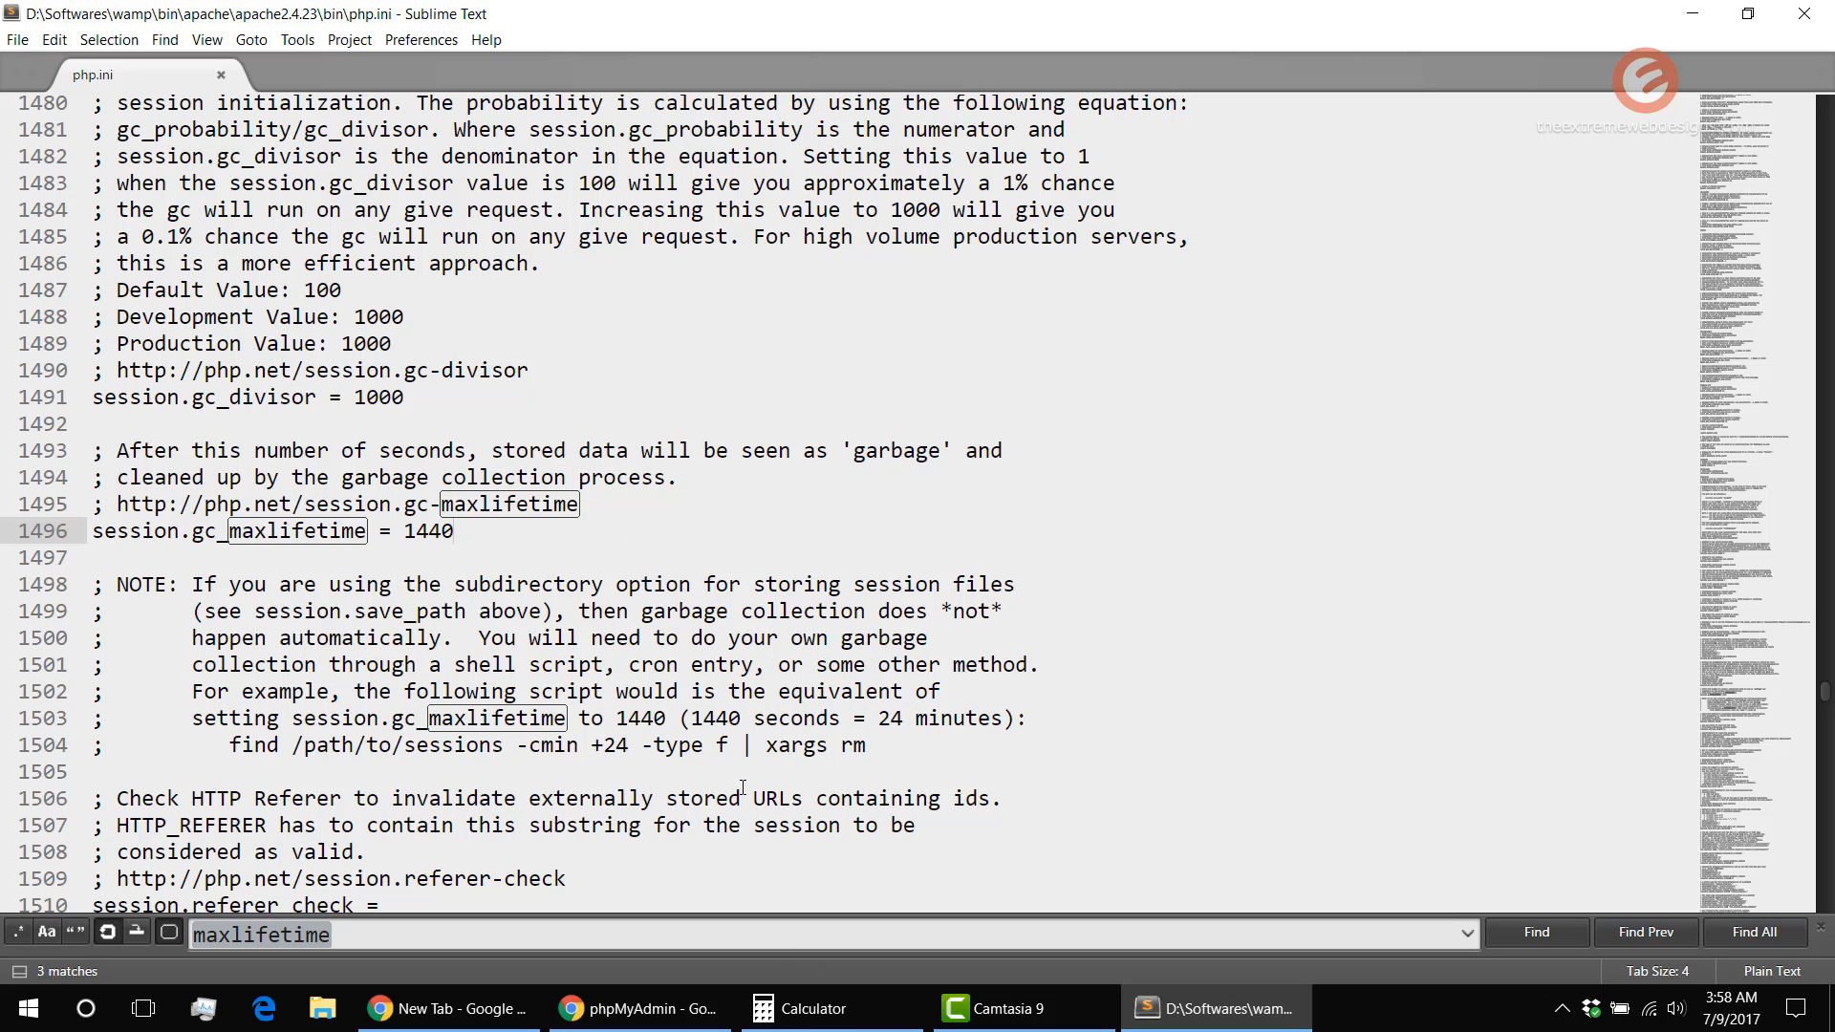
Show Calculator's 24 × 60 × 60 = 86,400 result
left_click(817, 1008)
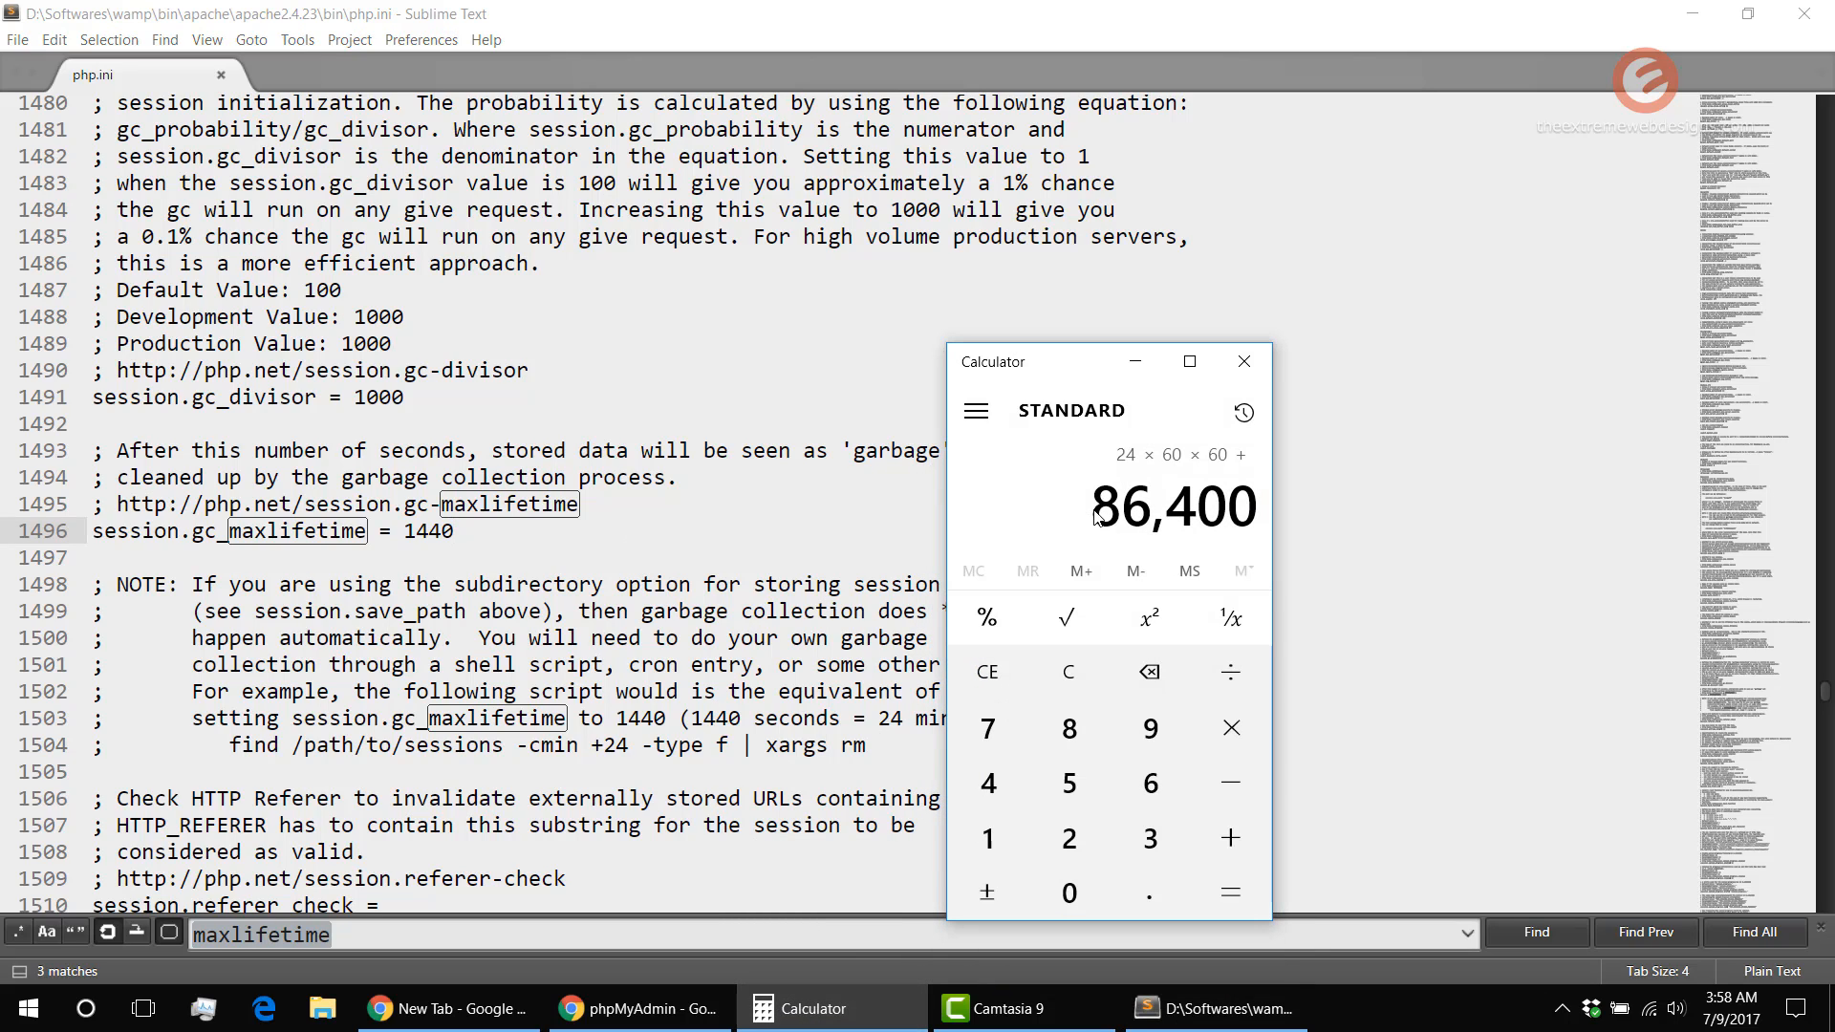
mouse_move(1173, 469)
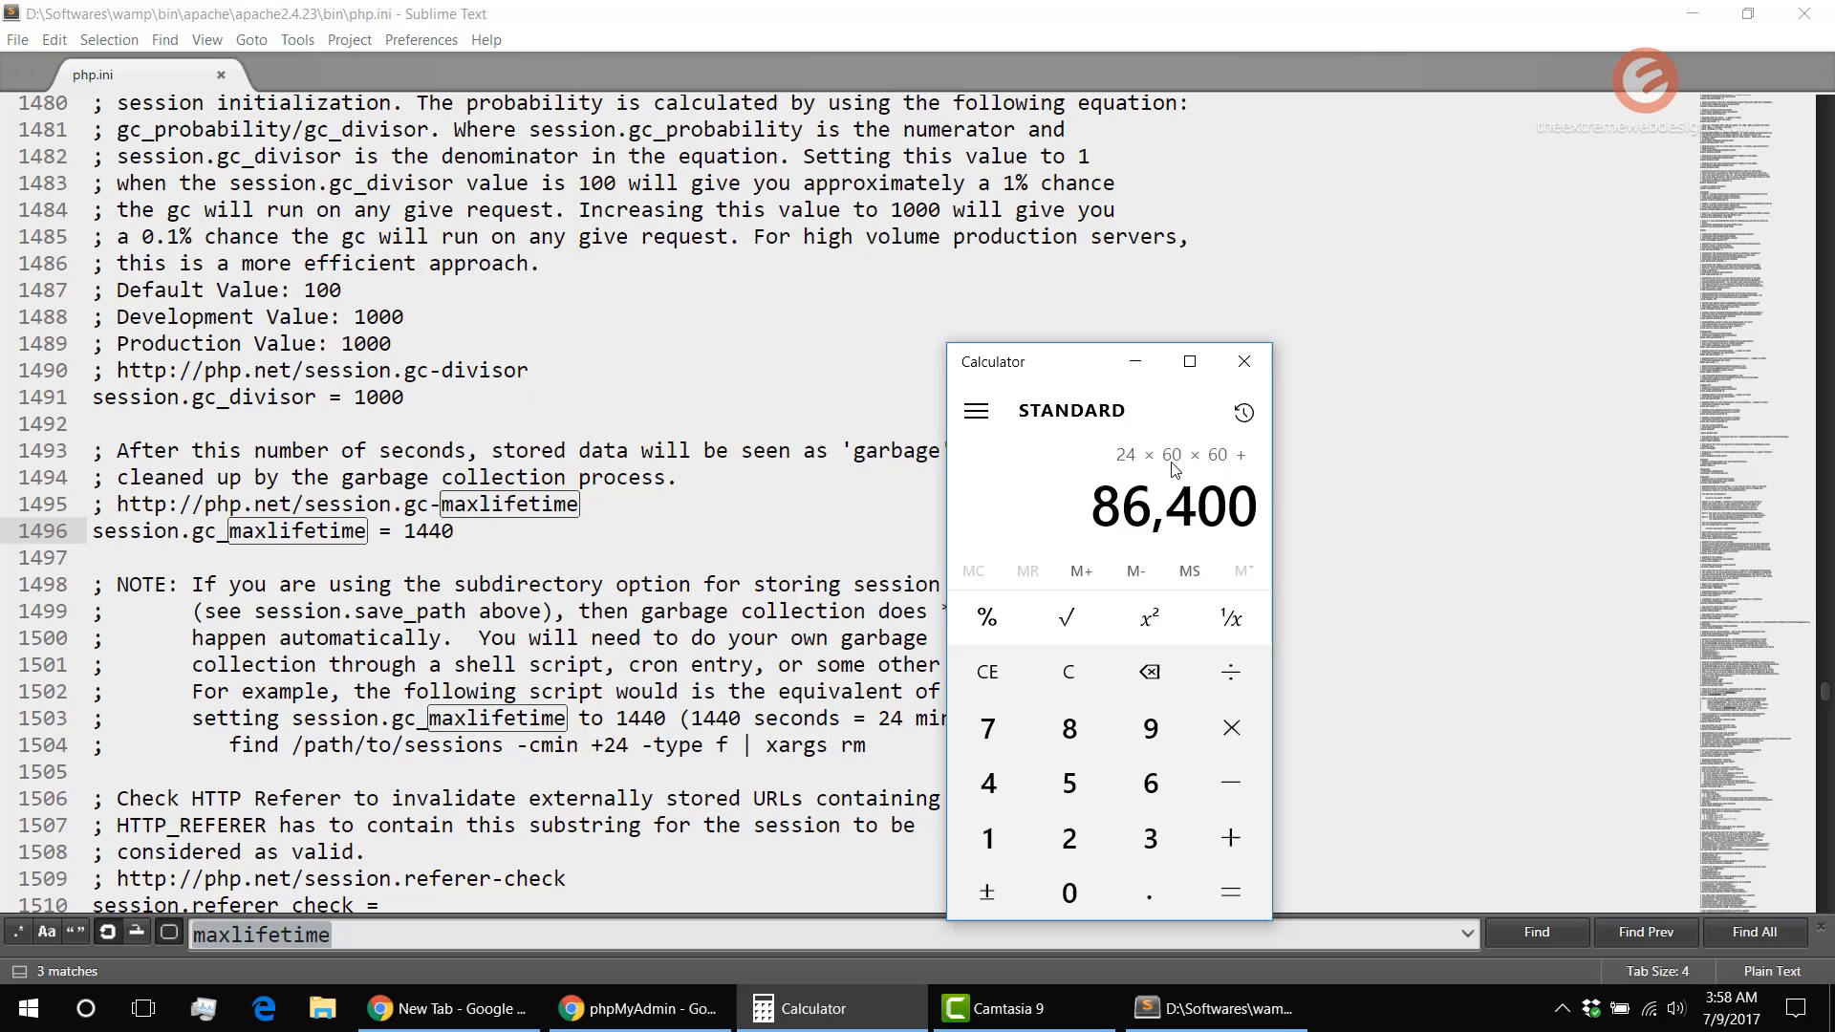
mouse_move(1220, 474)
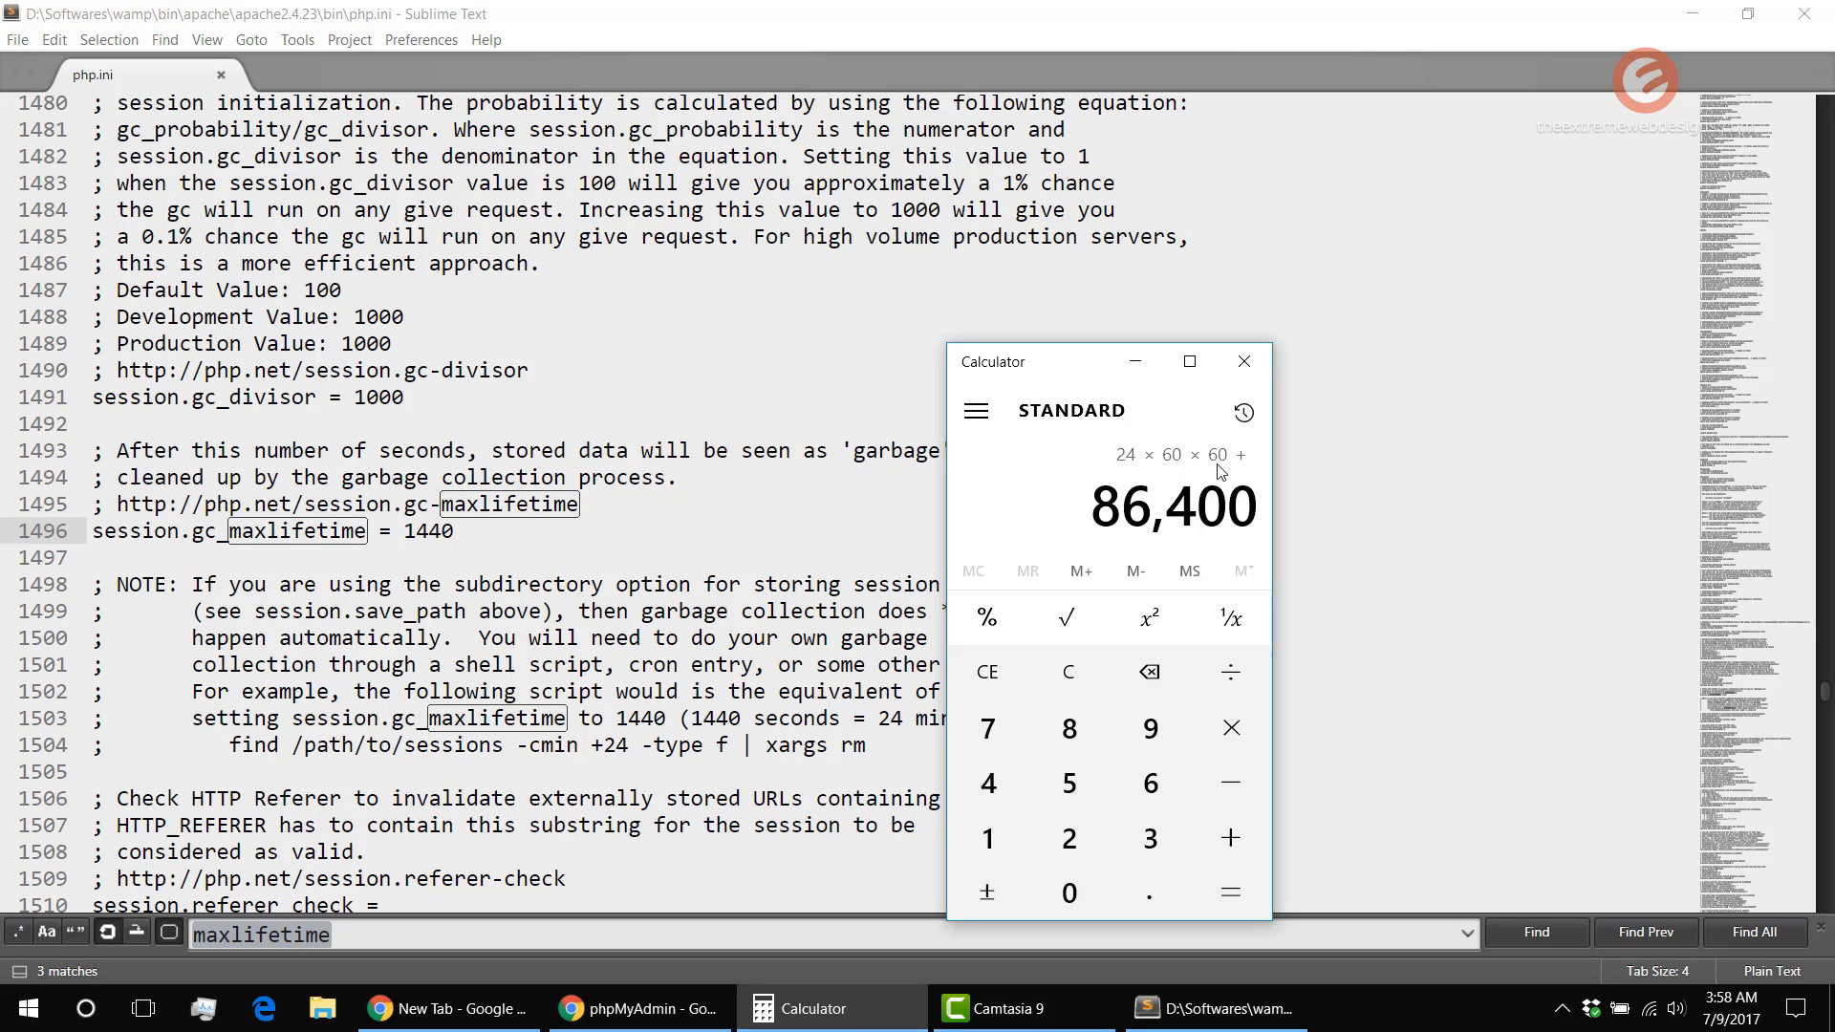
mouse_move(1181, 532)
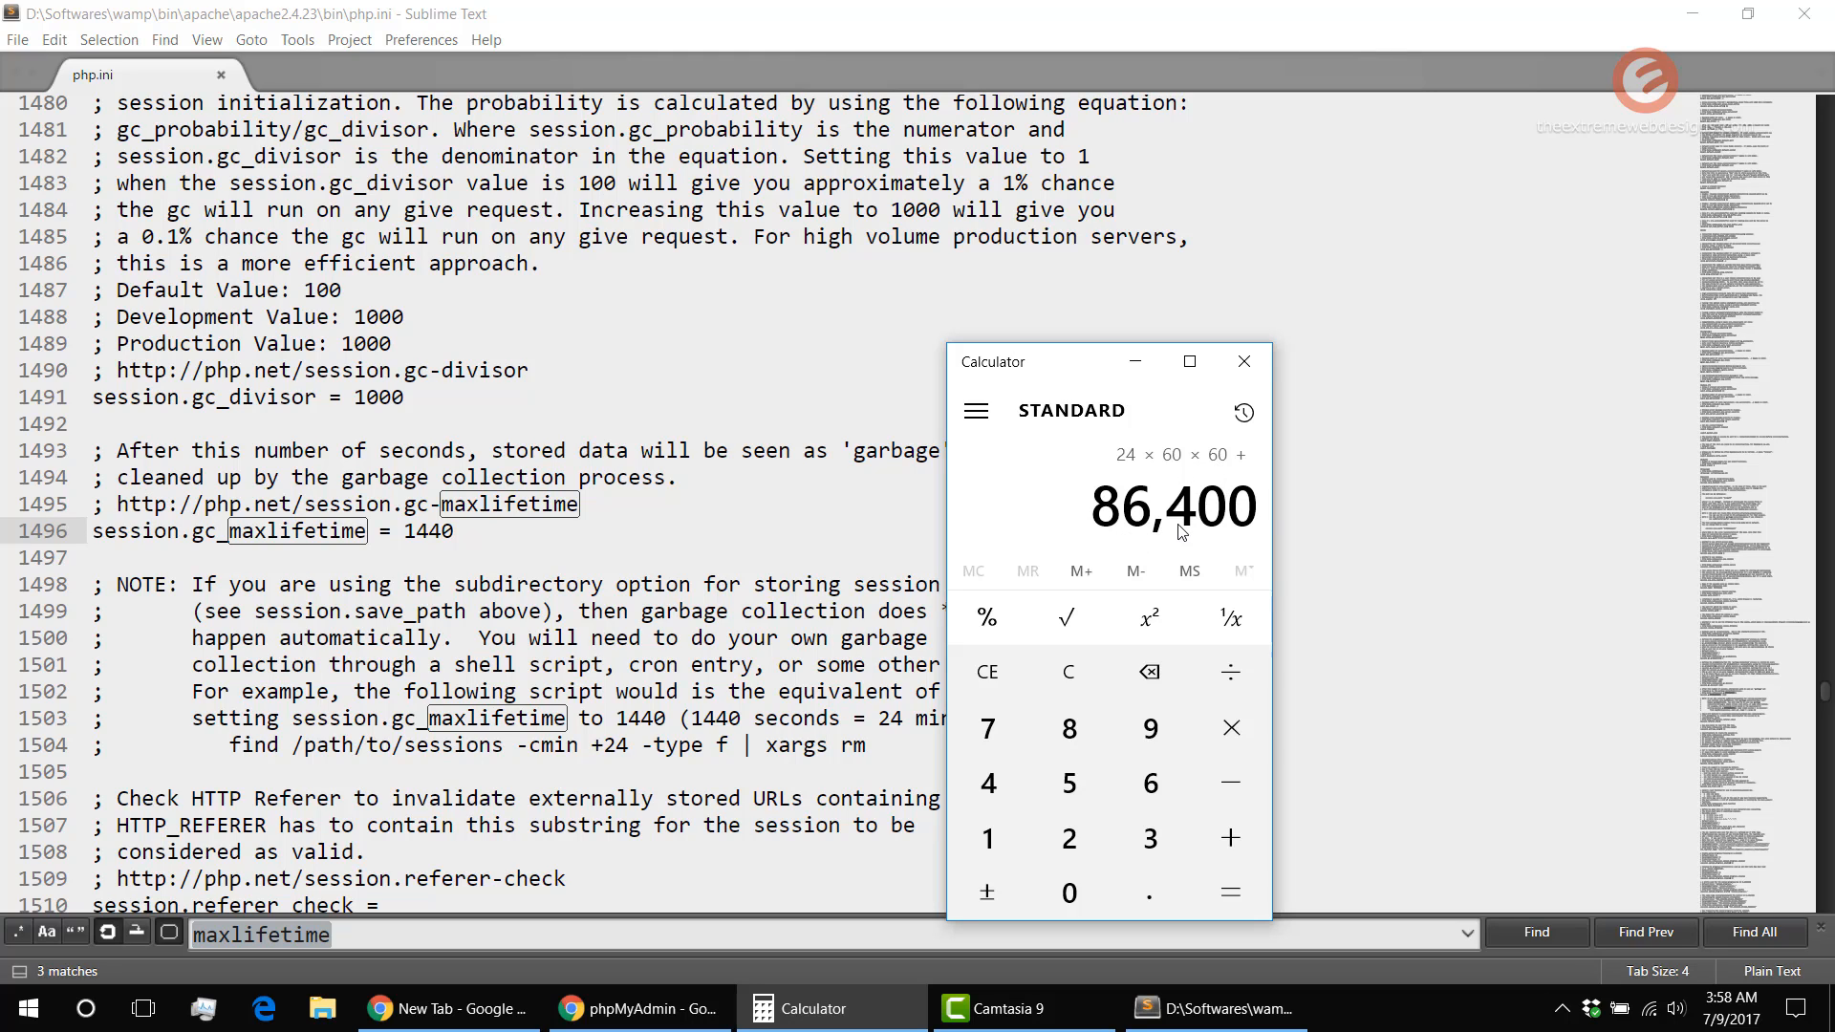
mouse_move(1090, 500)
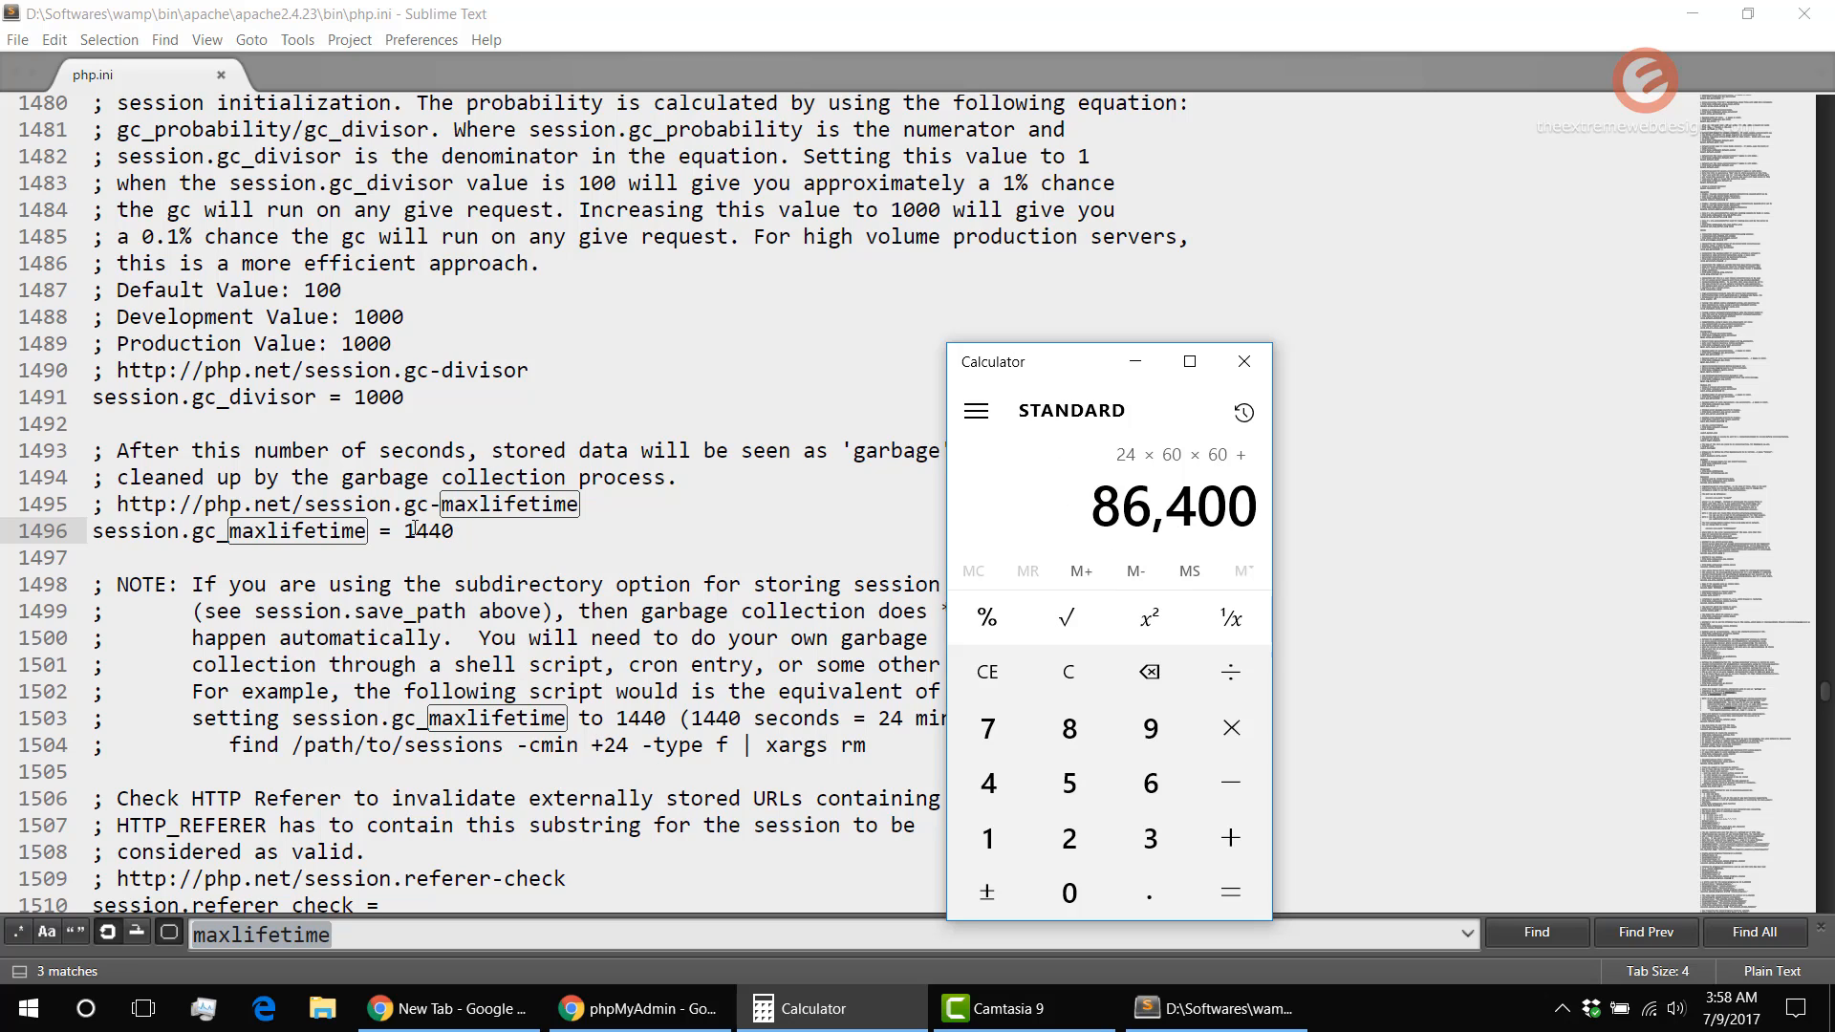
Replace session.gc_maxlifetime 1440 with 86400 and copy the new value
left_click(1243, 360)
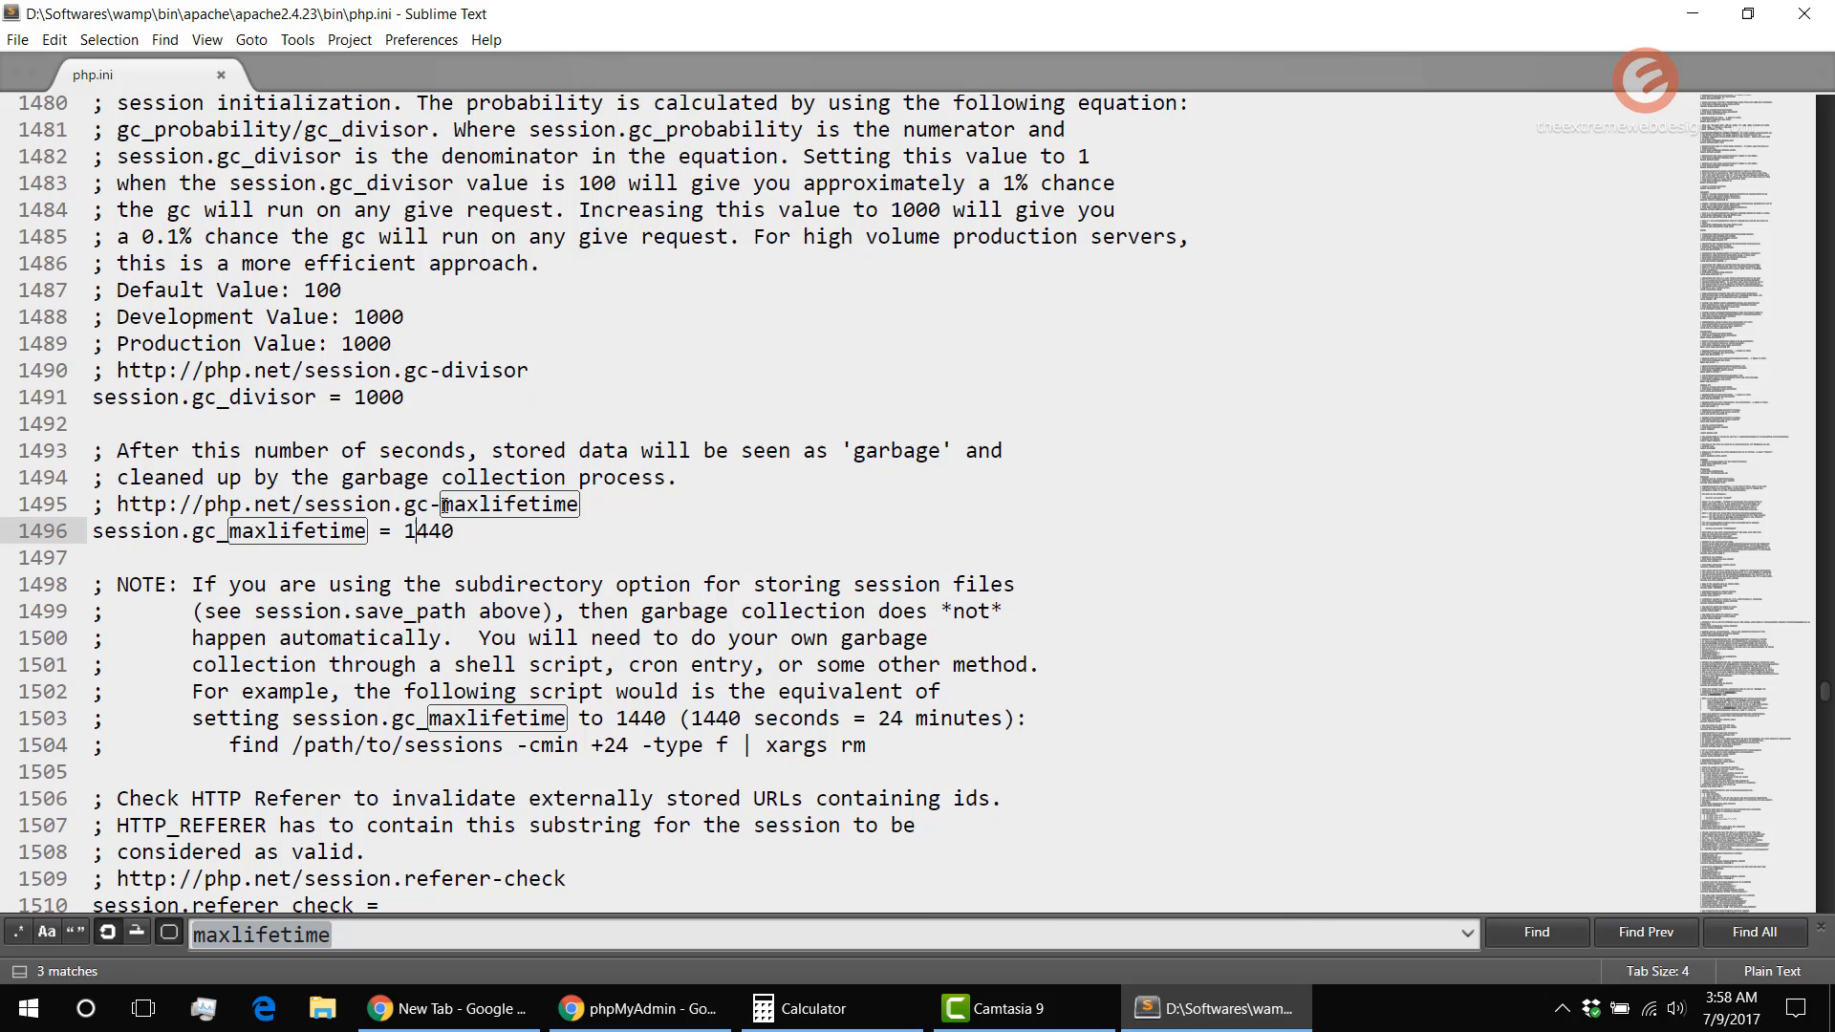
double_click(428, 530)
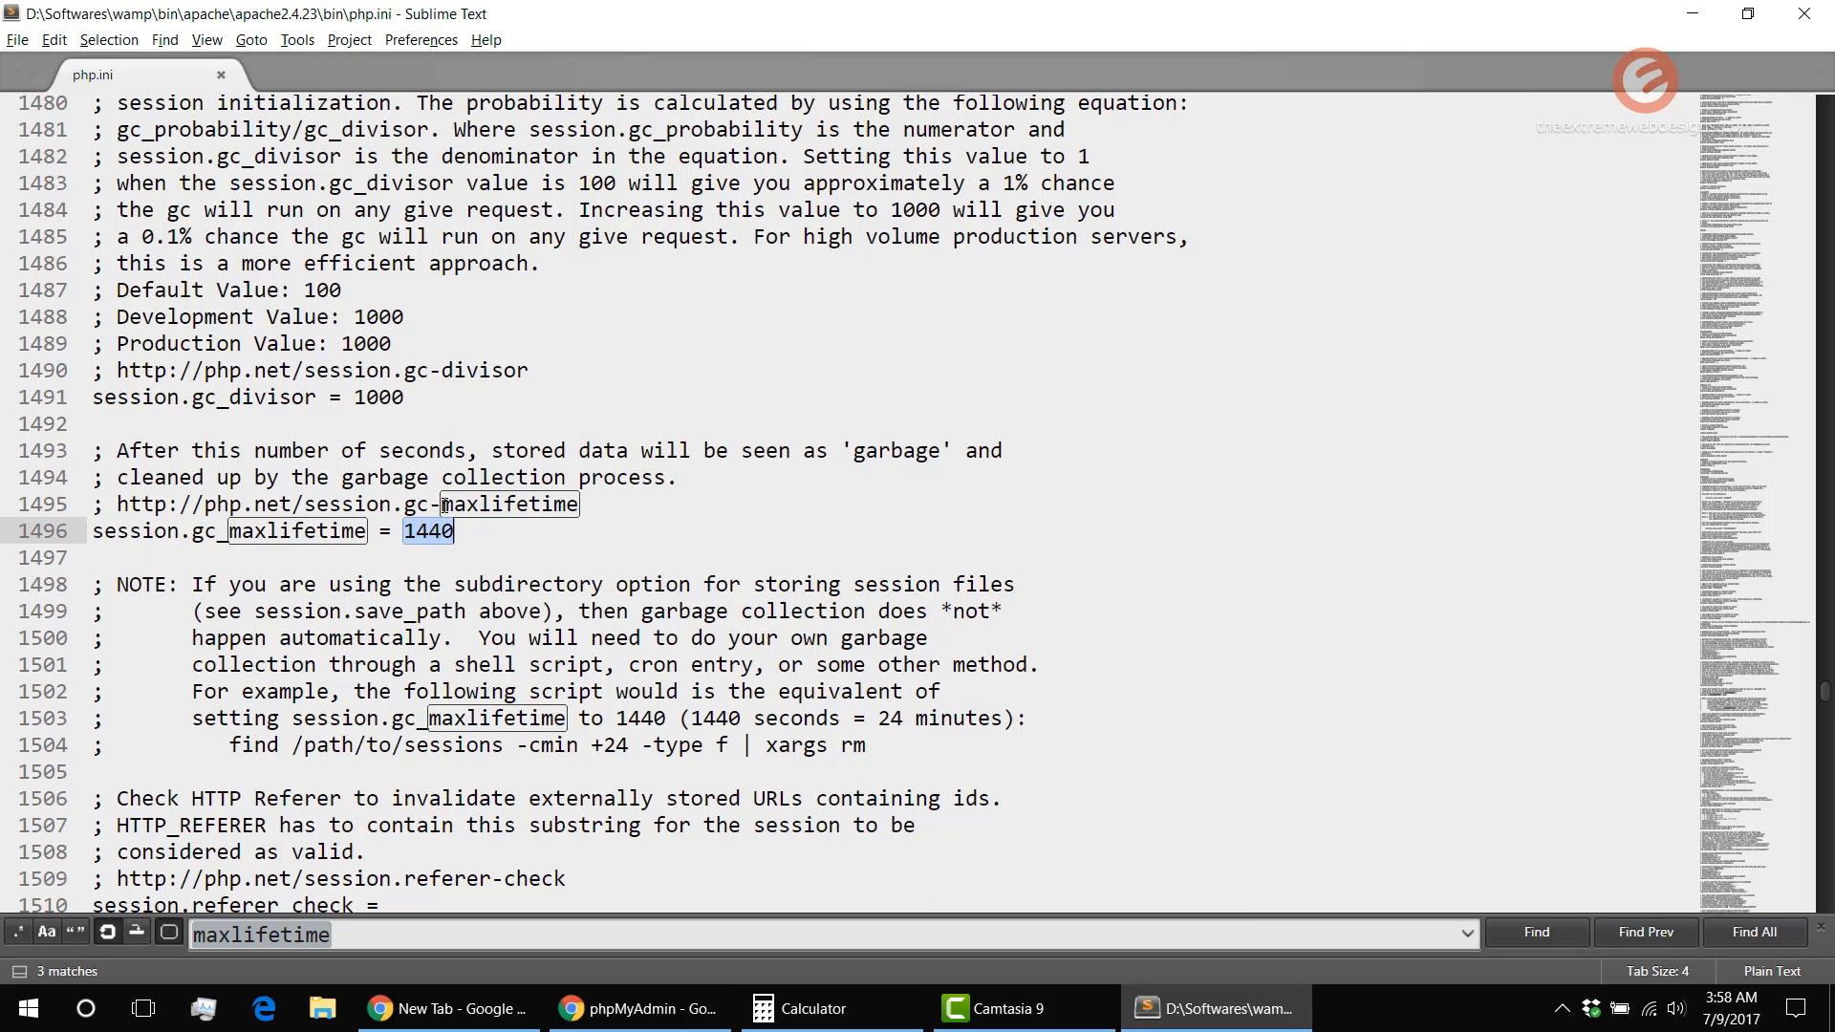
type("86")
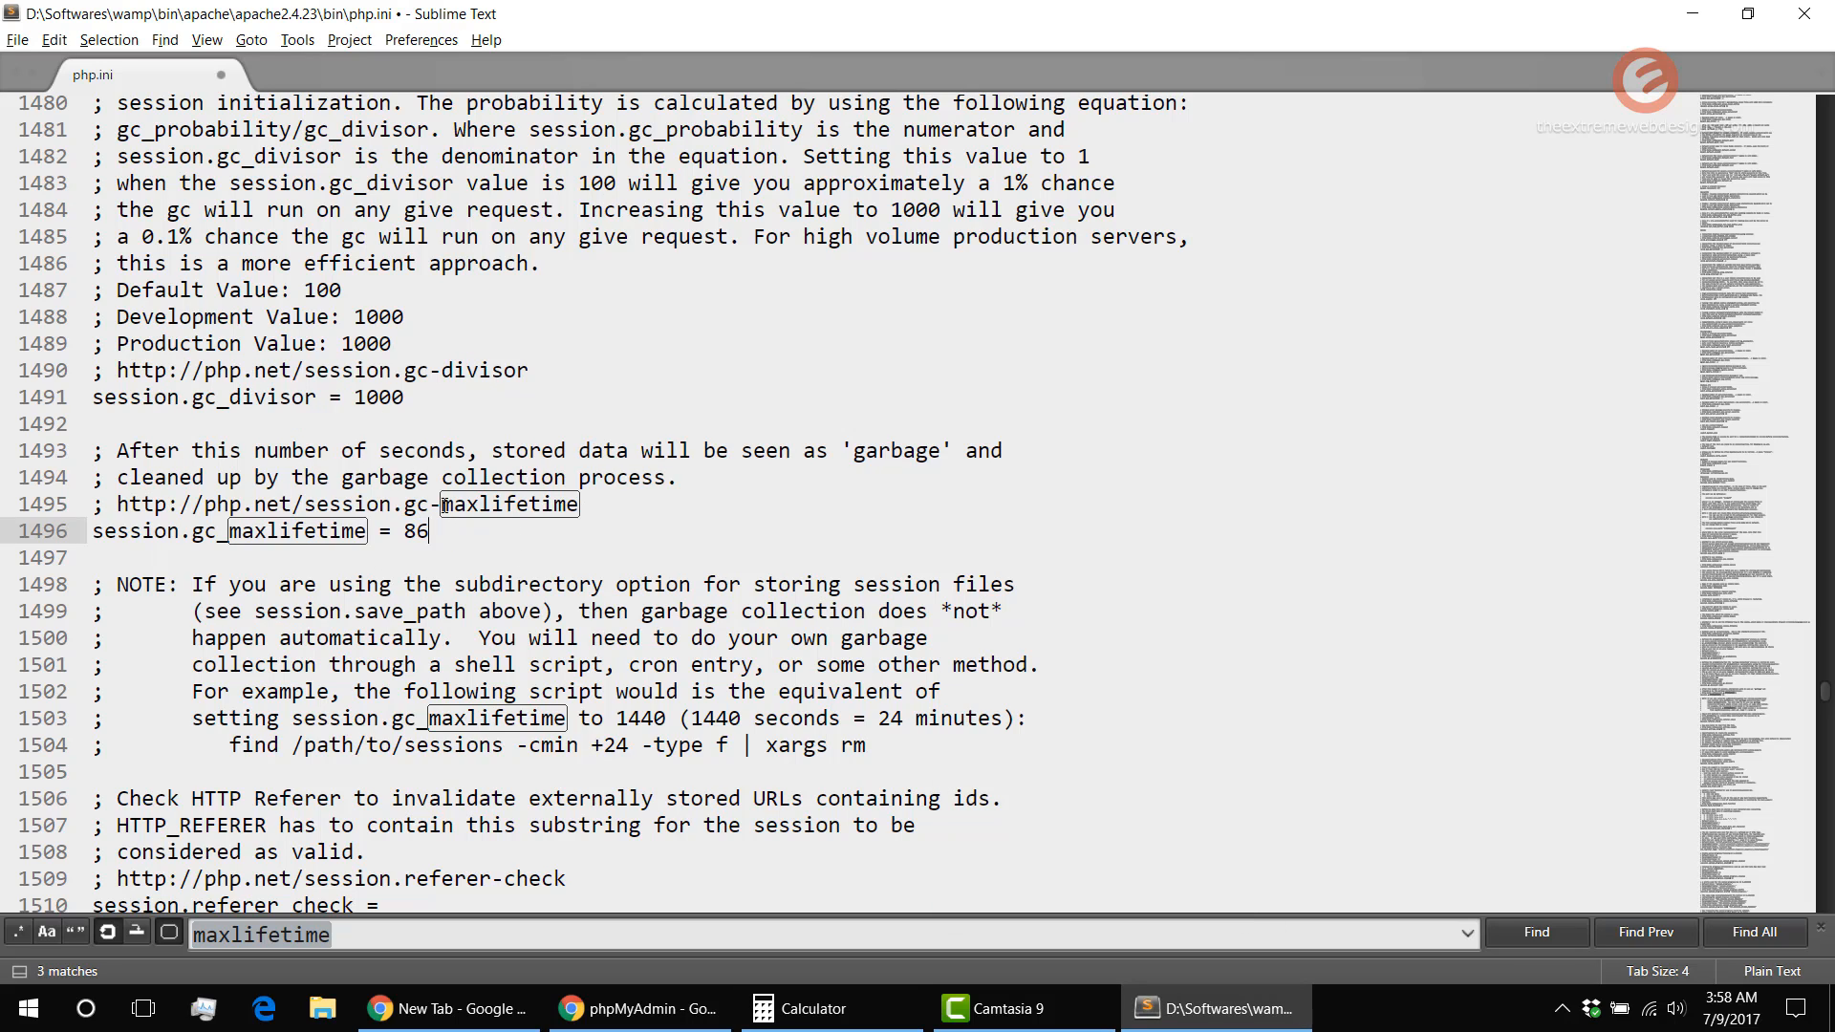
left_click(815, 1007)
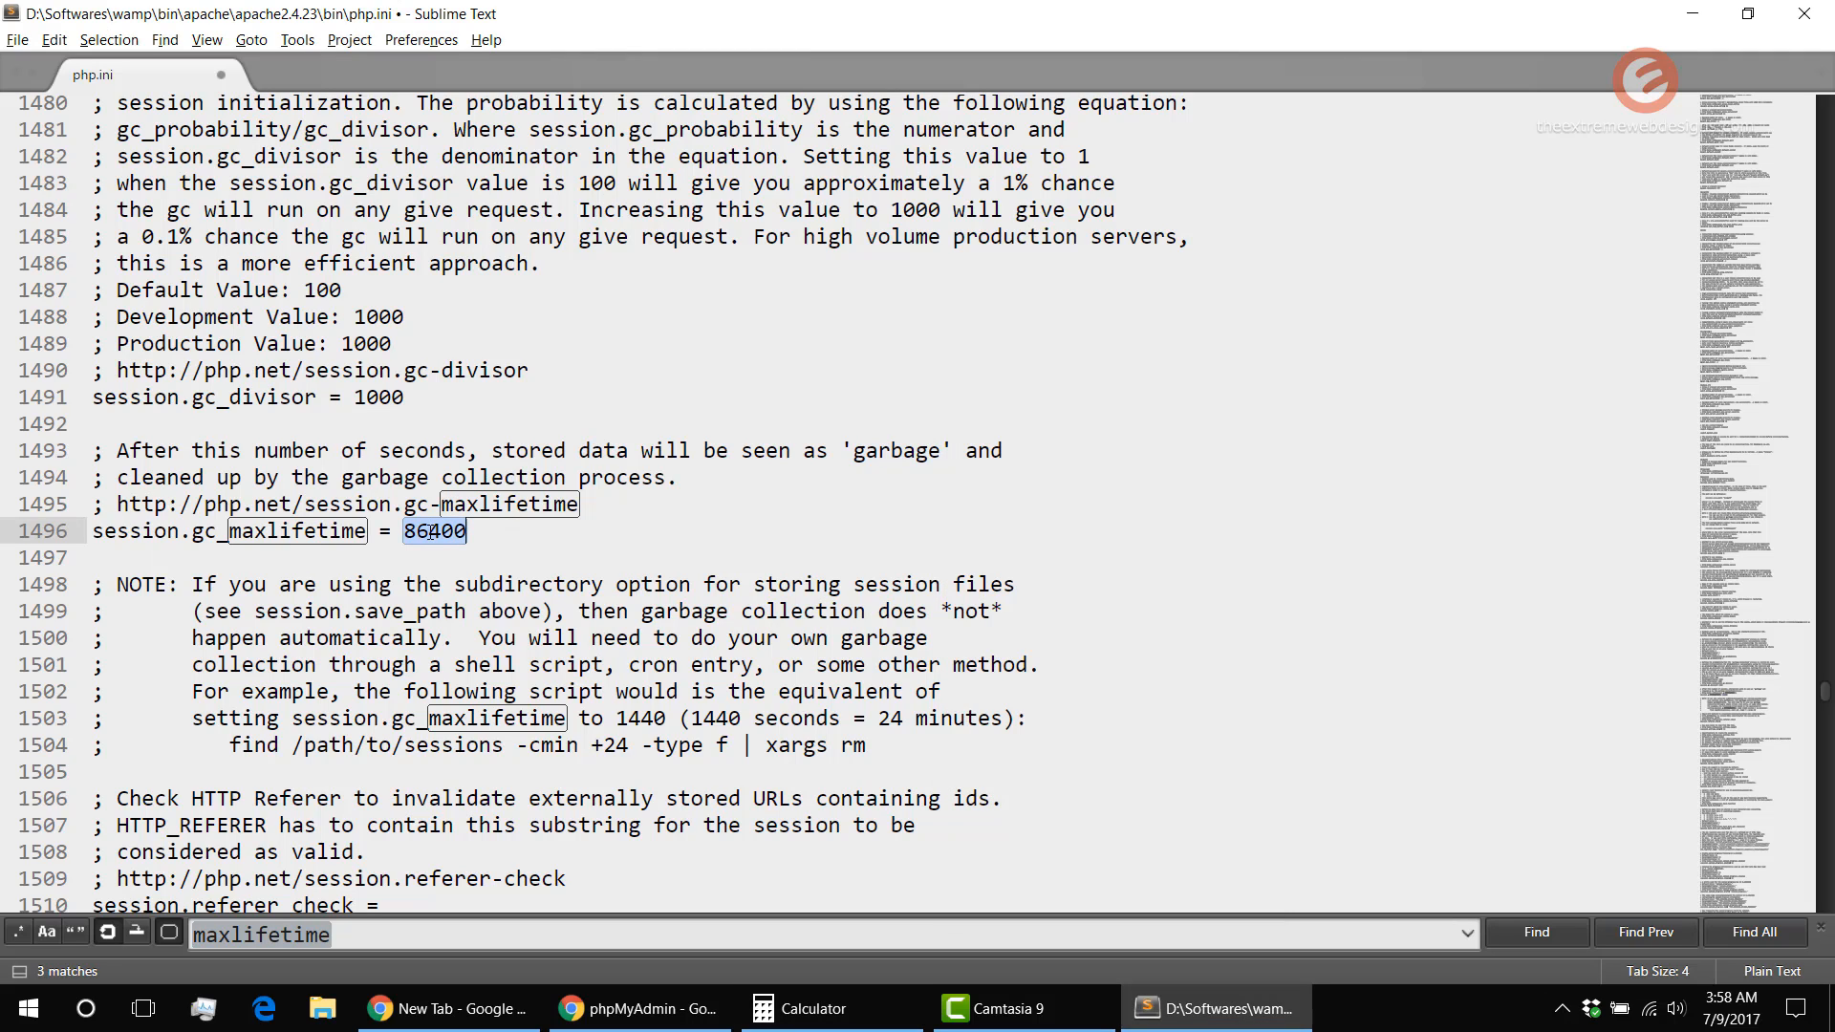
key("ctrl+c")
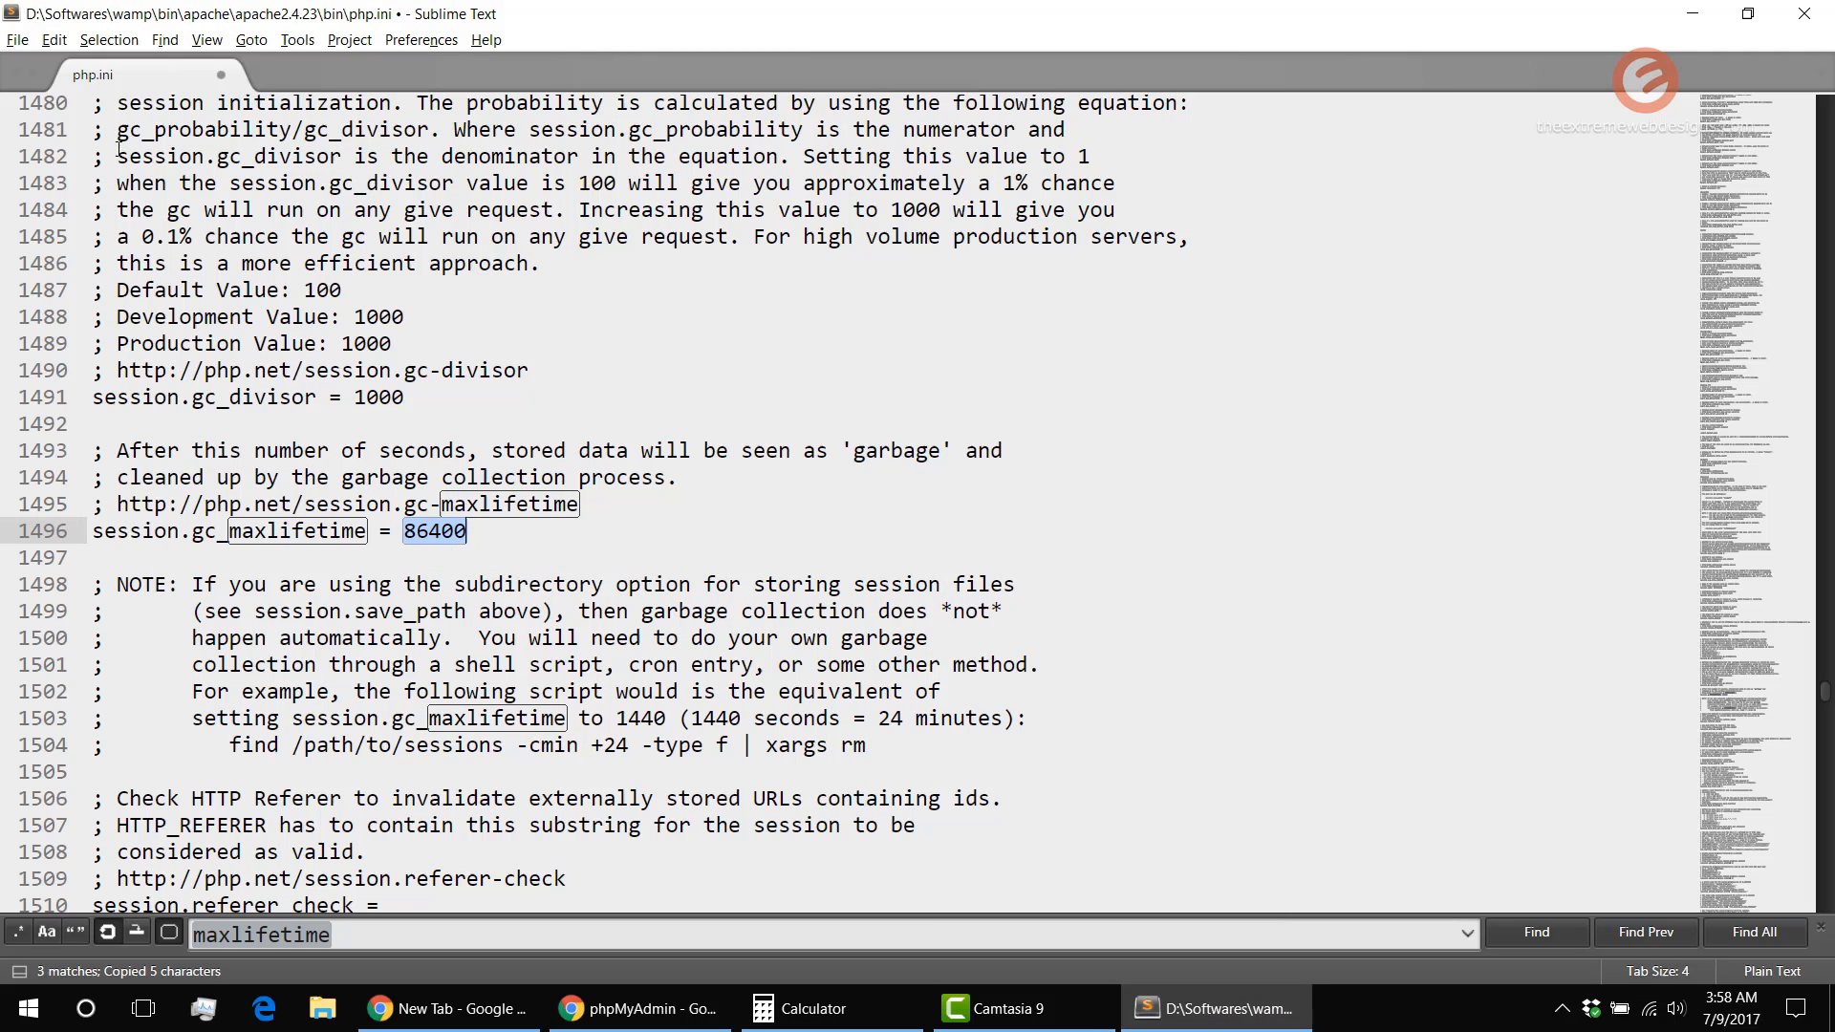
Save php.ini and close the editor window
left_click(18, 38)
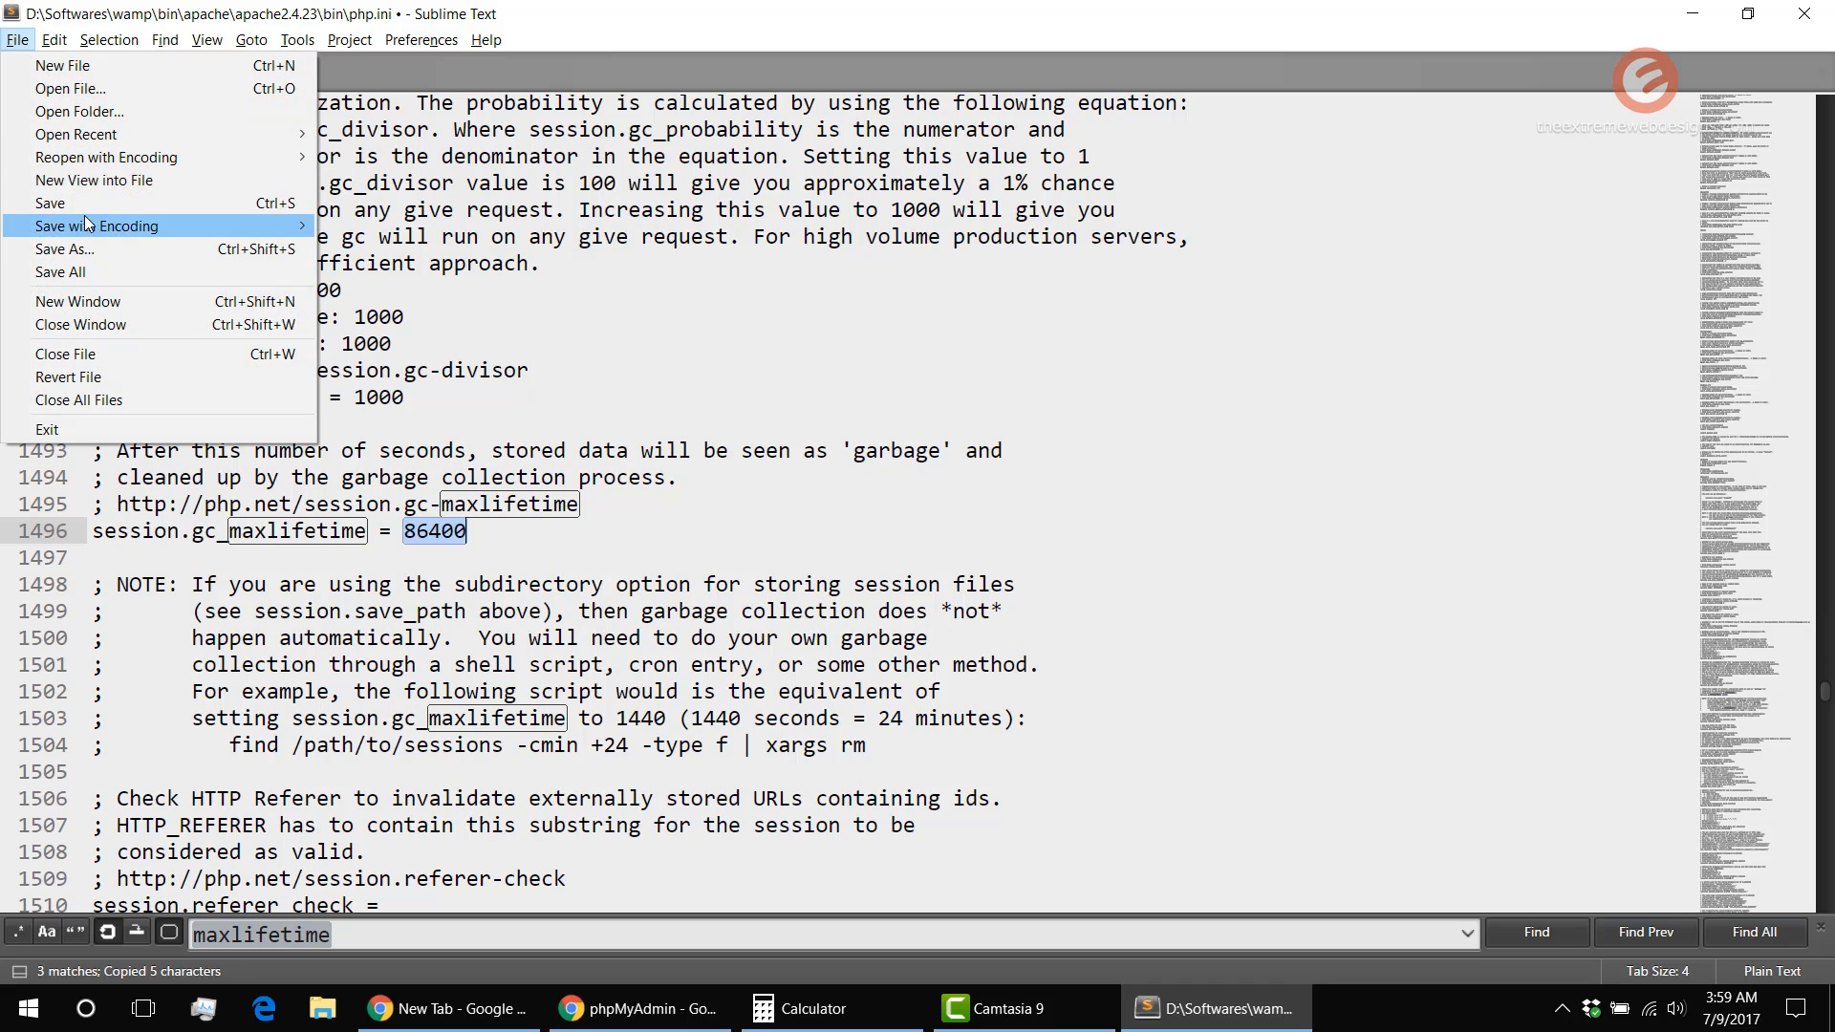
left_click(49, 203)
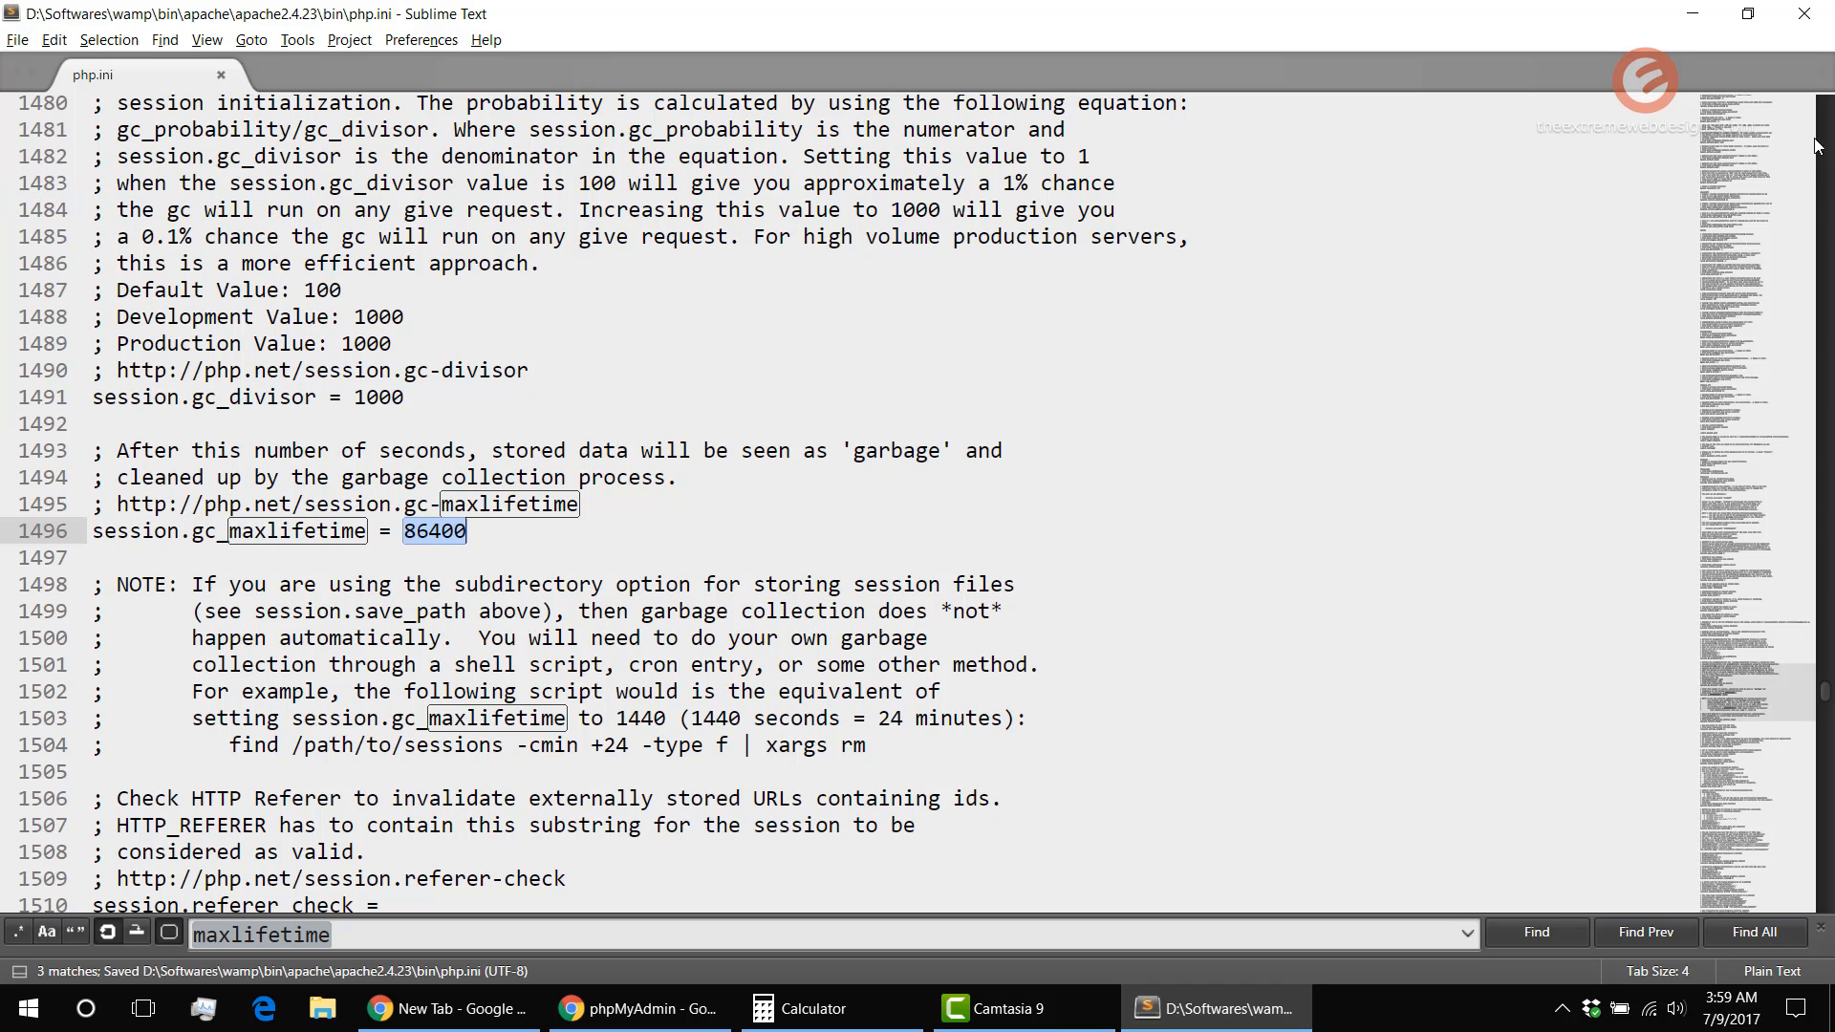
left_click(830, 1008)
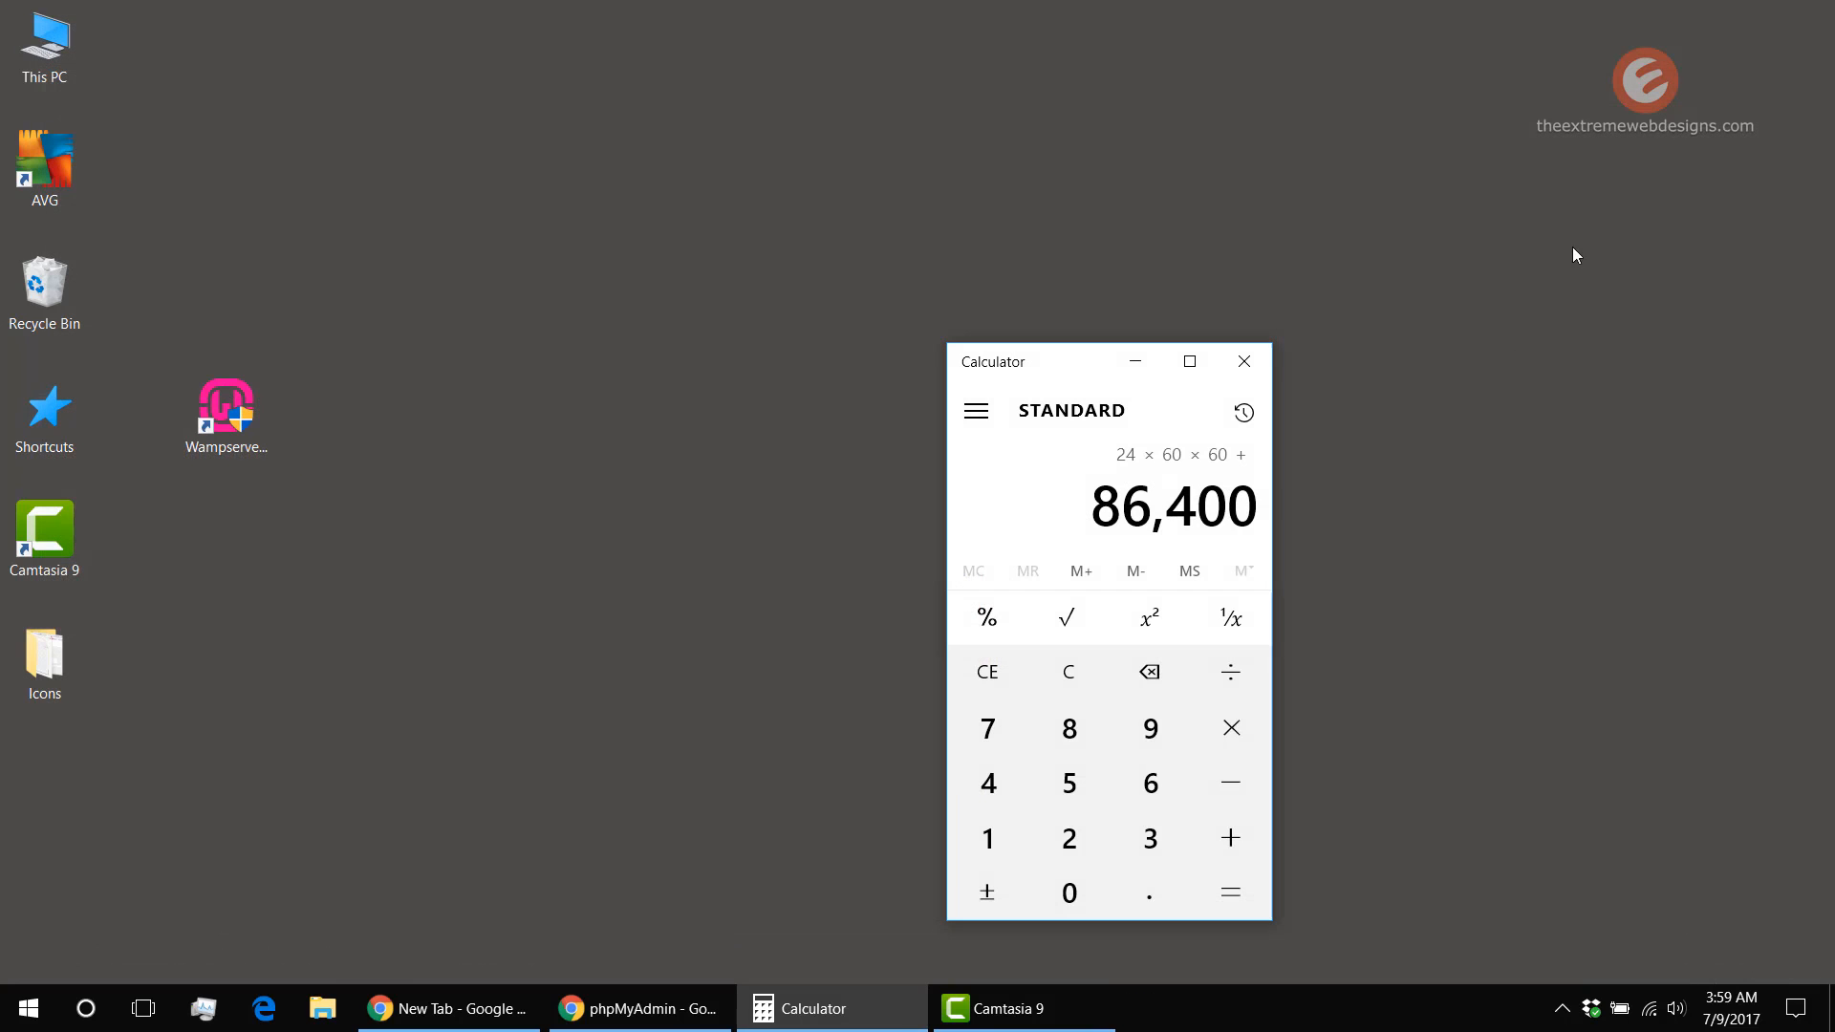
Log back into phpMyAdmin as root in Chrome
left_click(639, 1008)
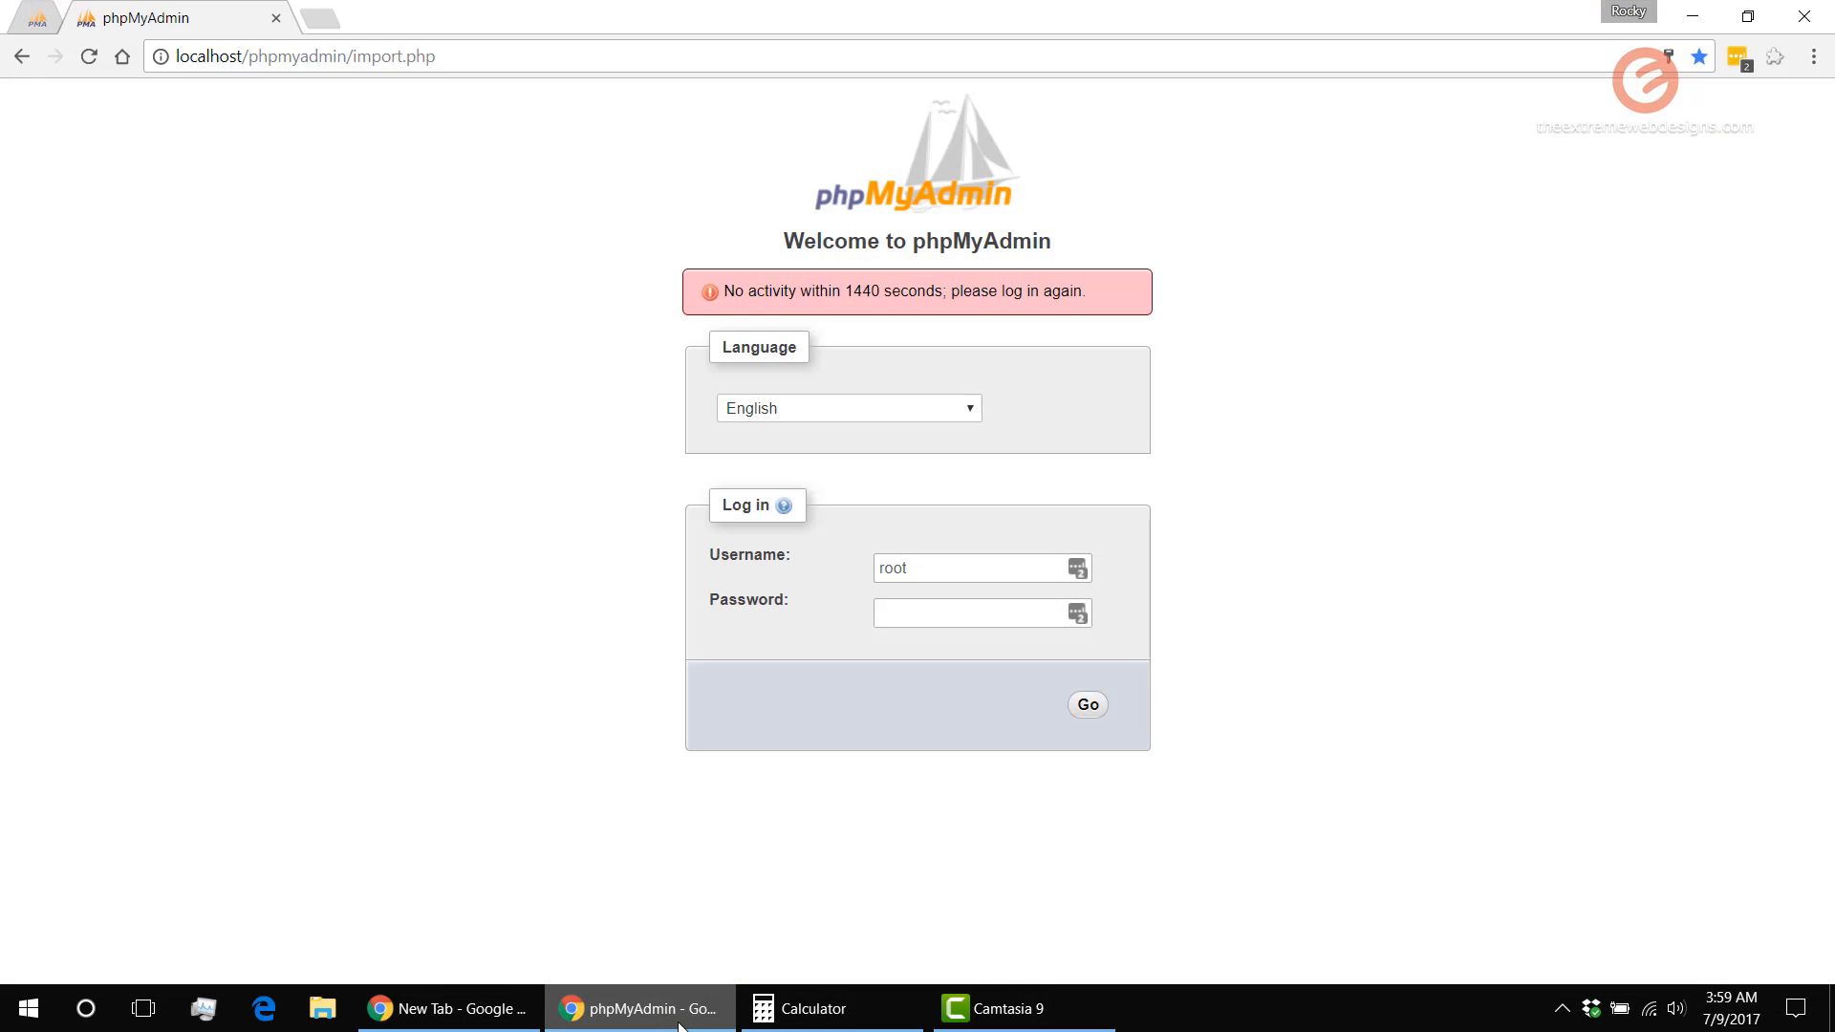
mouse_move(627, 411)
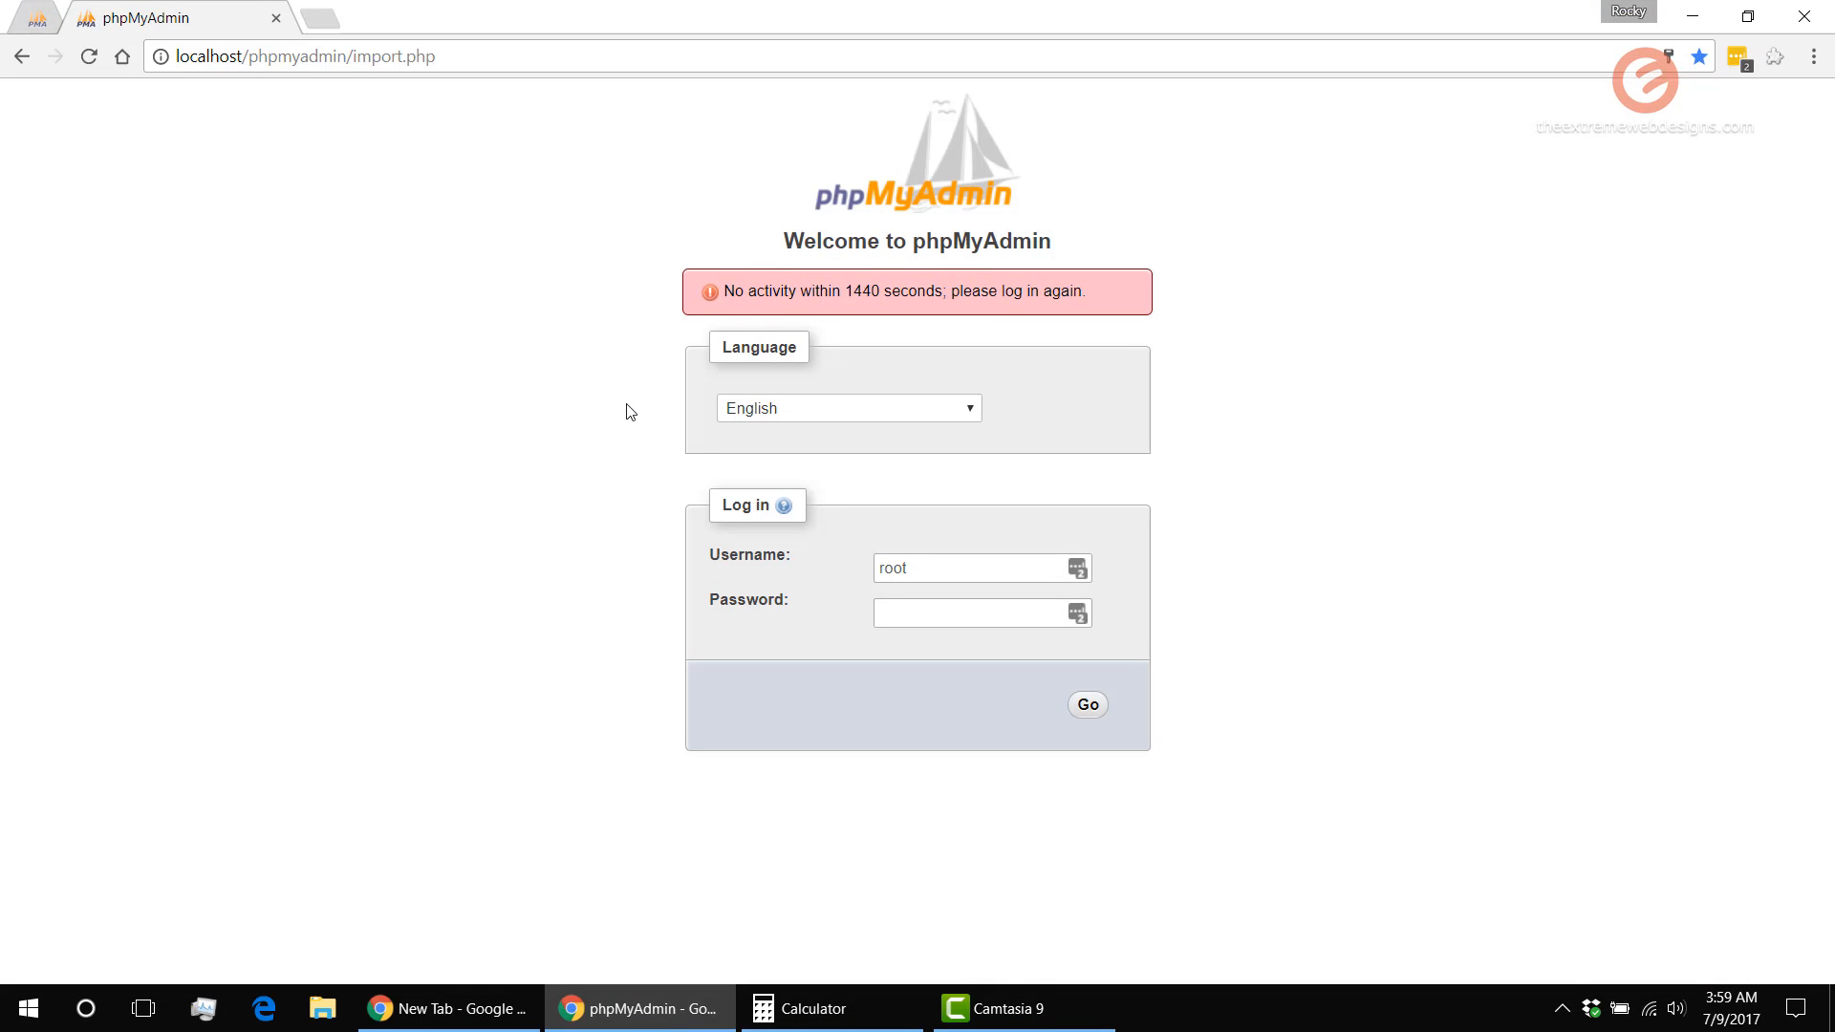
mouse_move(801, 468)
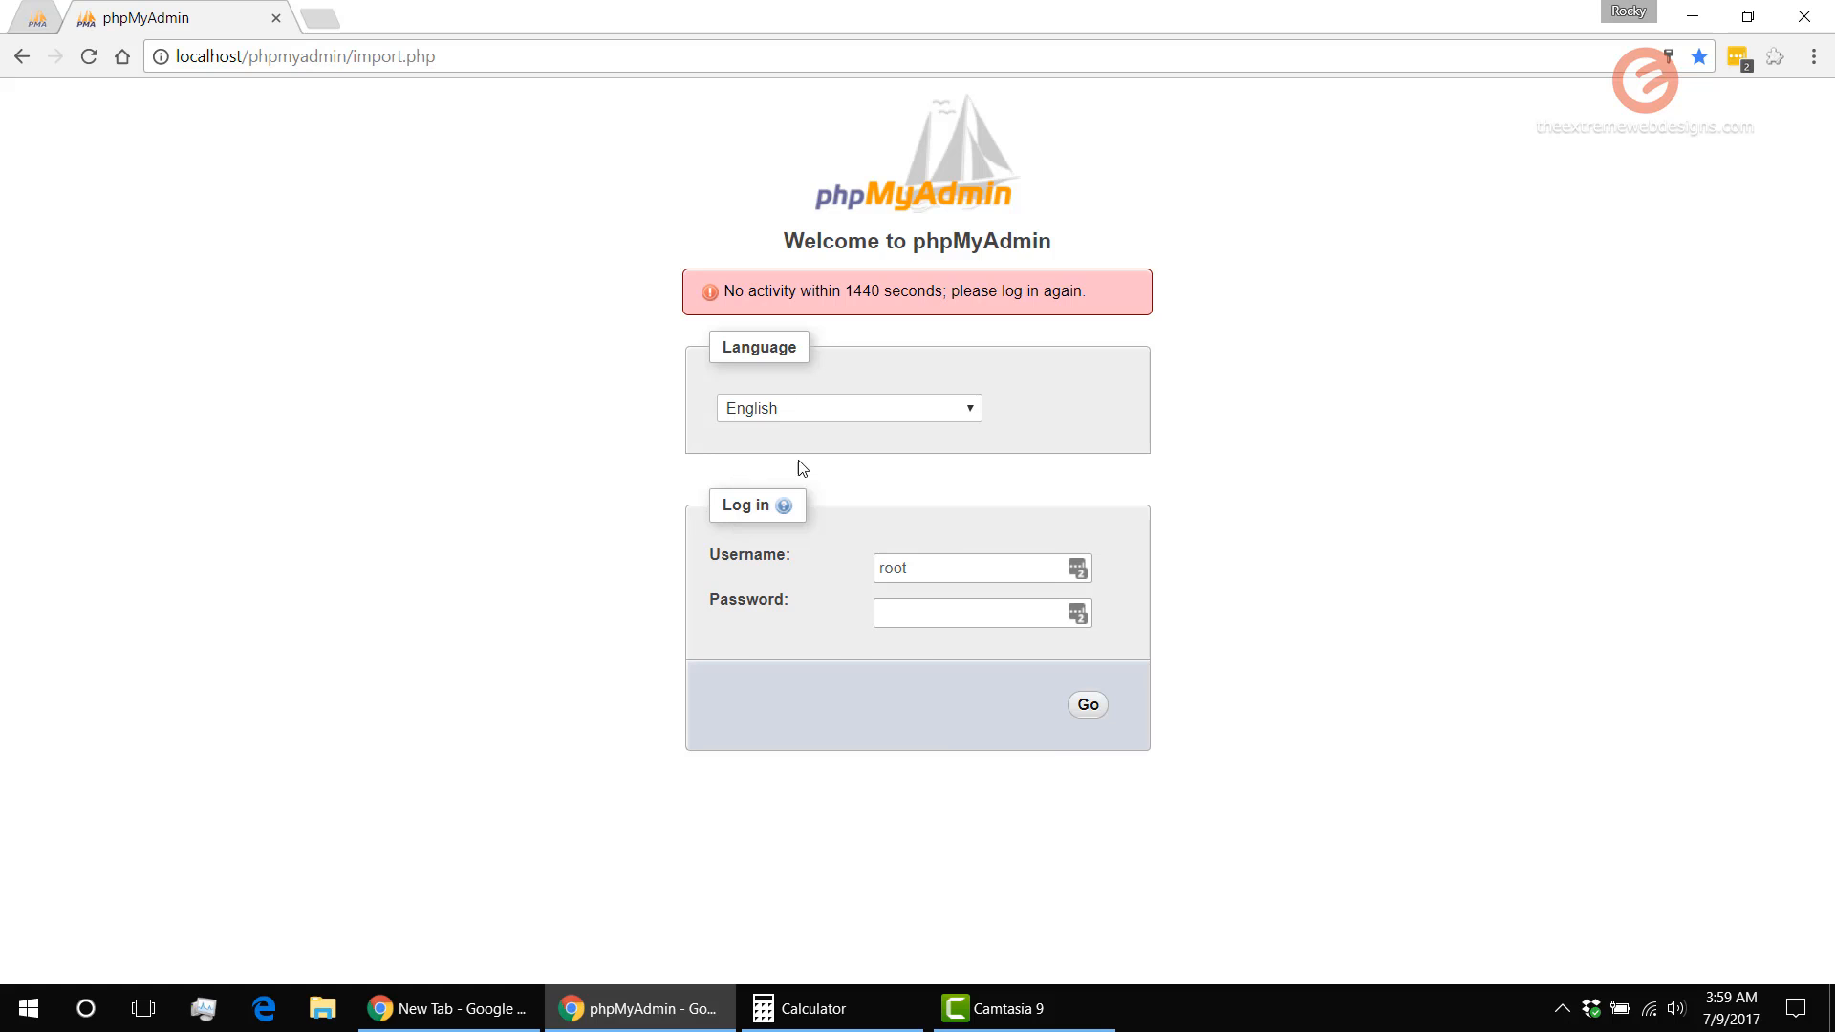
left_click(1084, 704)
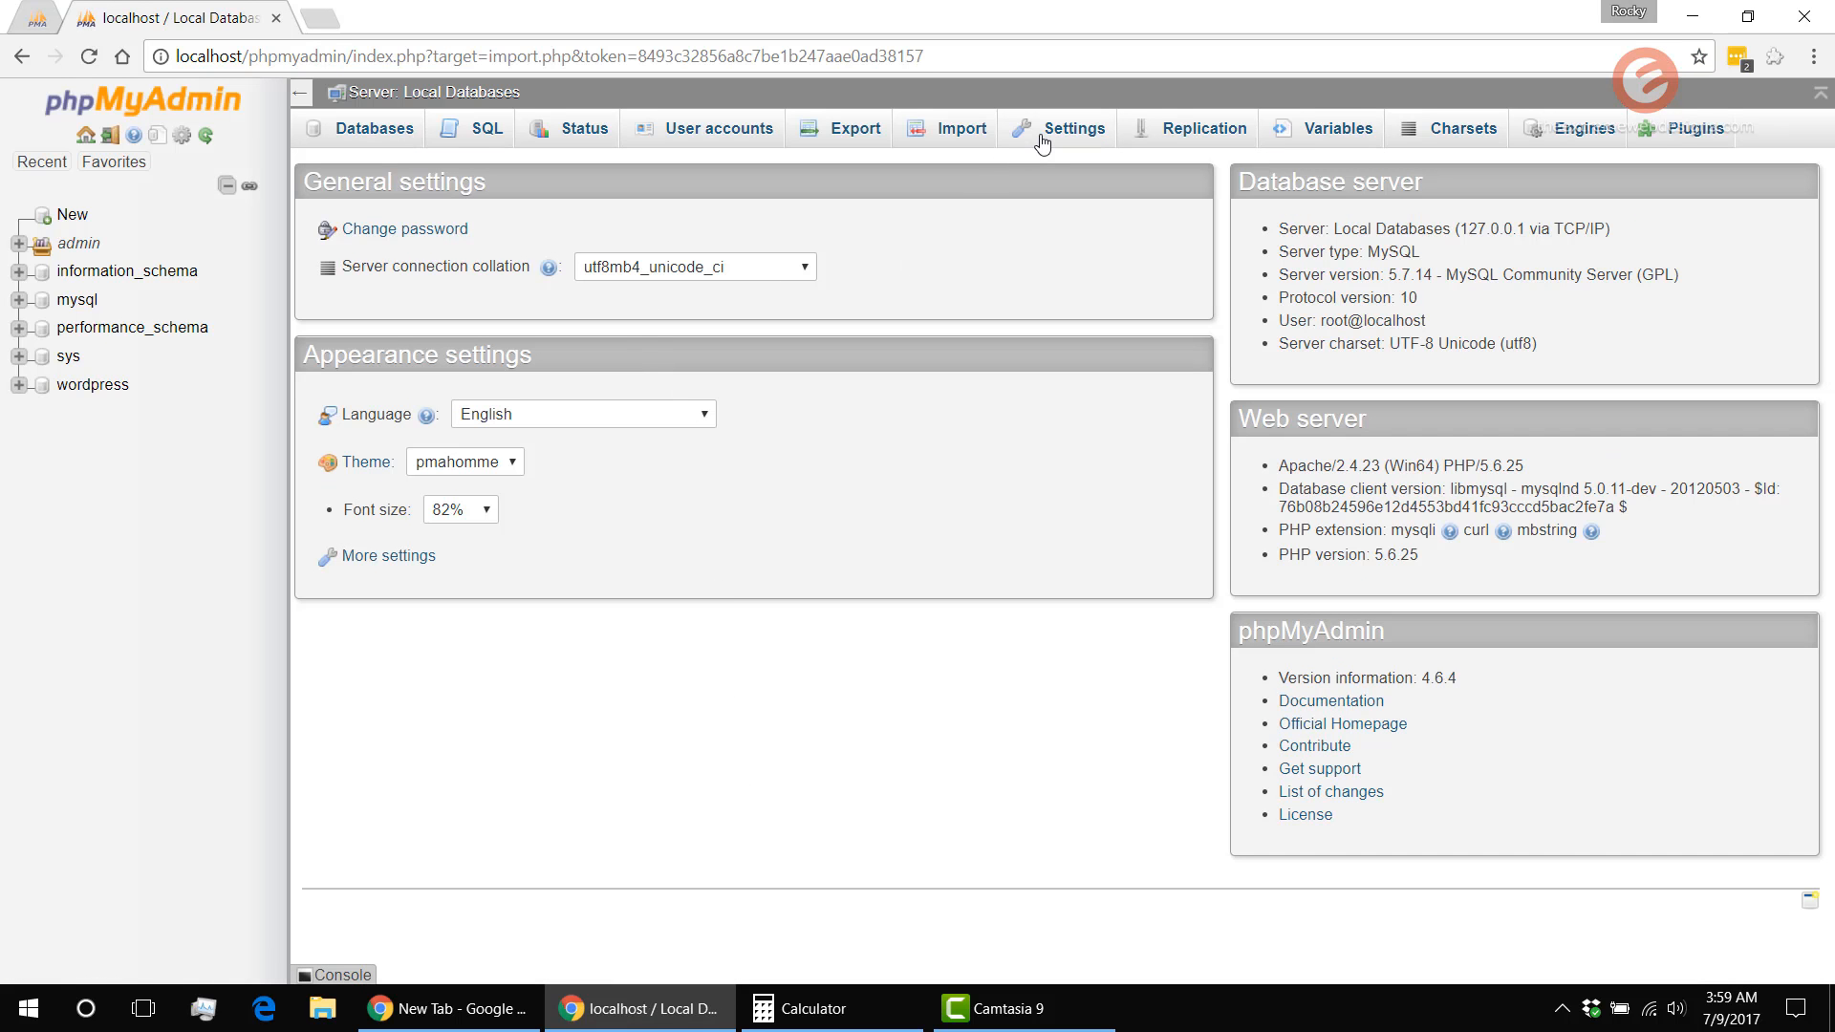
Open phpMyAdmin's Settings > Features page showing Login cookie validity
left_click(1073, 127)
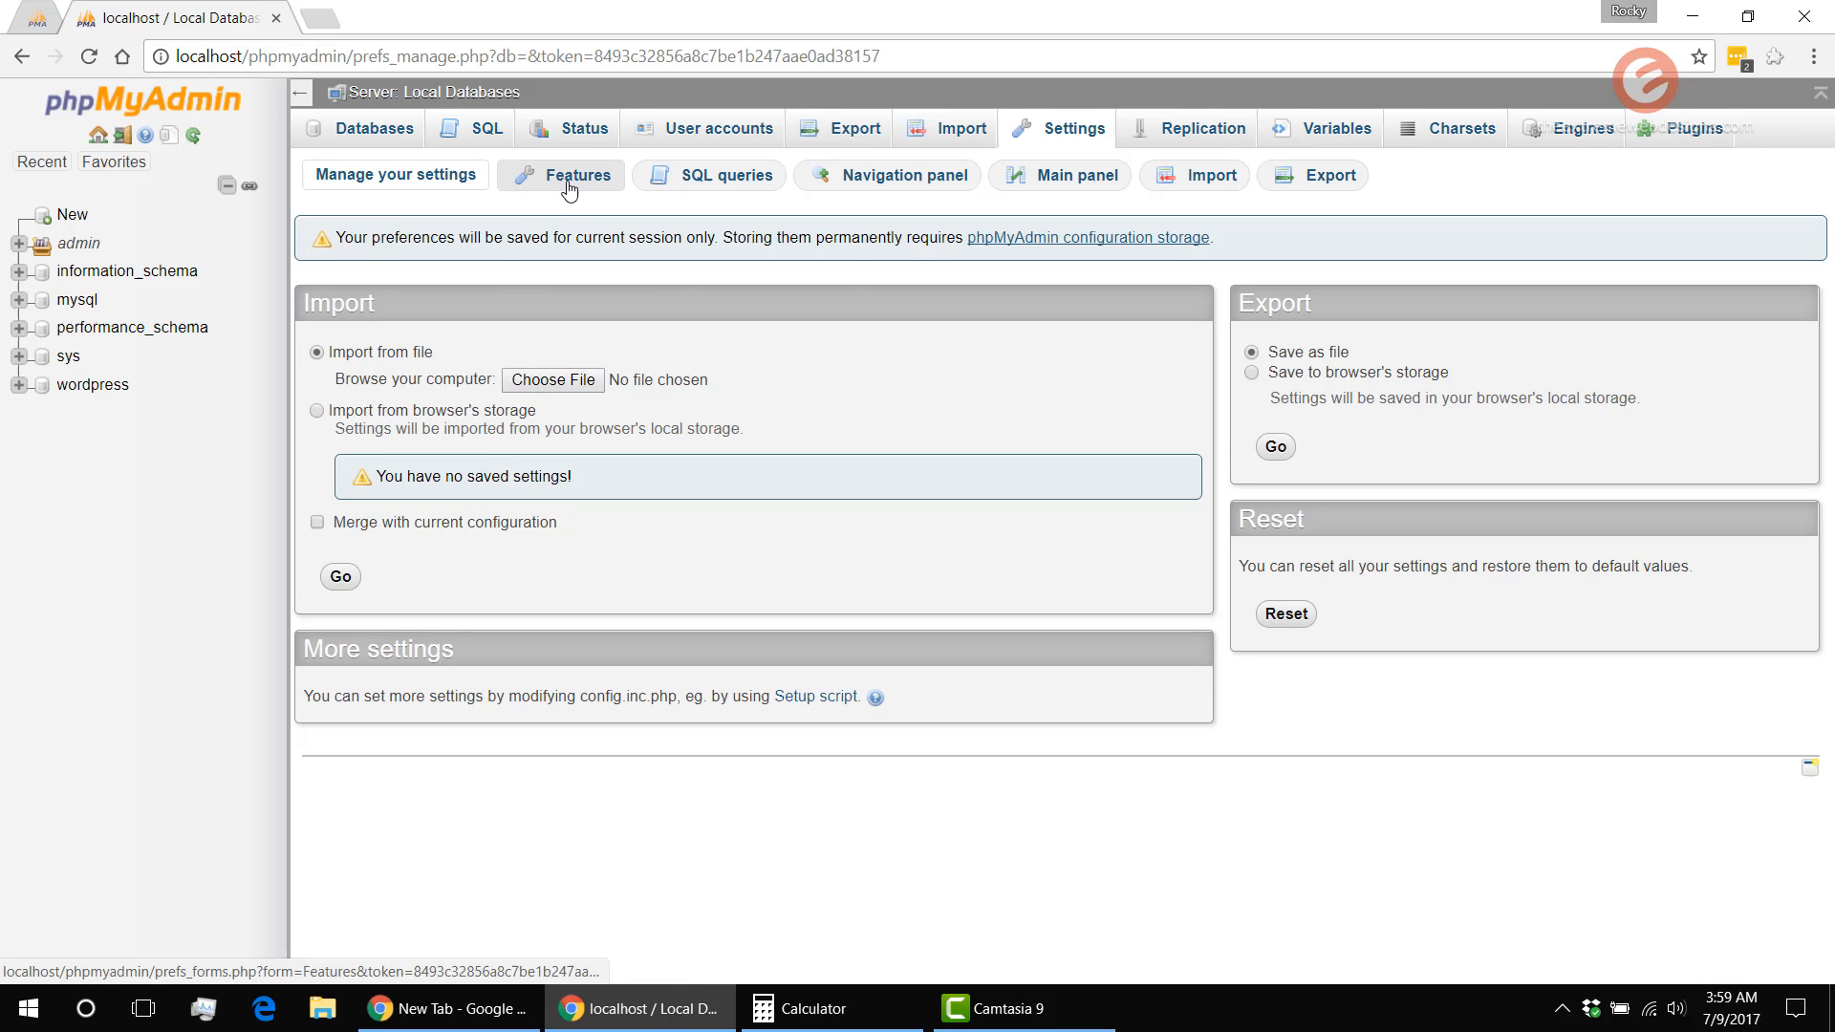
left_click(572, 174)
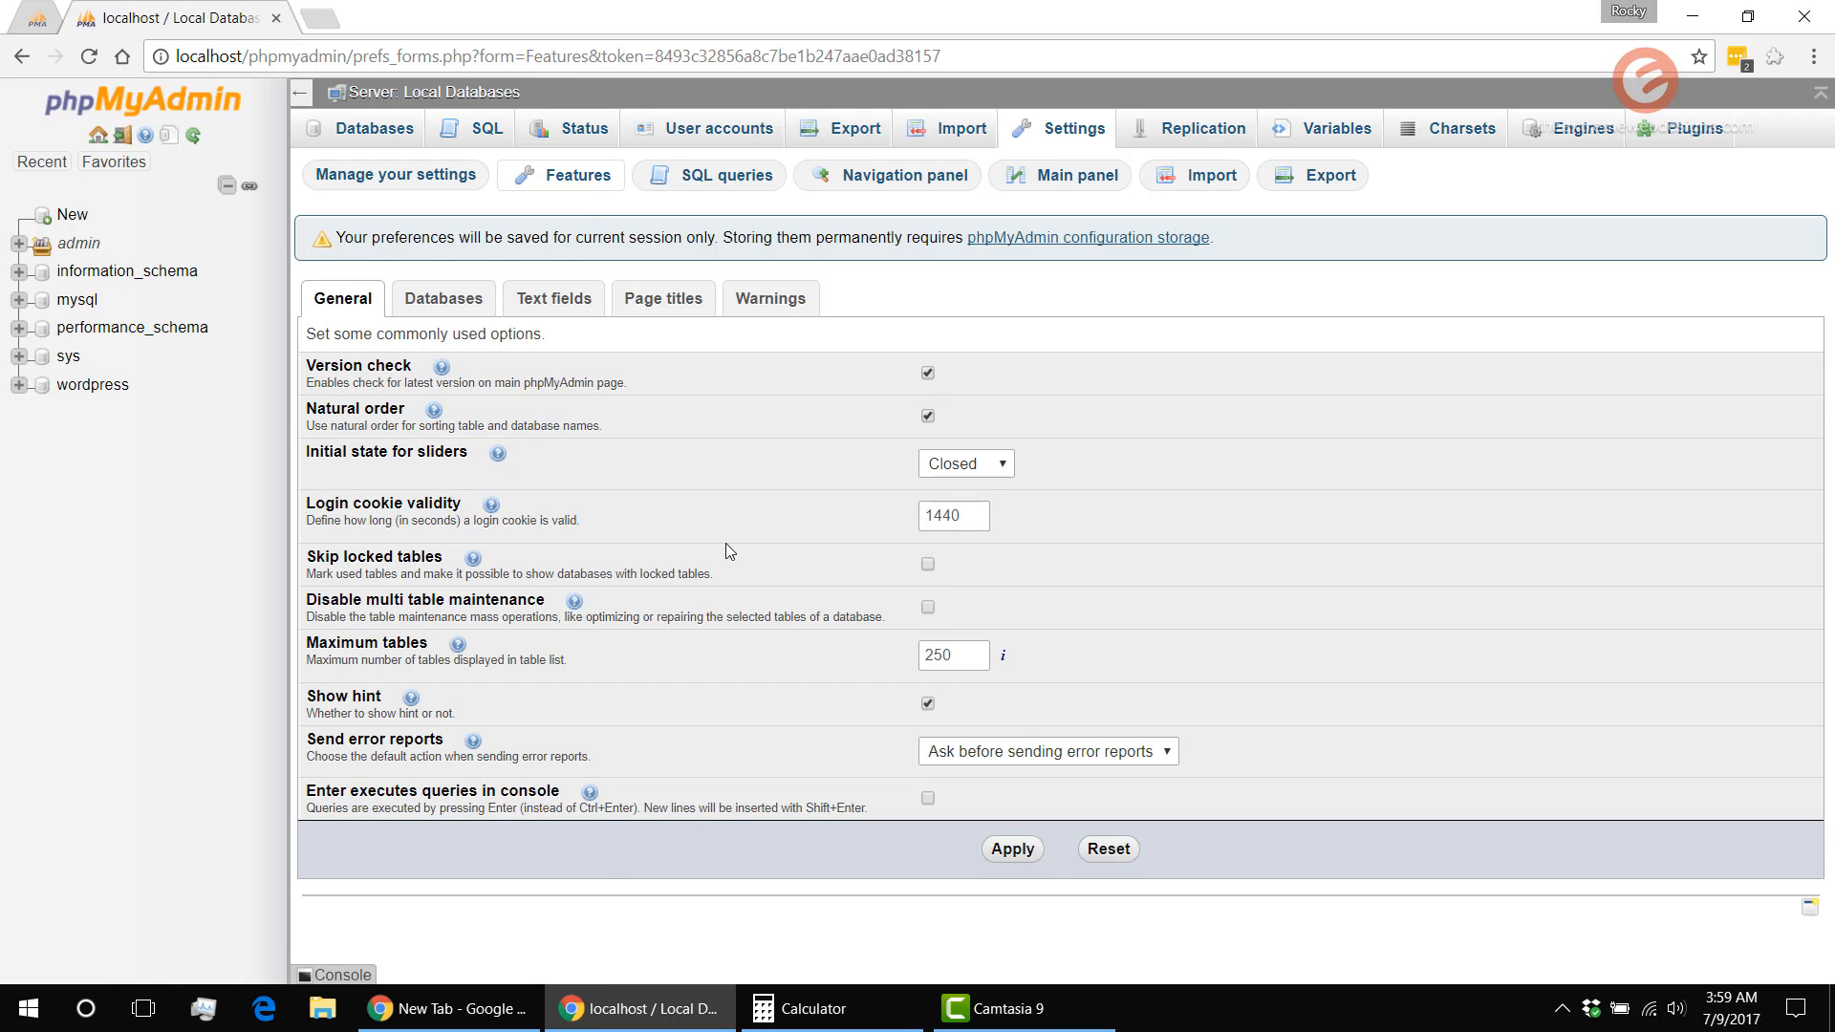
Change Login cookie validity from 1440 to 86400 and apply
left_click(952, 516)
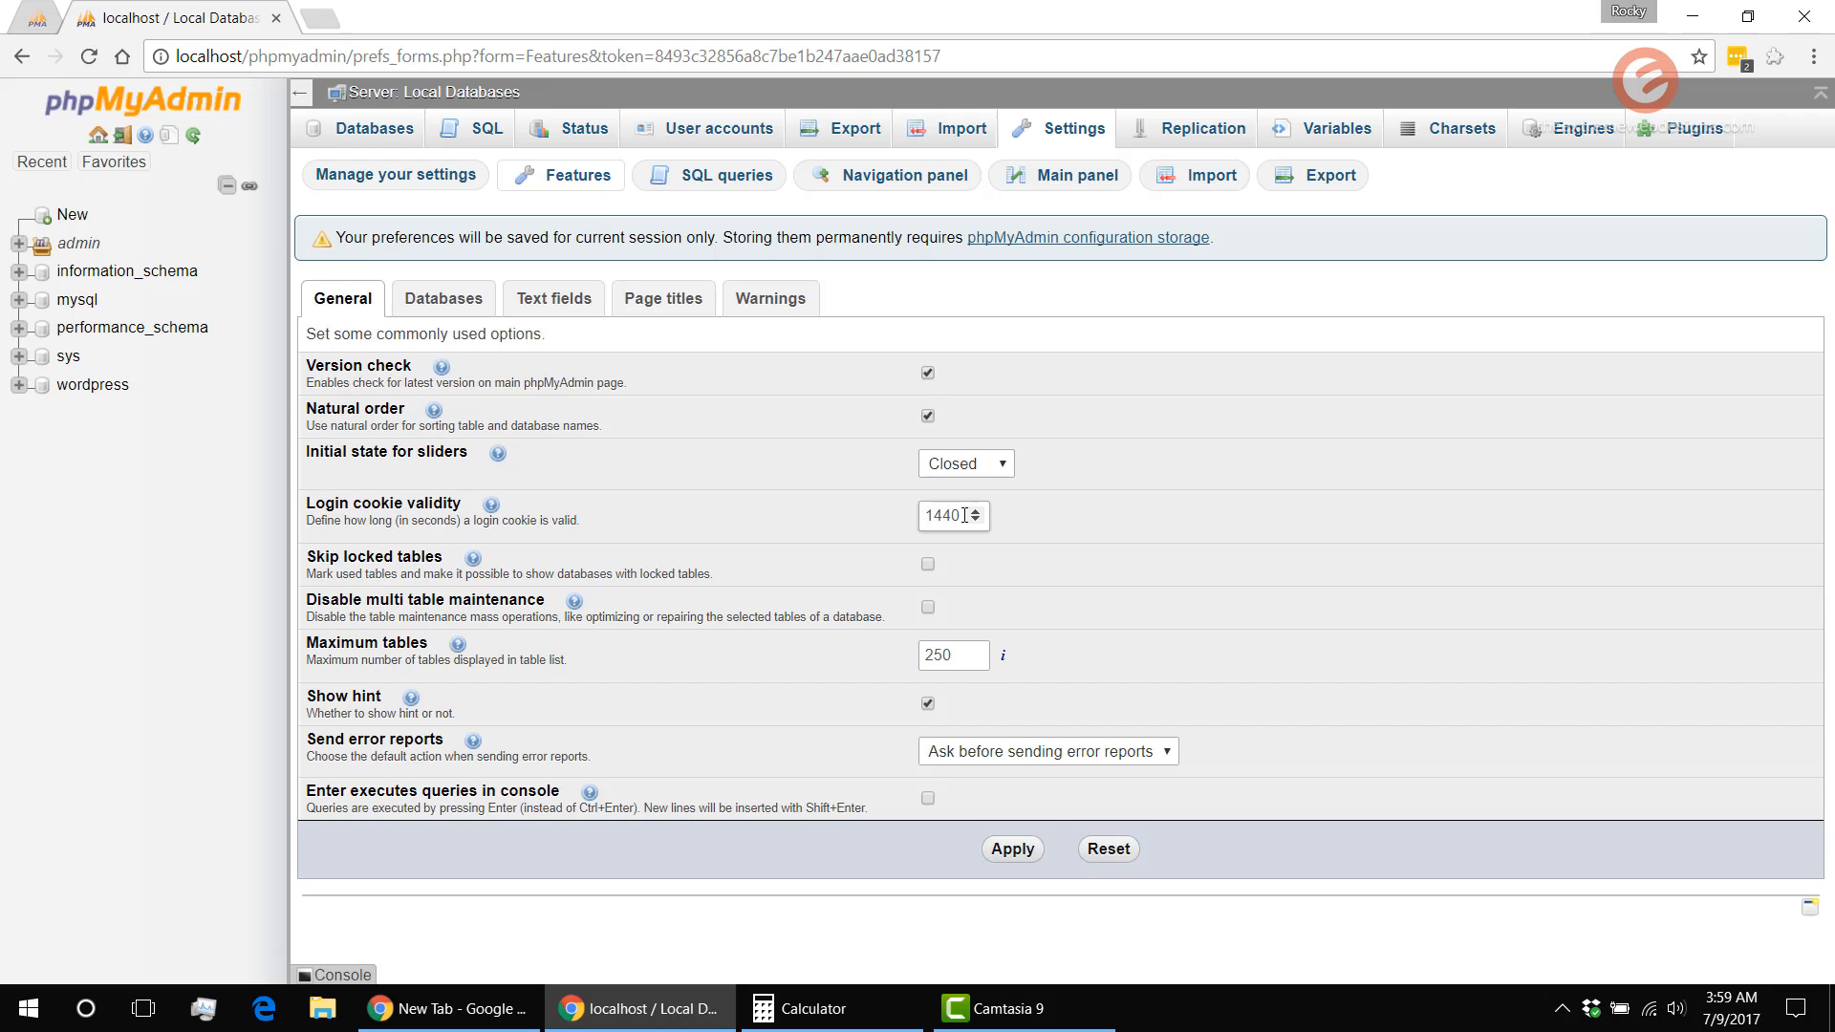
triple_click(945, 515)
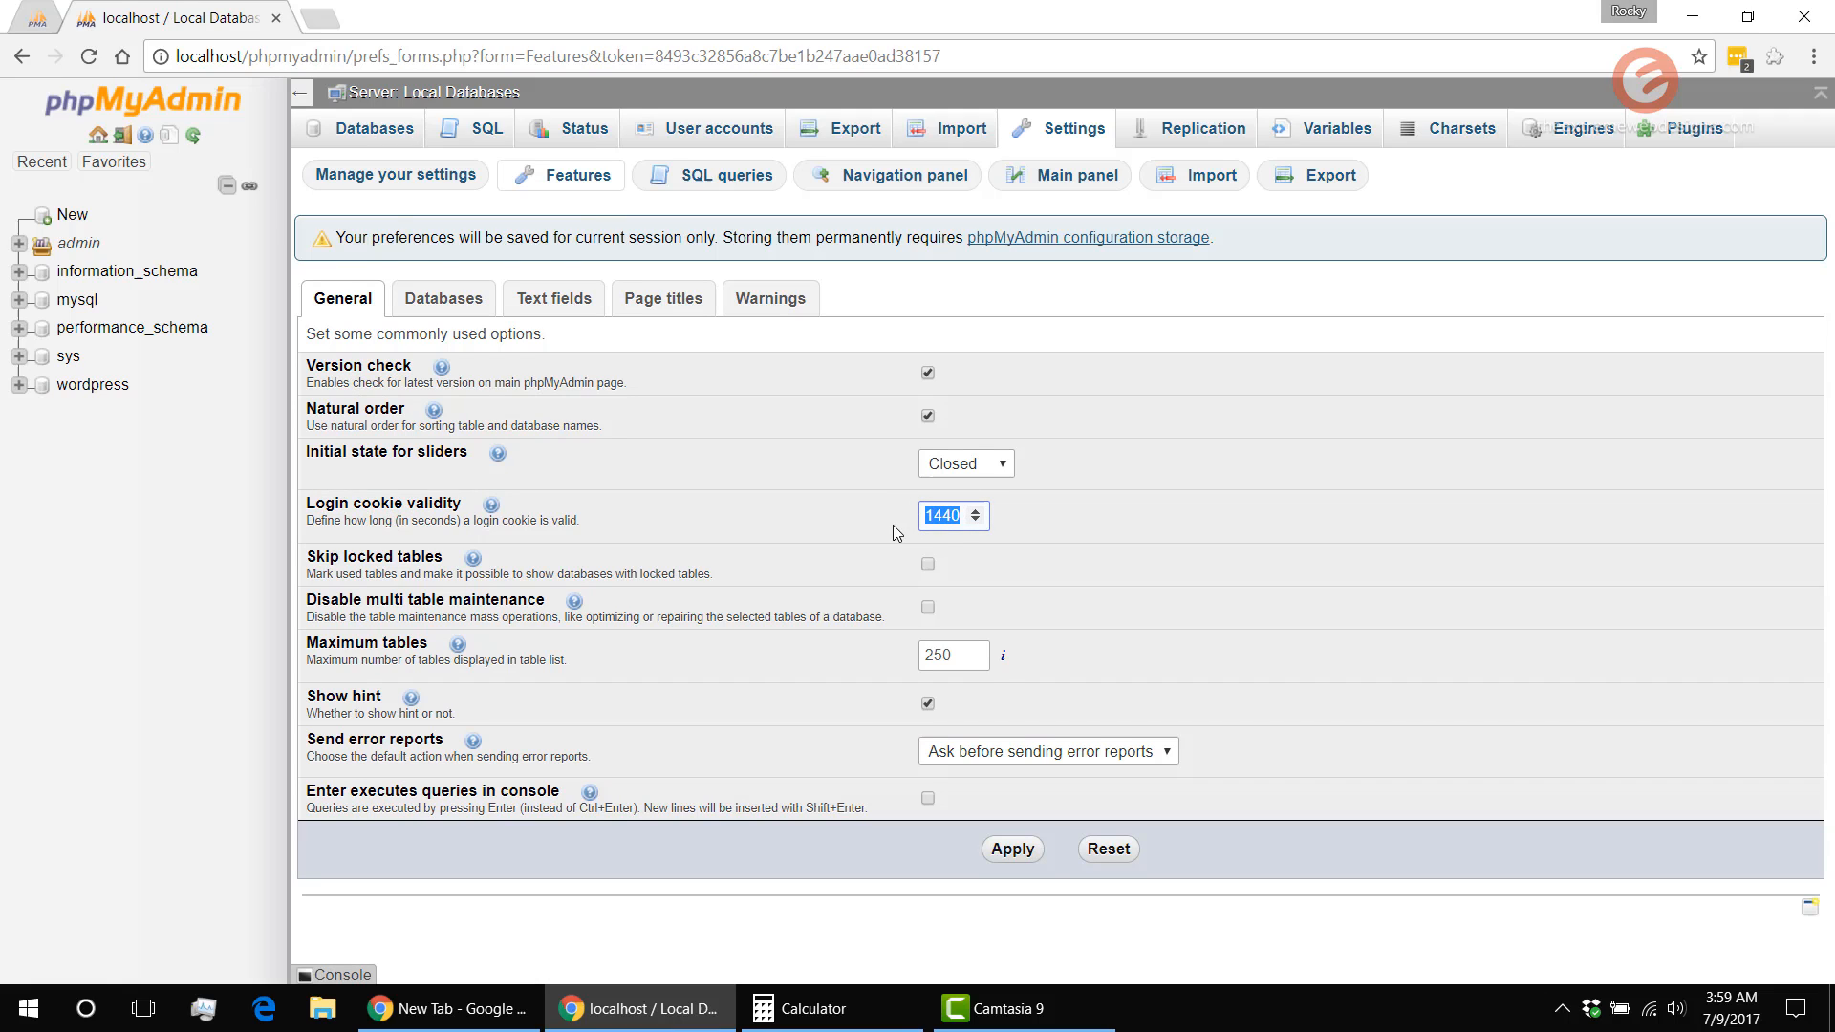
type("86400")
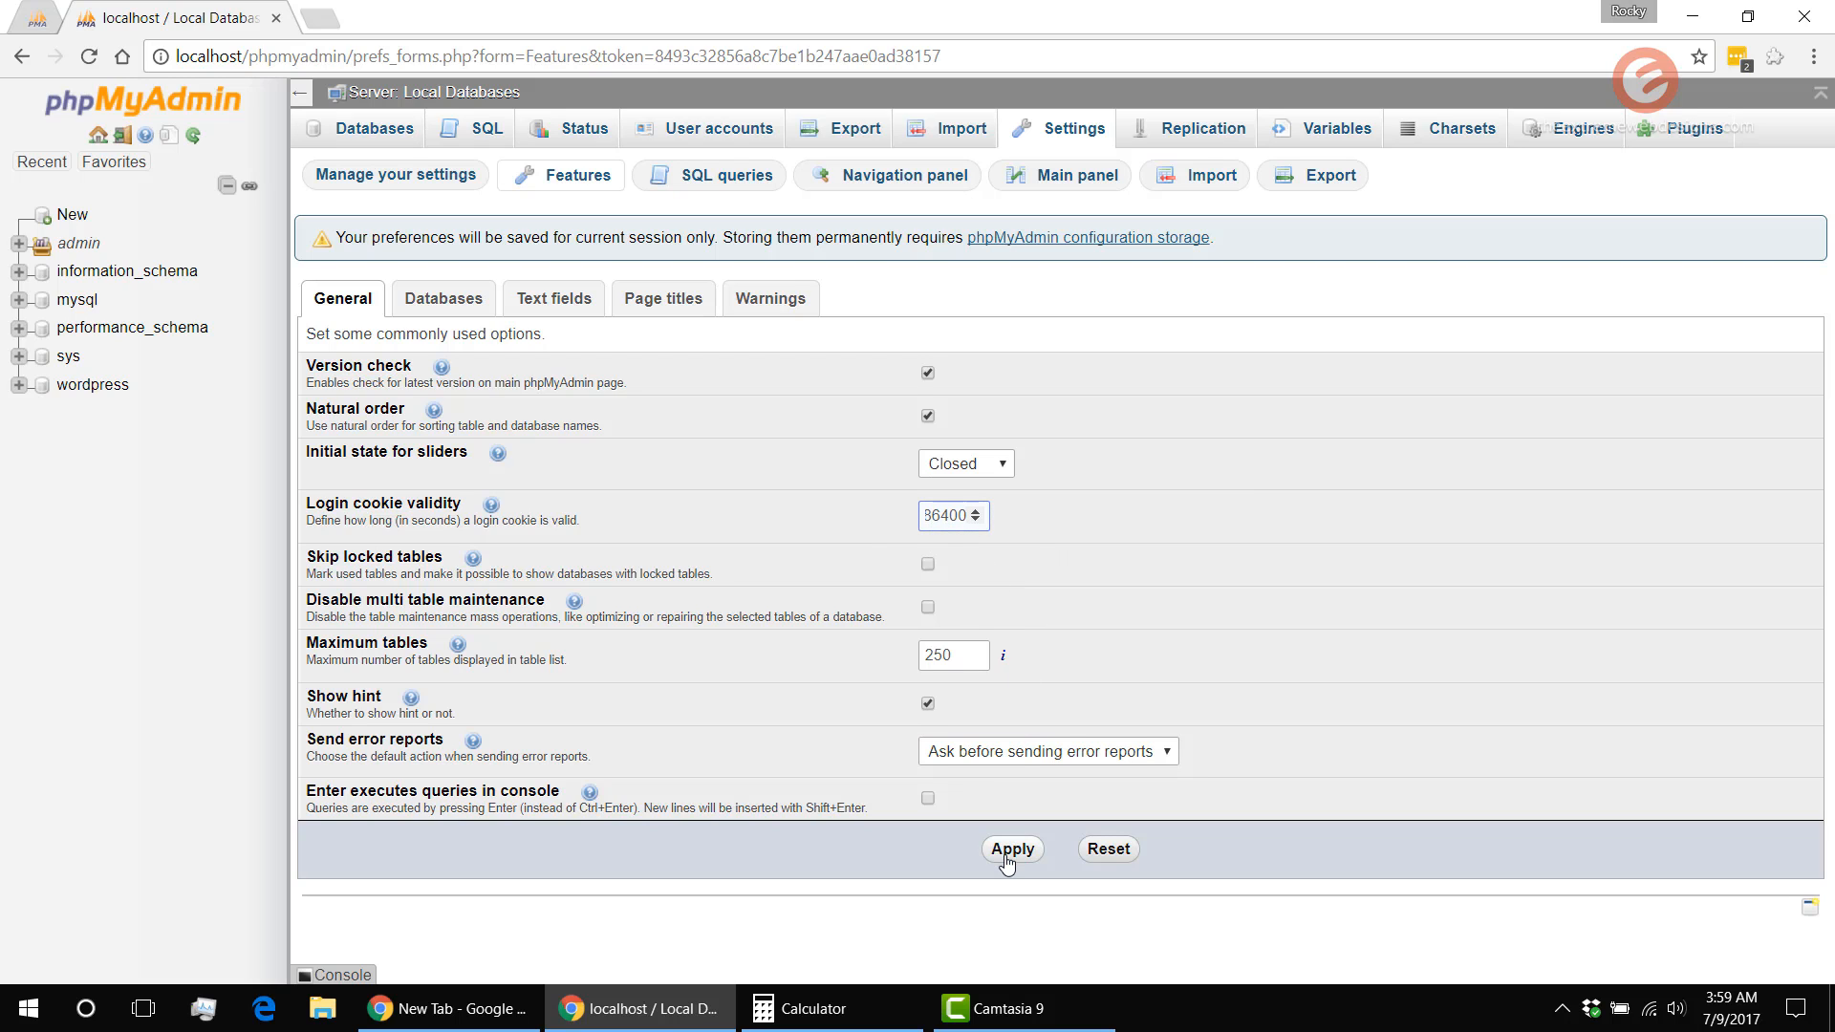
left_click(1011, 849)
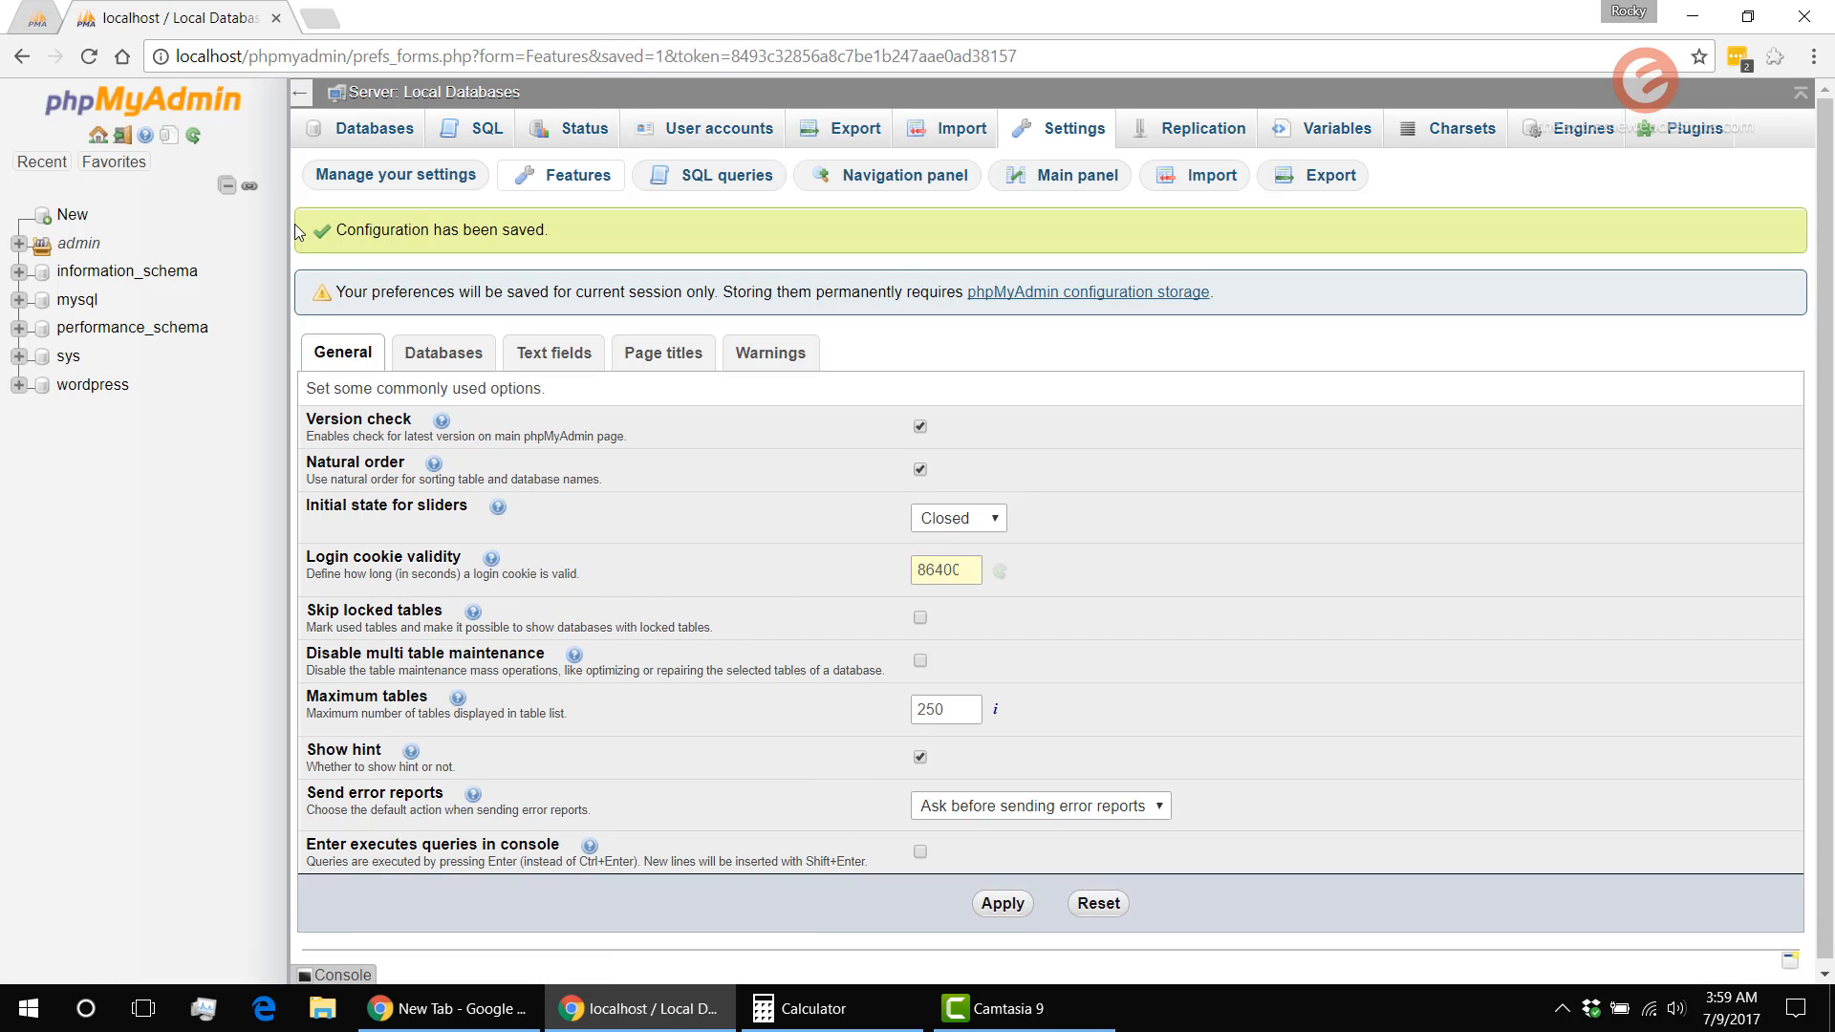
mouse_move(640, 313)
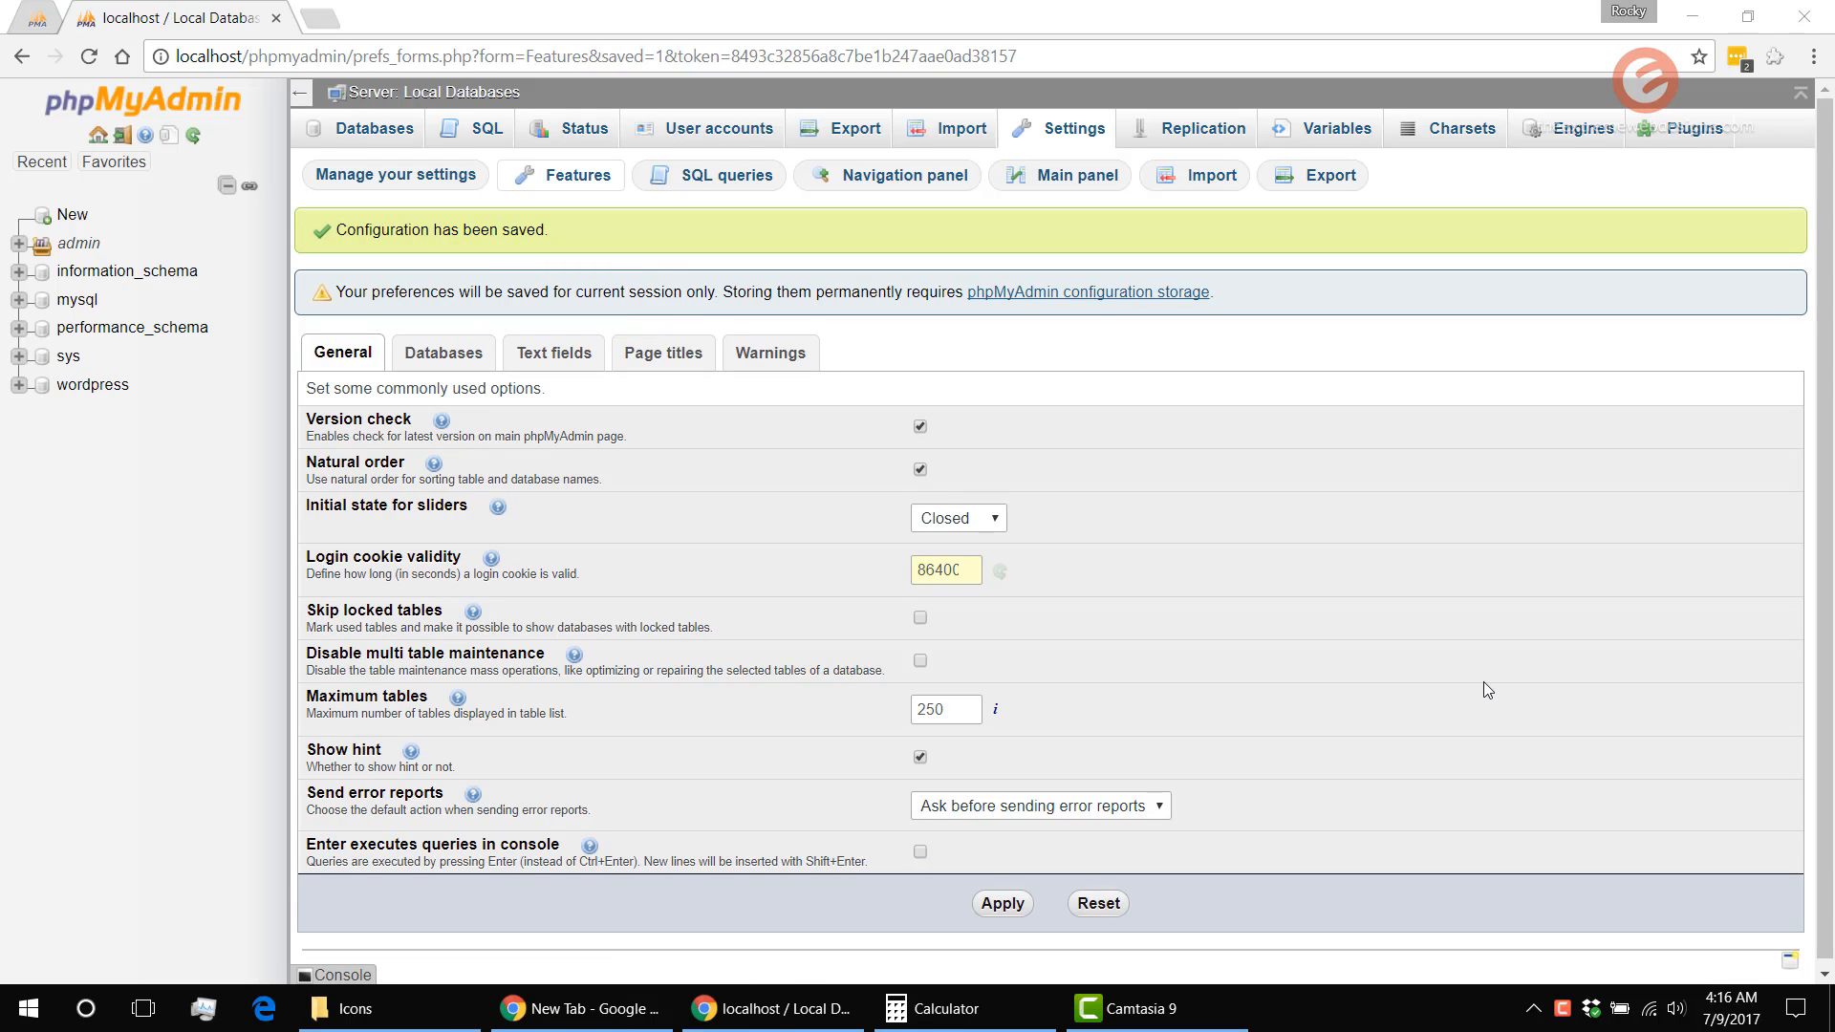
mouse_move(1479, 686)
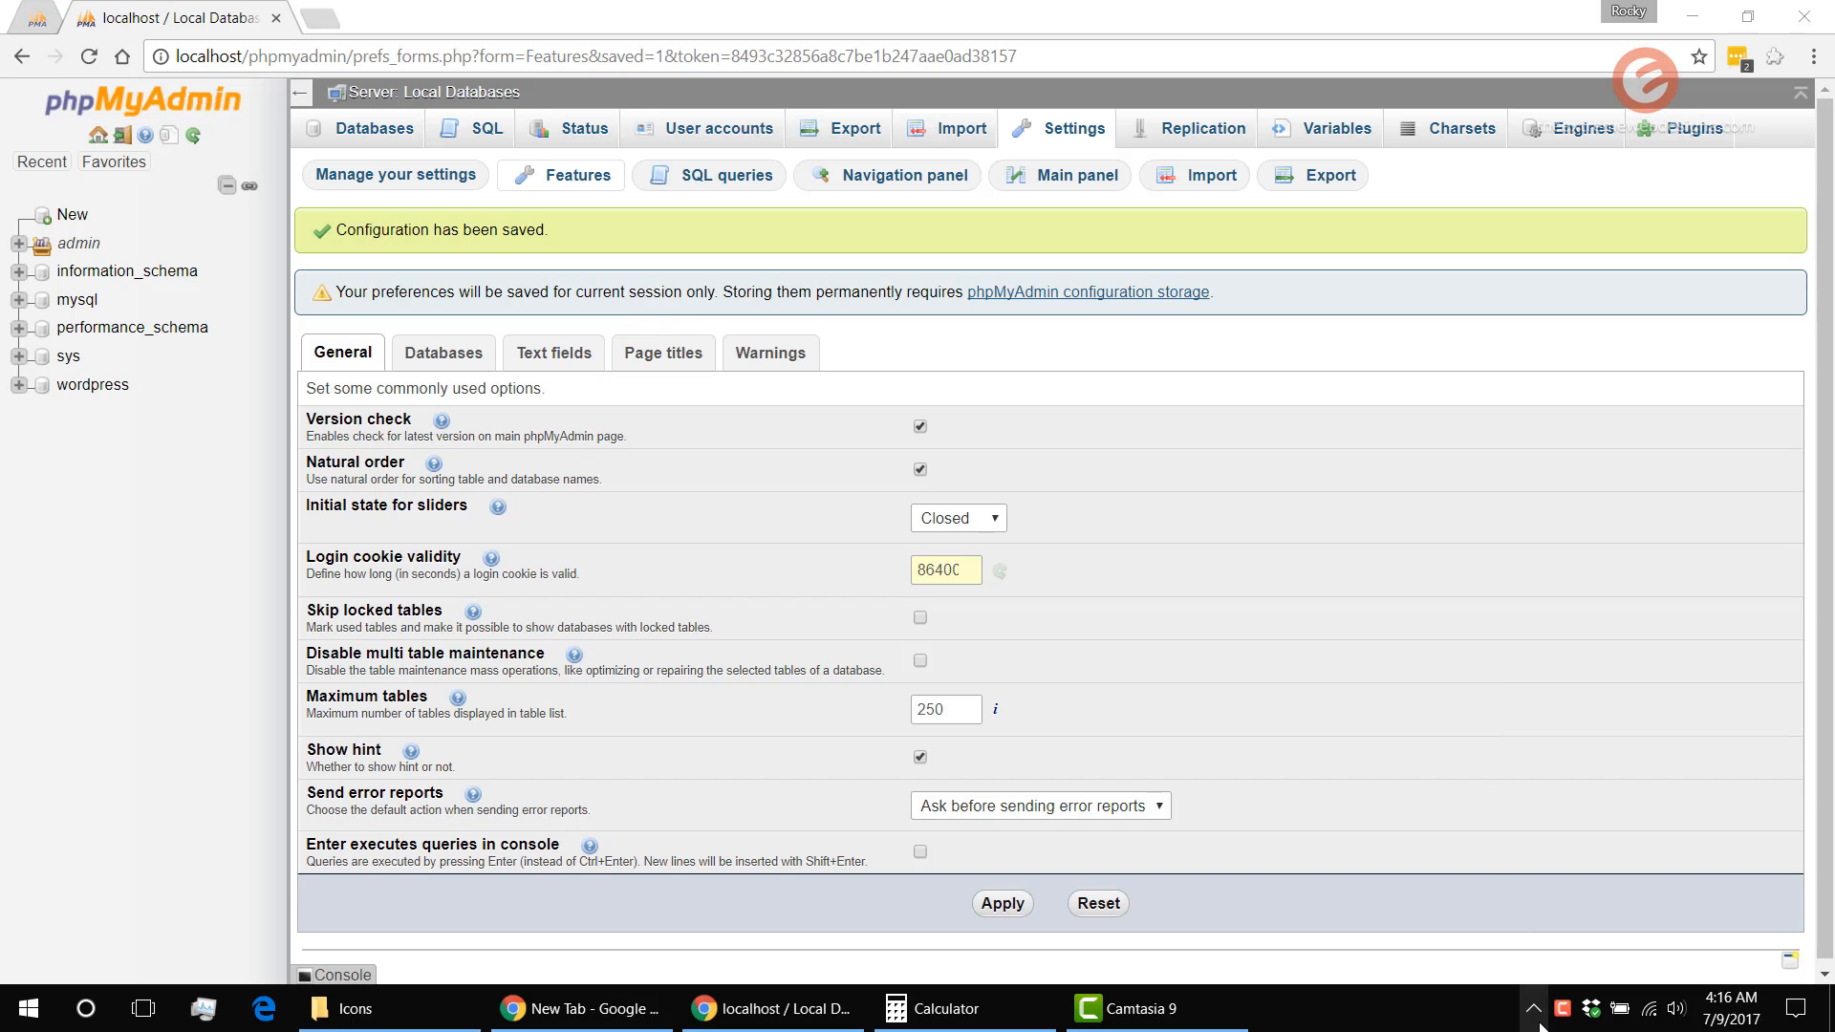
Restart all WAMP services from the Wampserver tray icon
left_click(1533, 1008)
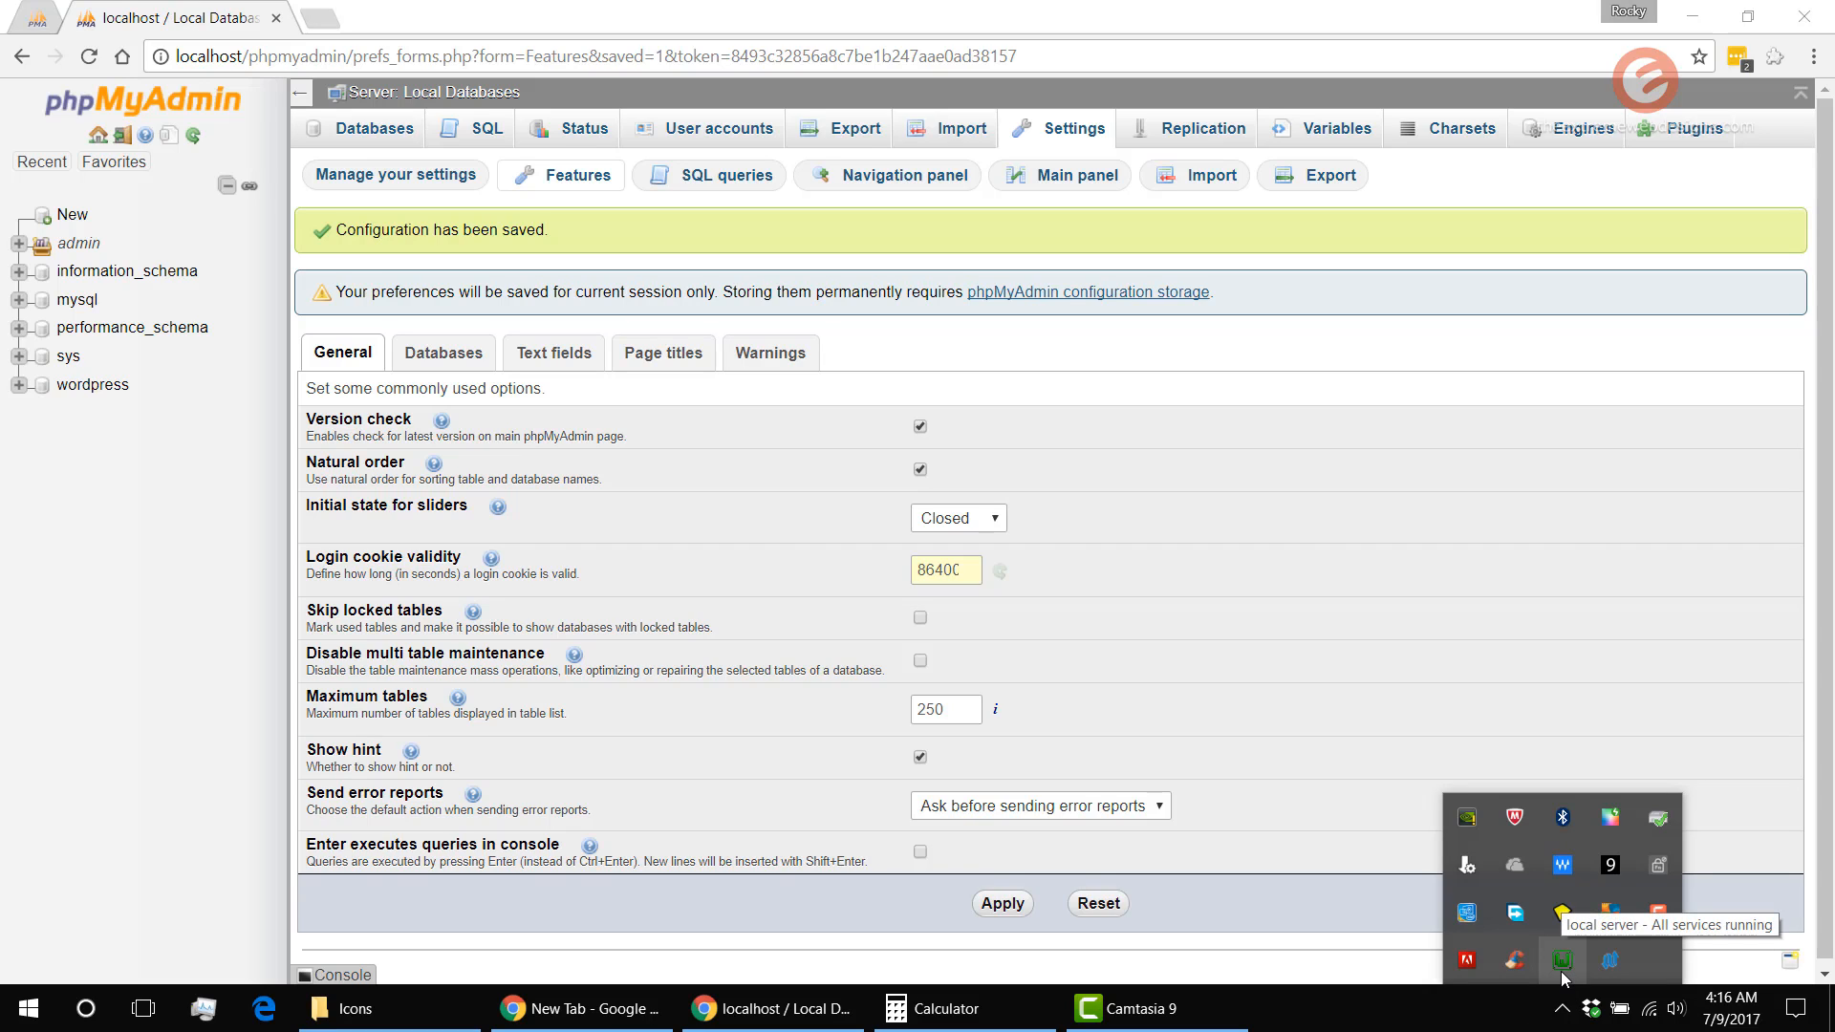
left_click(1563, 949)
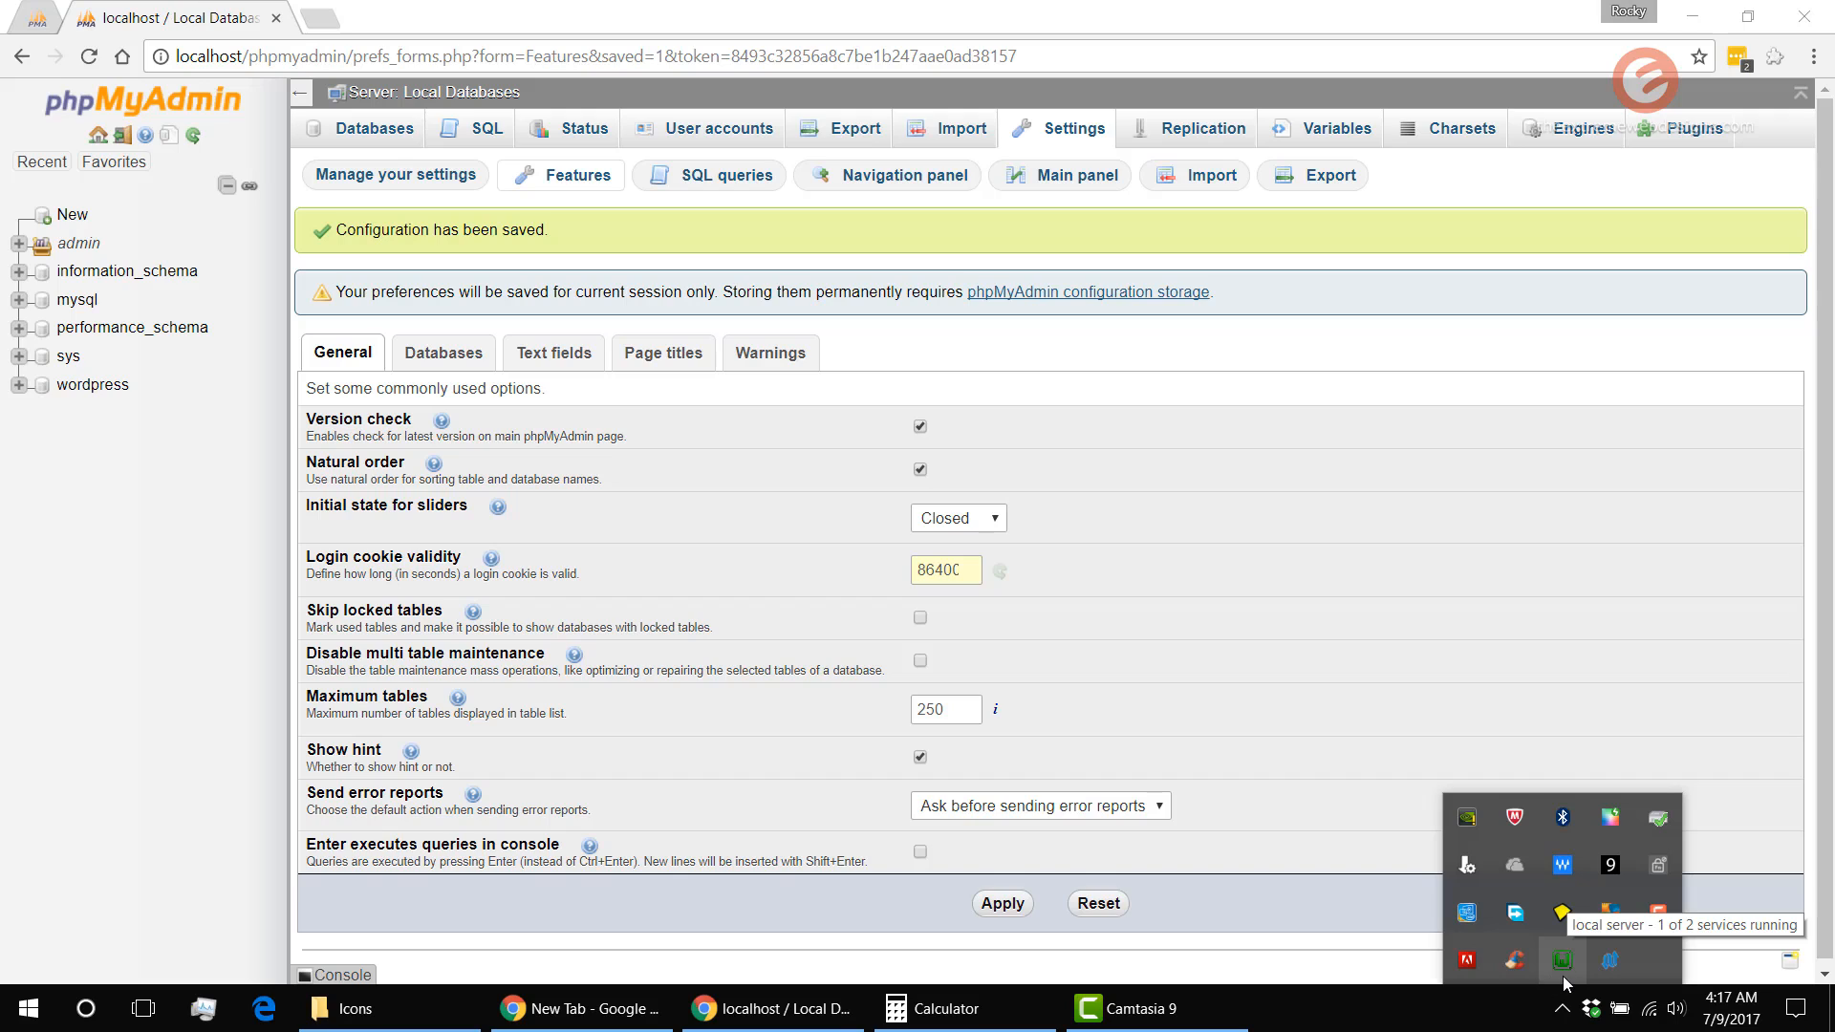
mouse_move(548, 103)
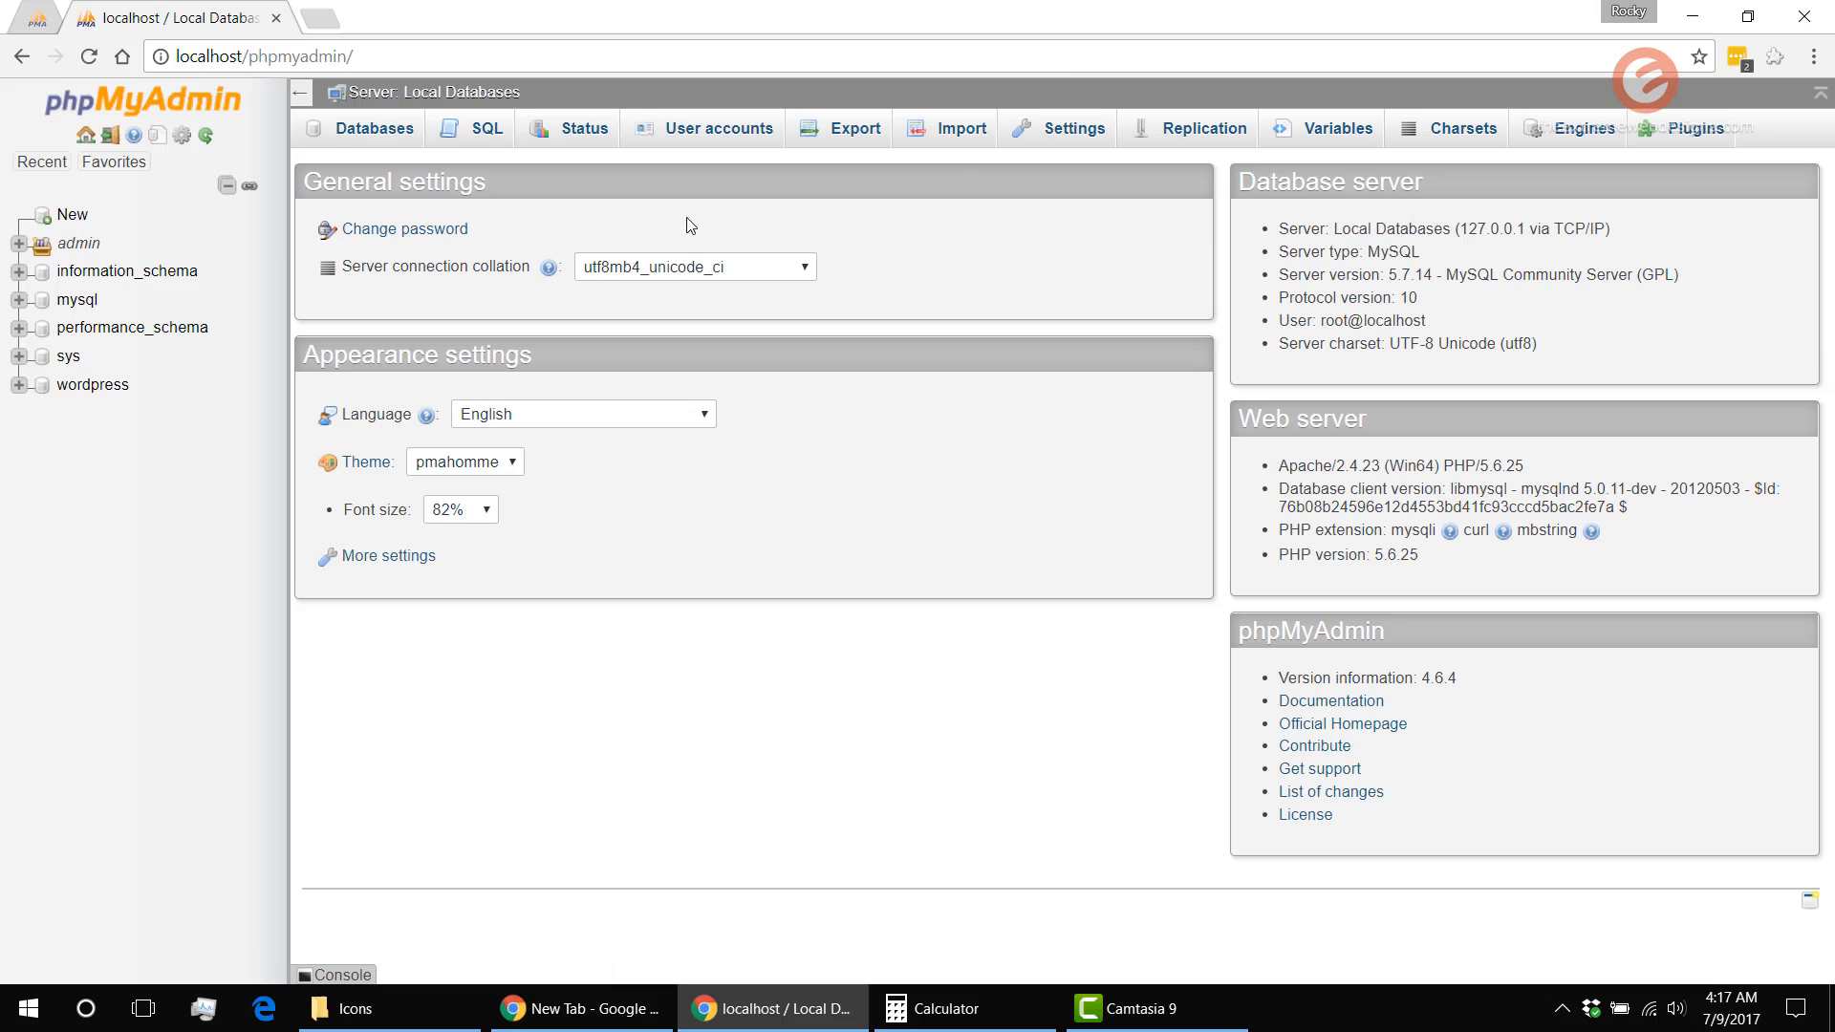
mouse_move(696, 325)
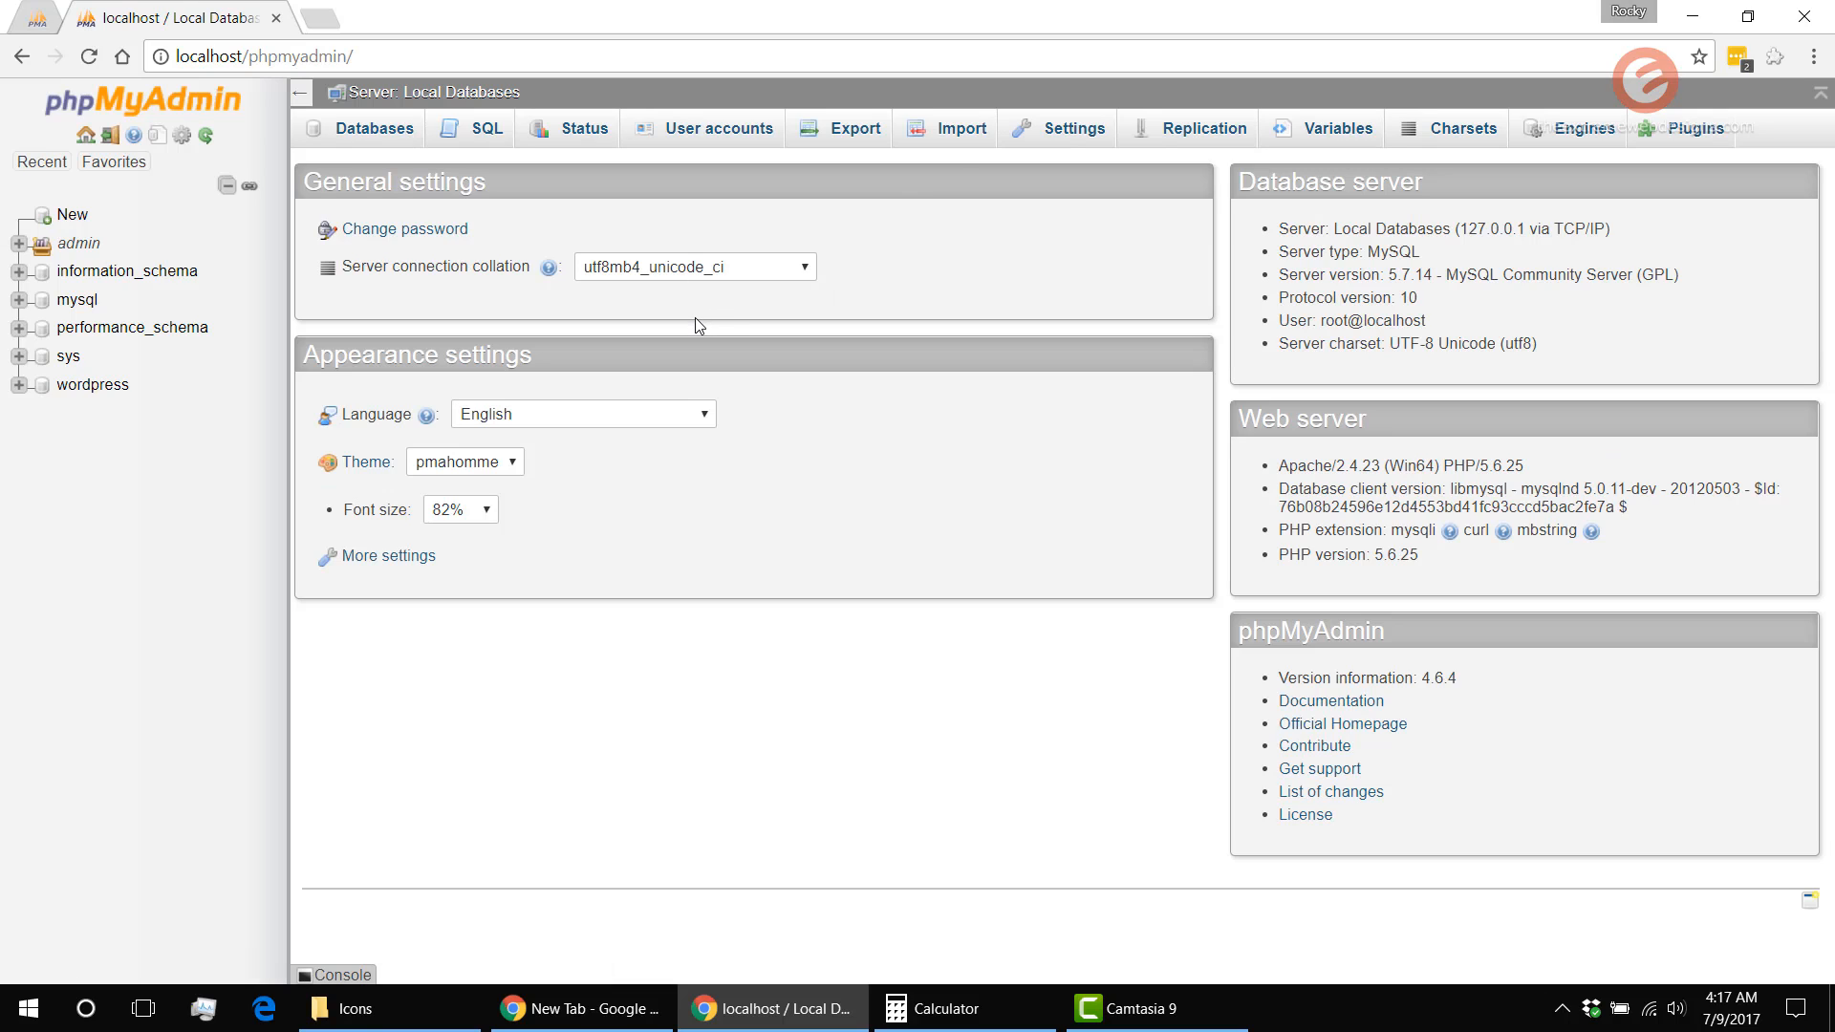
mouse_move(659, 372)
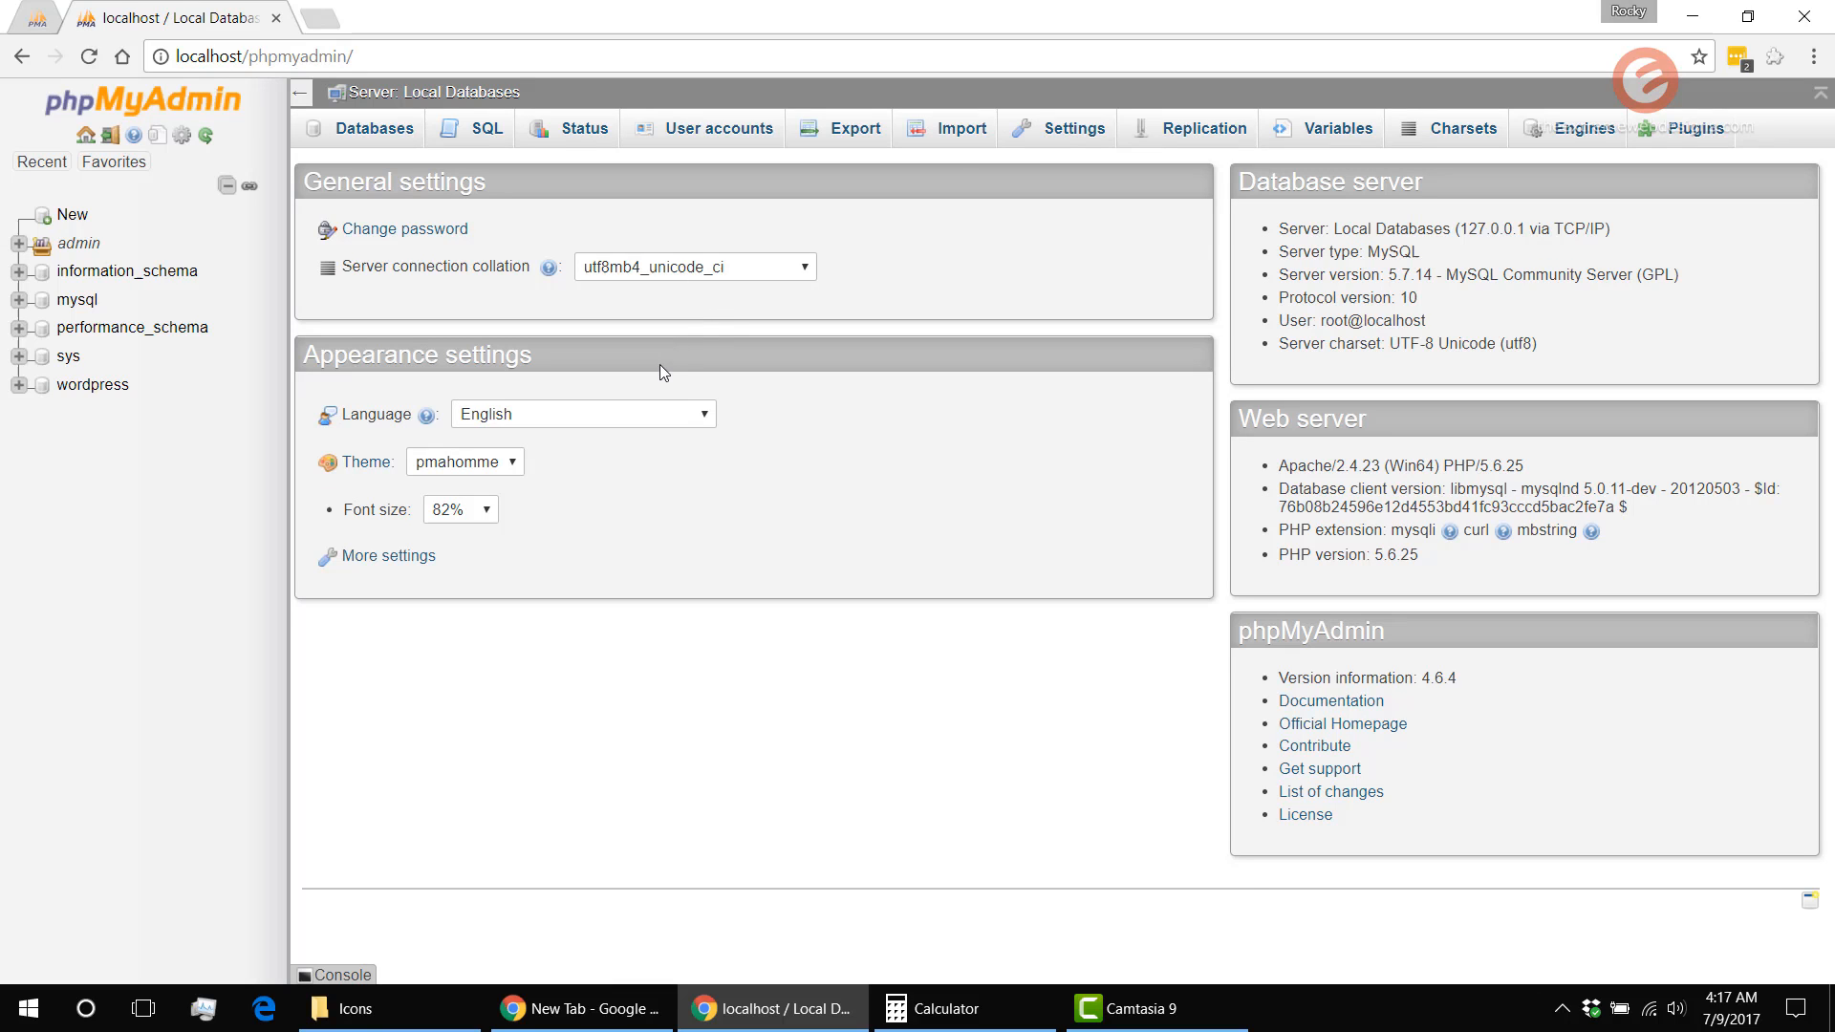
mouse_move(703, 374)
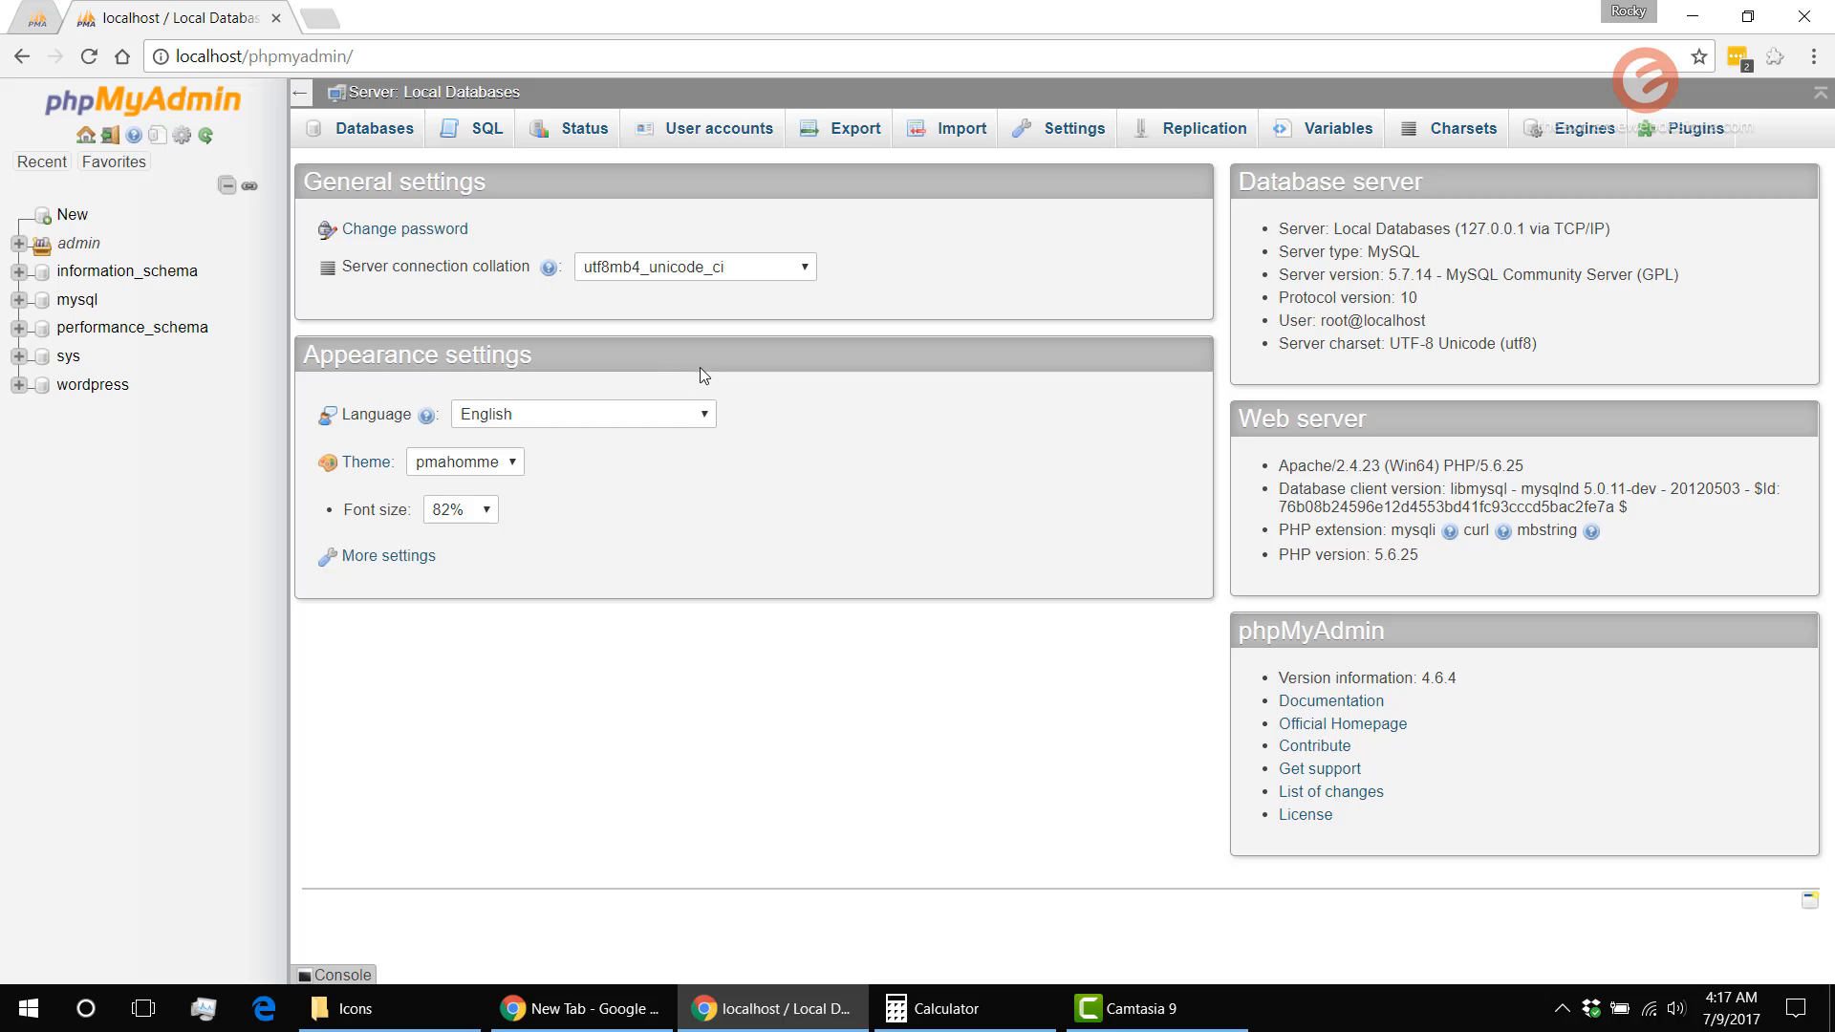
mouse_move(937, 401)
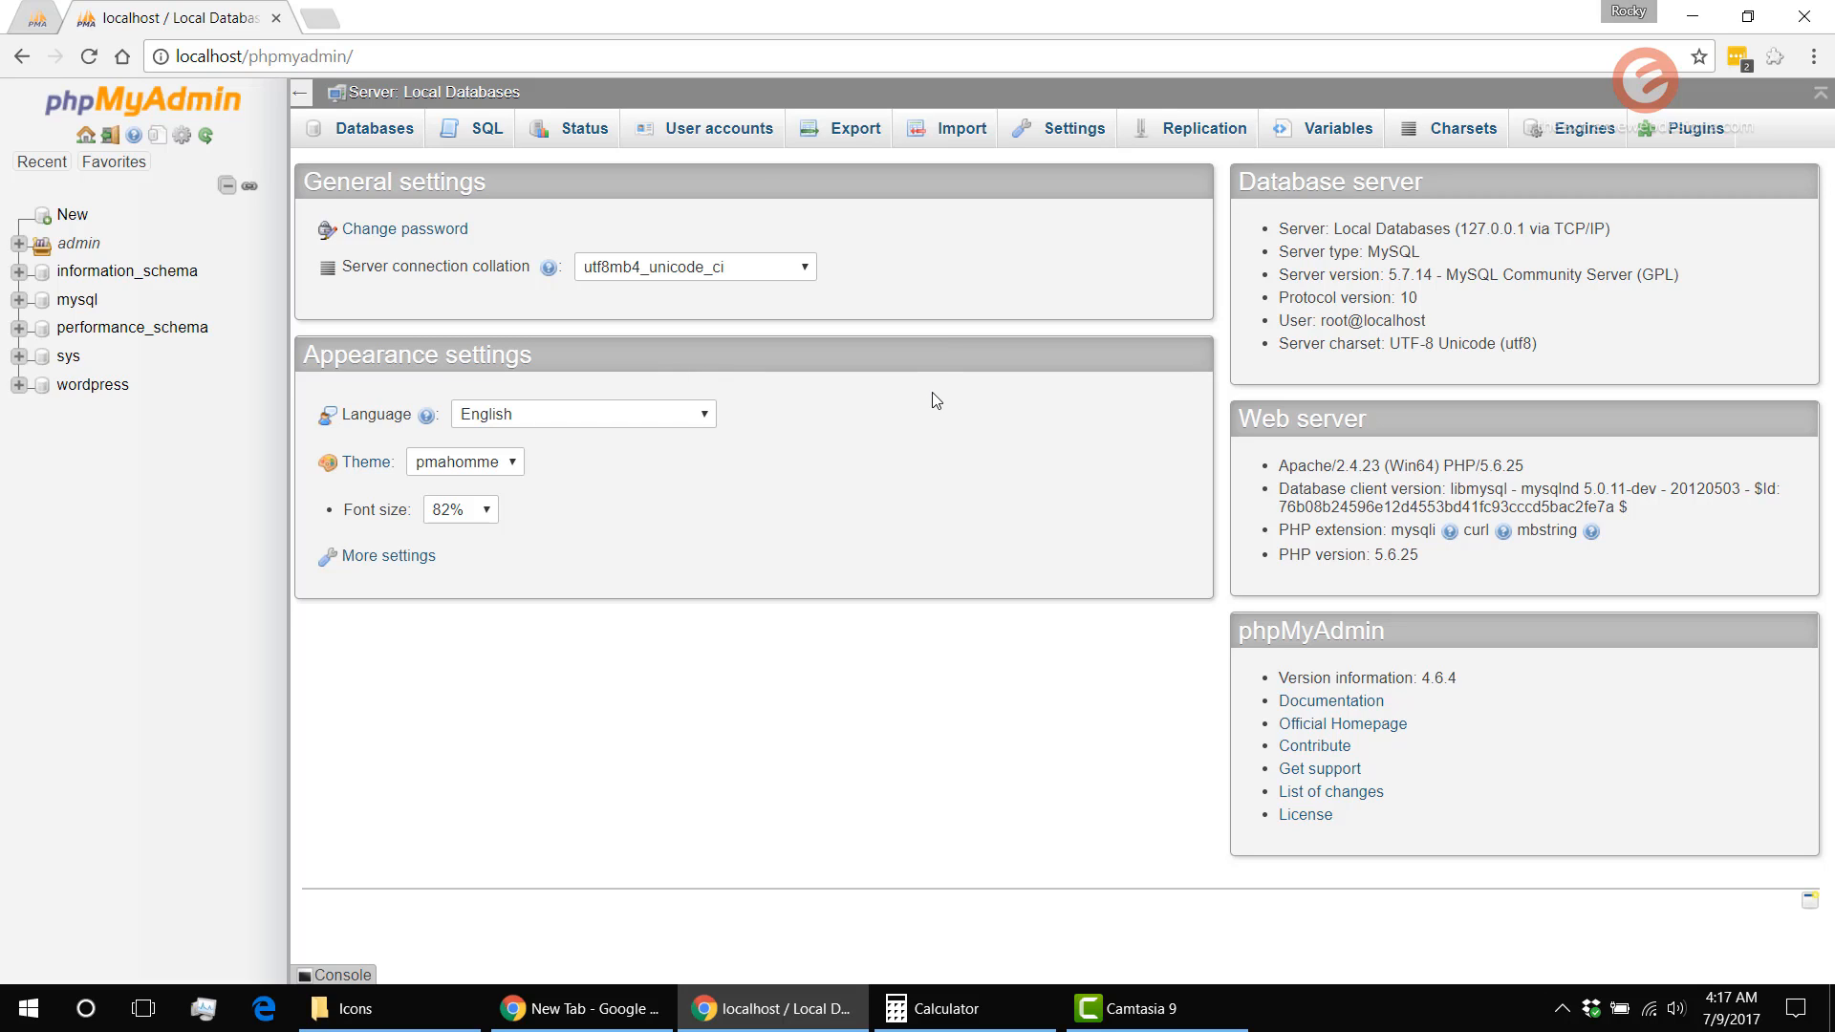
mouse_move(960, 396)
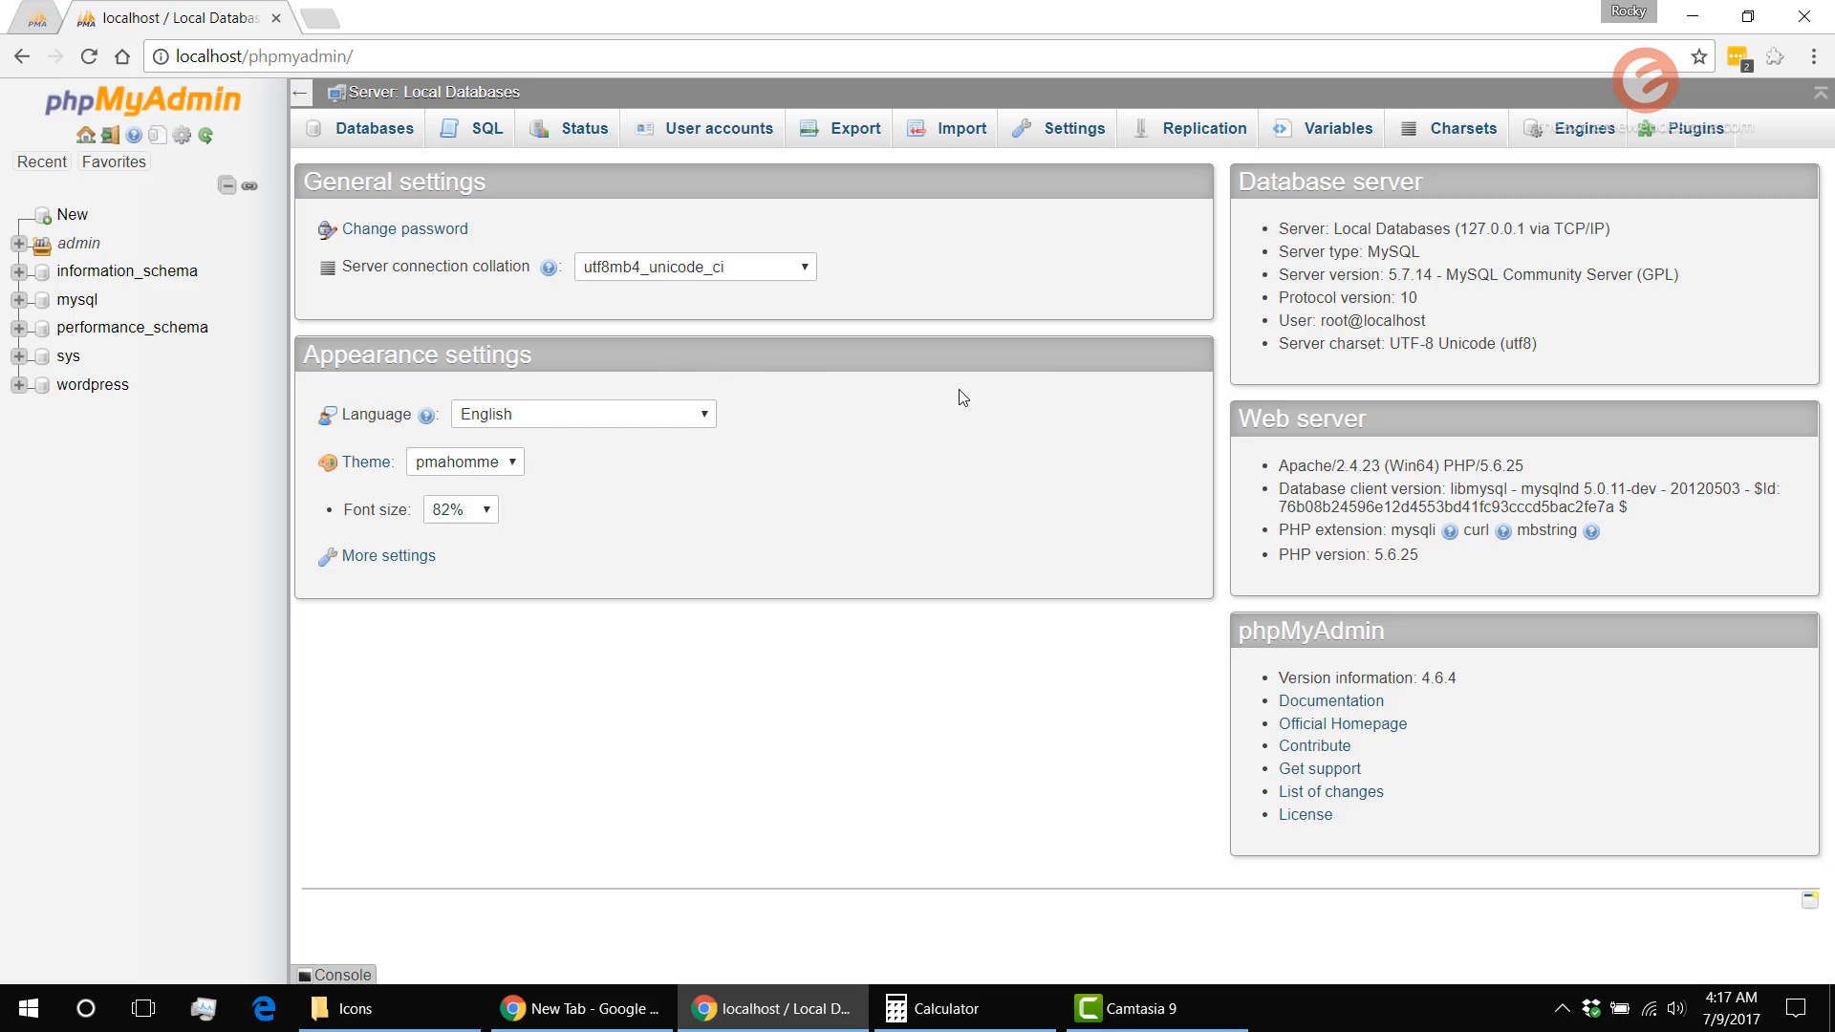